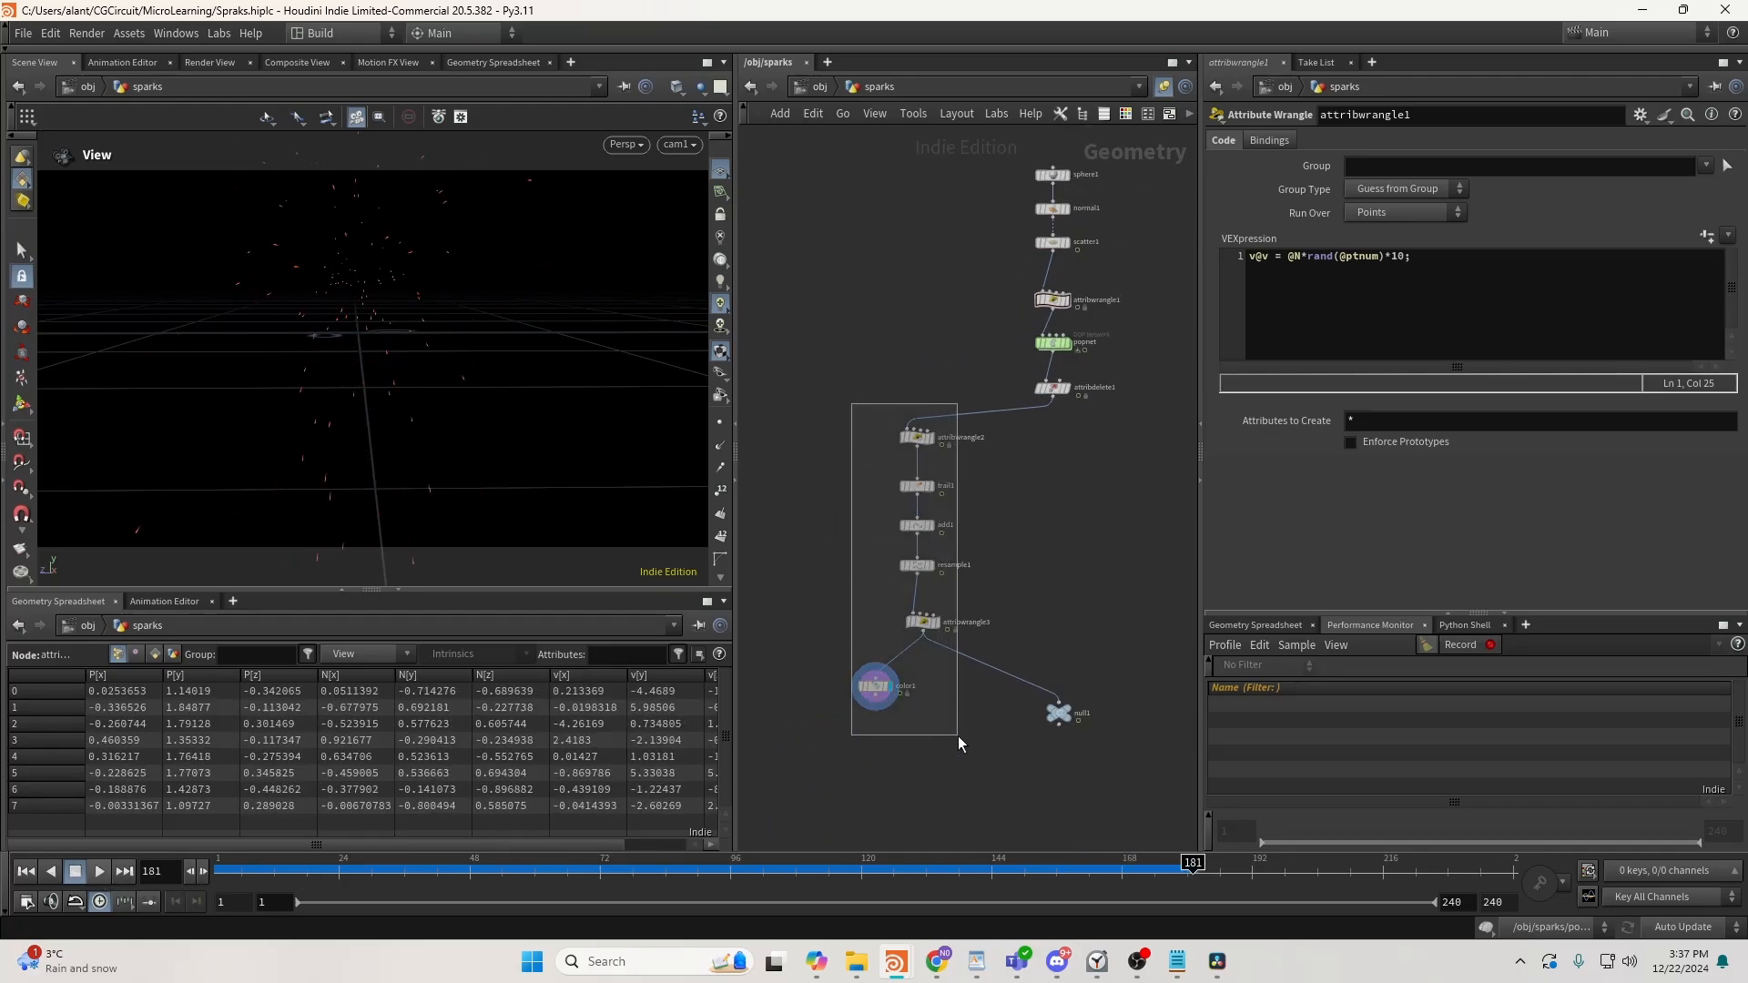
pyautogui.click(940, 359)
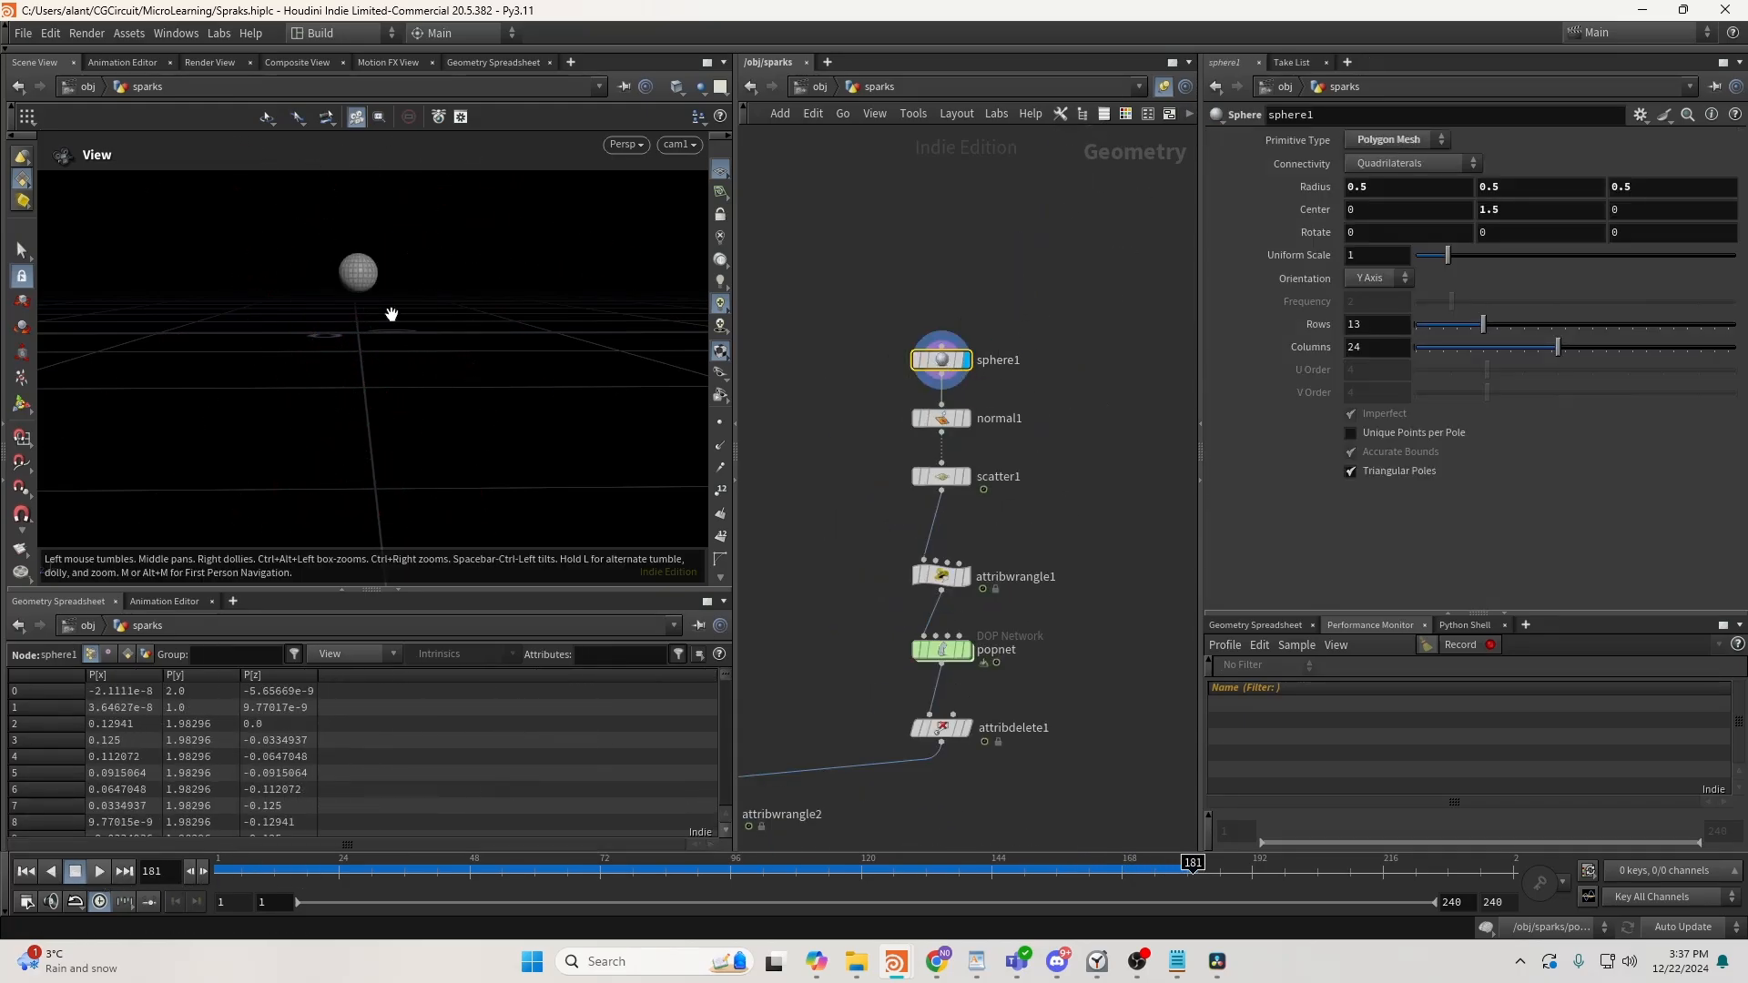
pyautogui.click(940, 417)
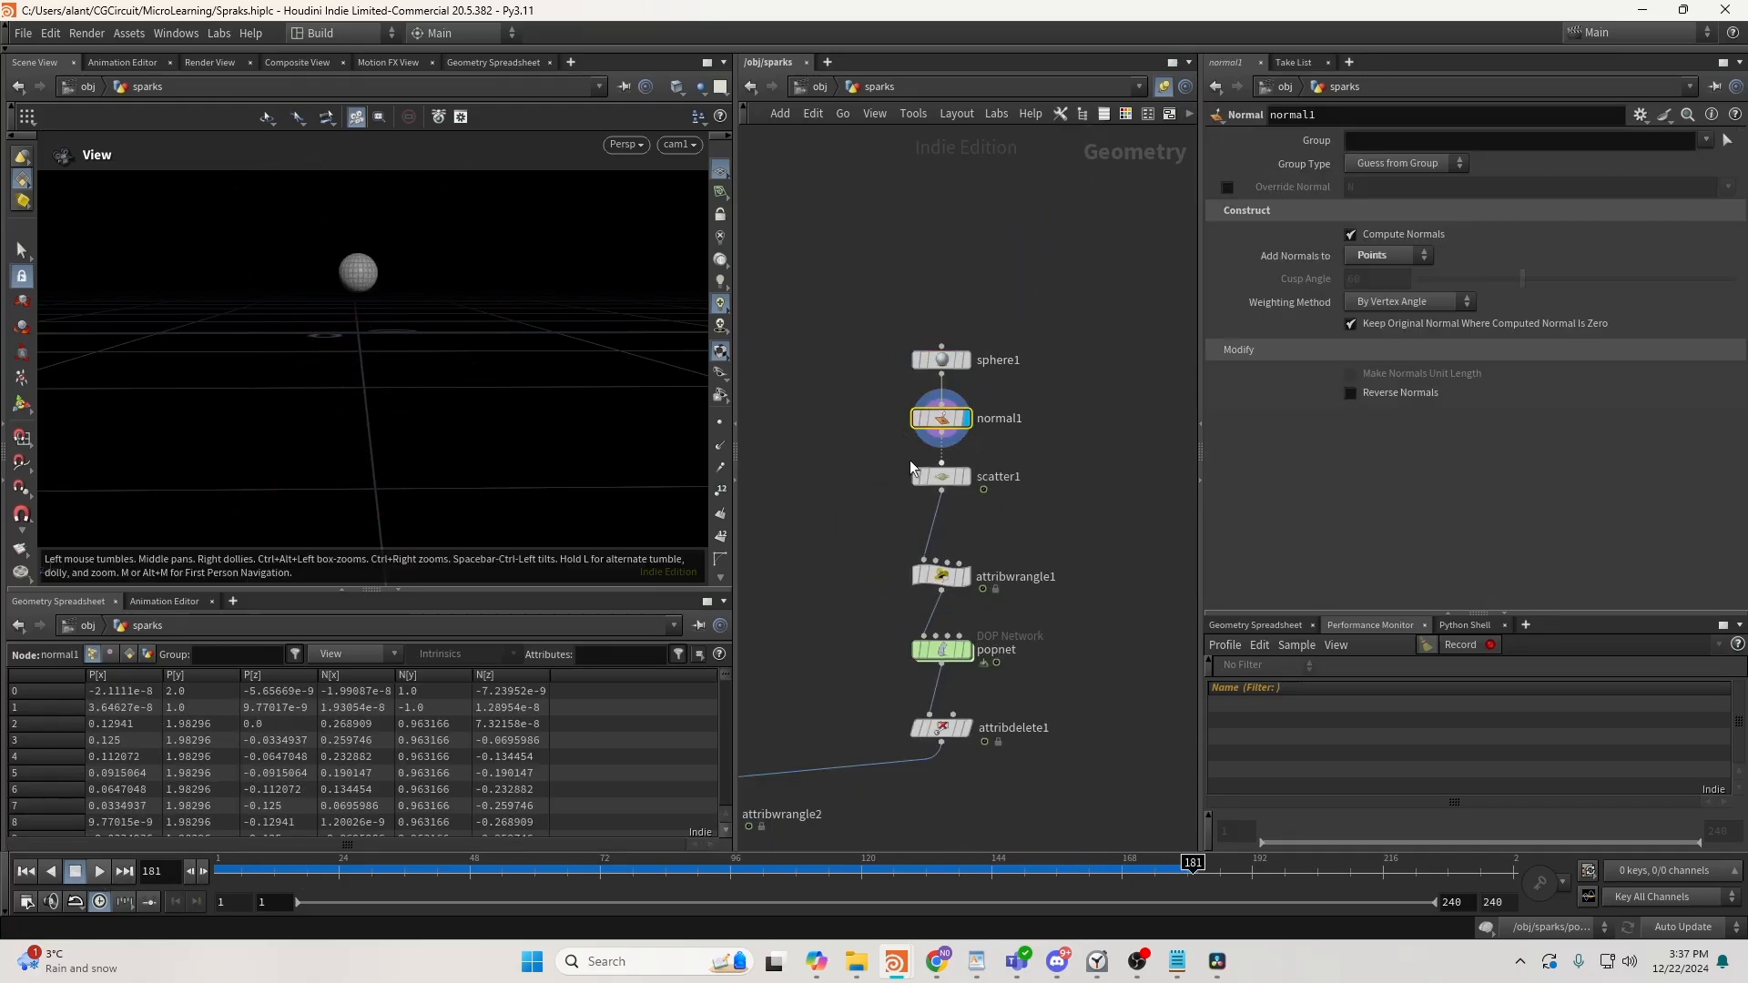
pyautogui.click(940, 475)
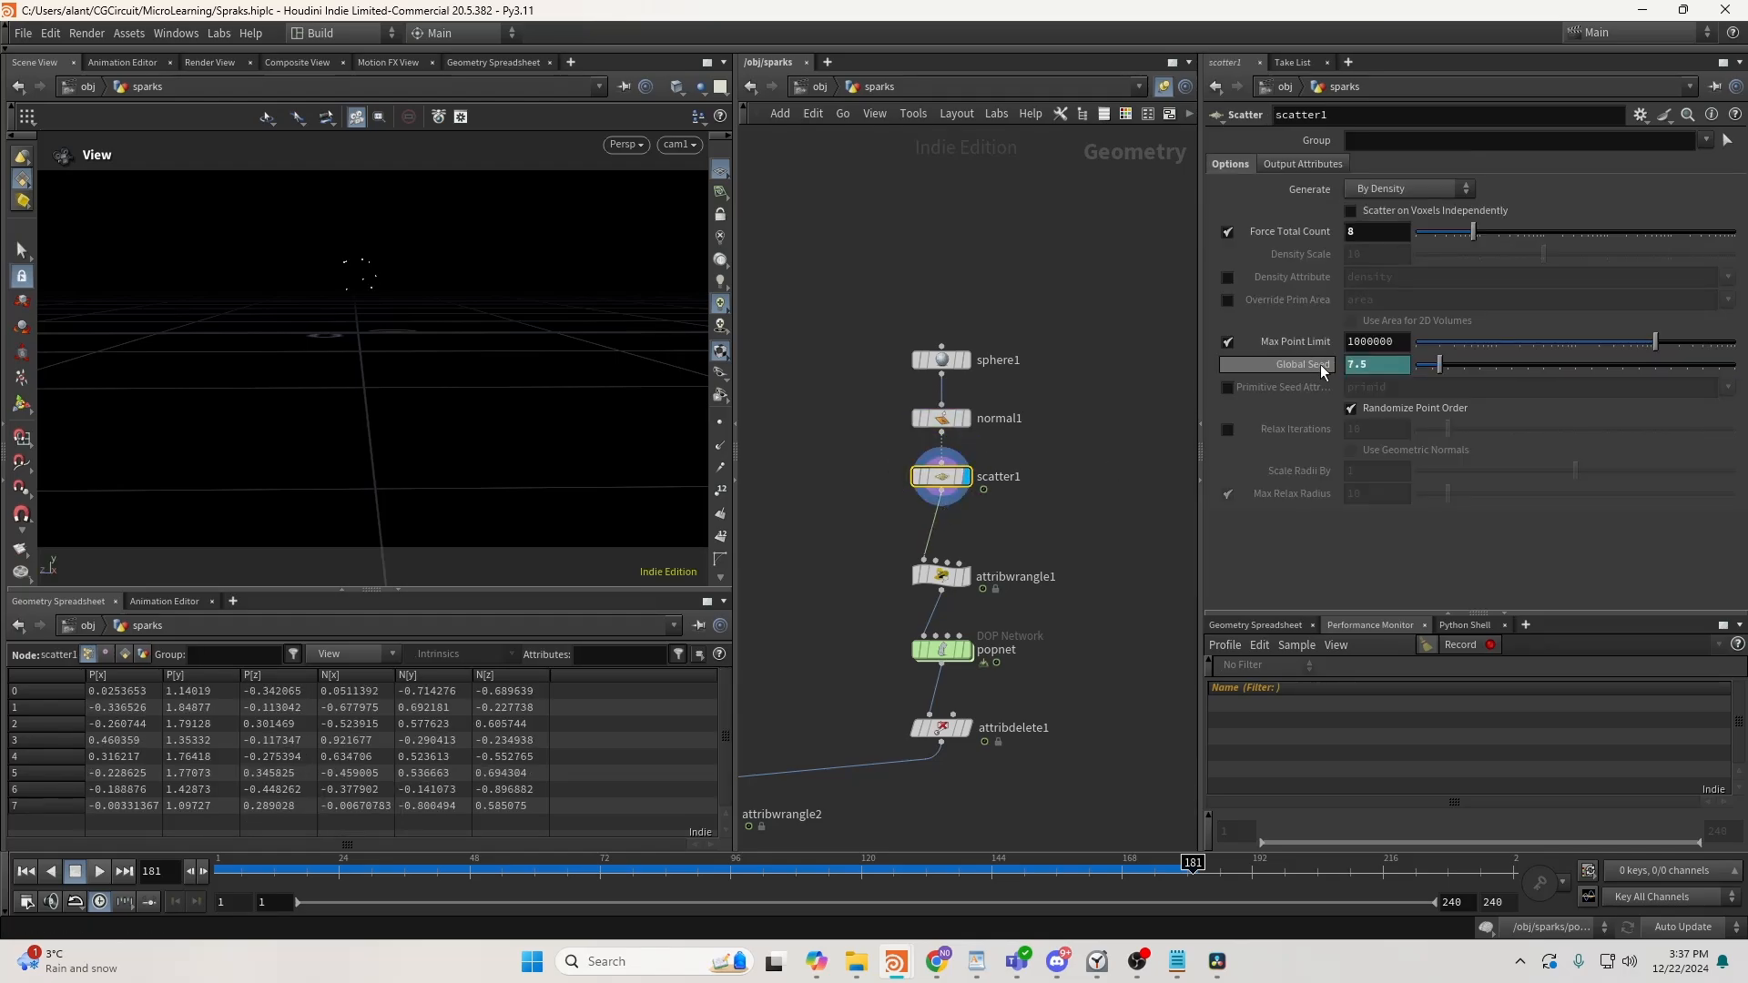
pyautogui.click(940, 577)
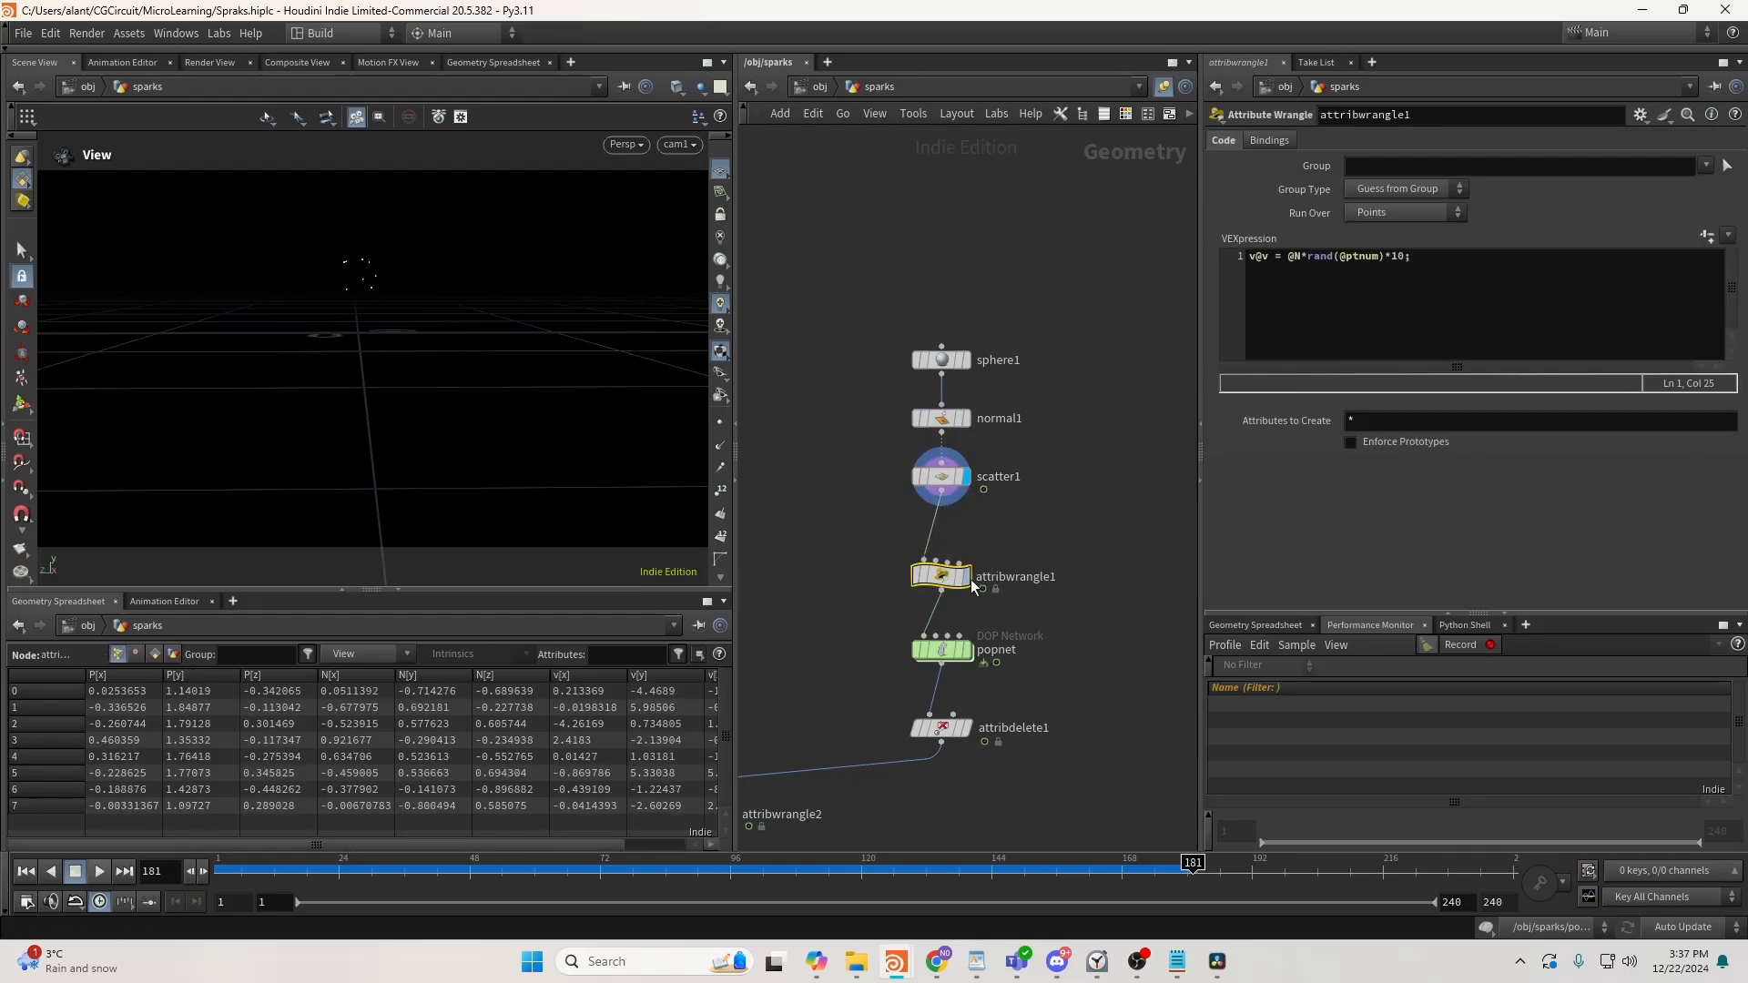
pyautogui.click(1249, 257)
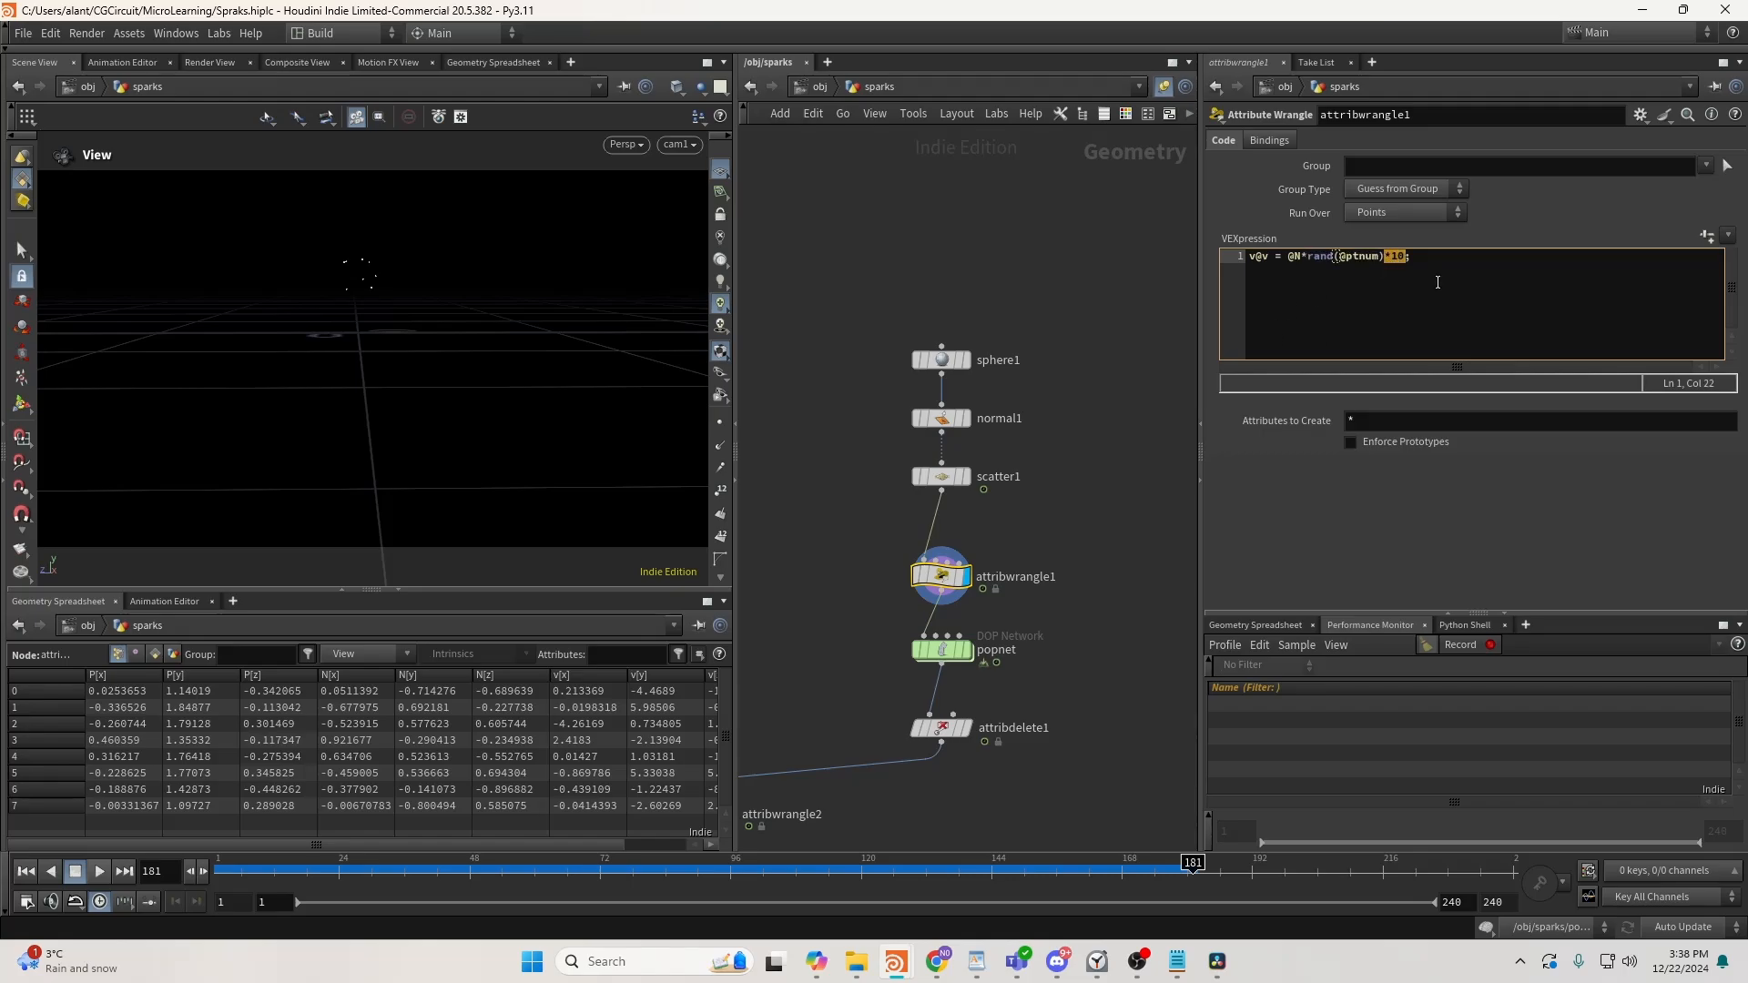
# Step: Display popnet at frame 33, then inspect attribdelete1 keeping only v and id
pyautogui.click(940, 650)
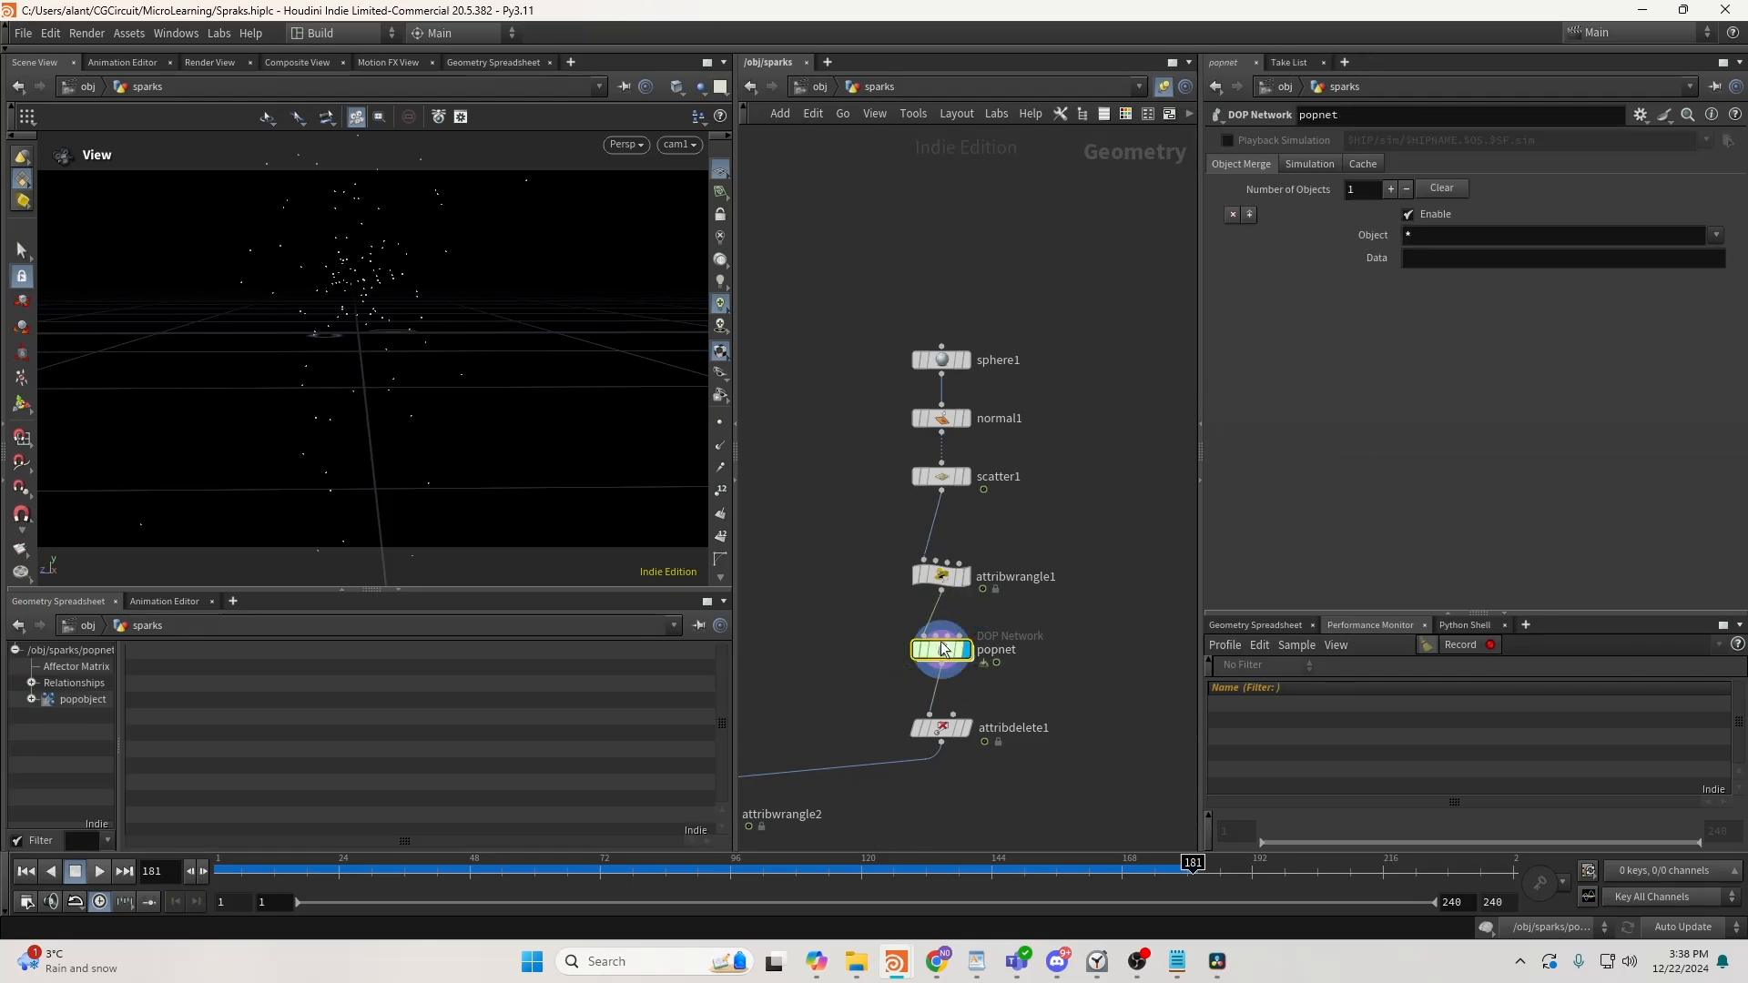
pyautogui.click(99, 872)
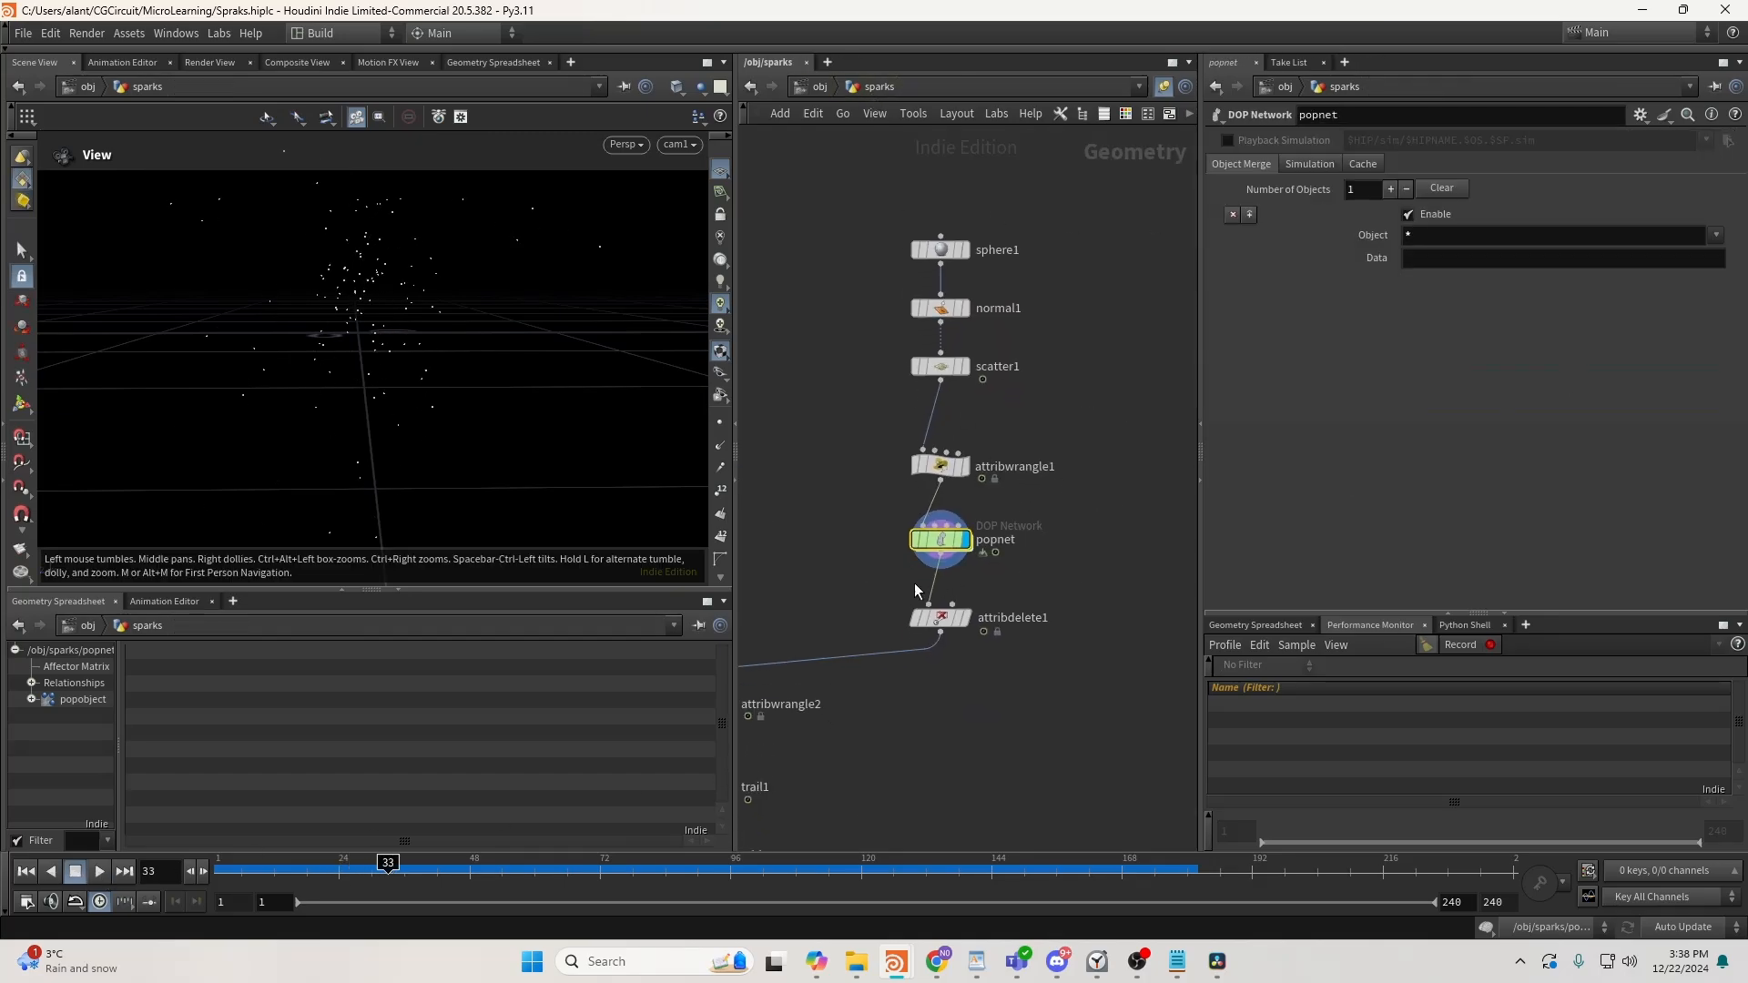
pyautogui.click(939, 617)
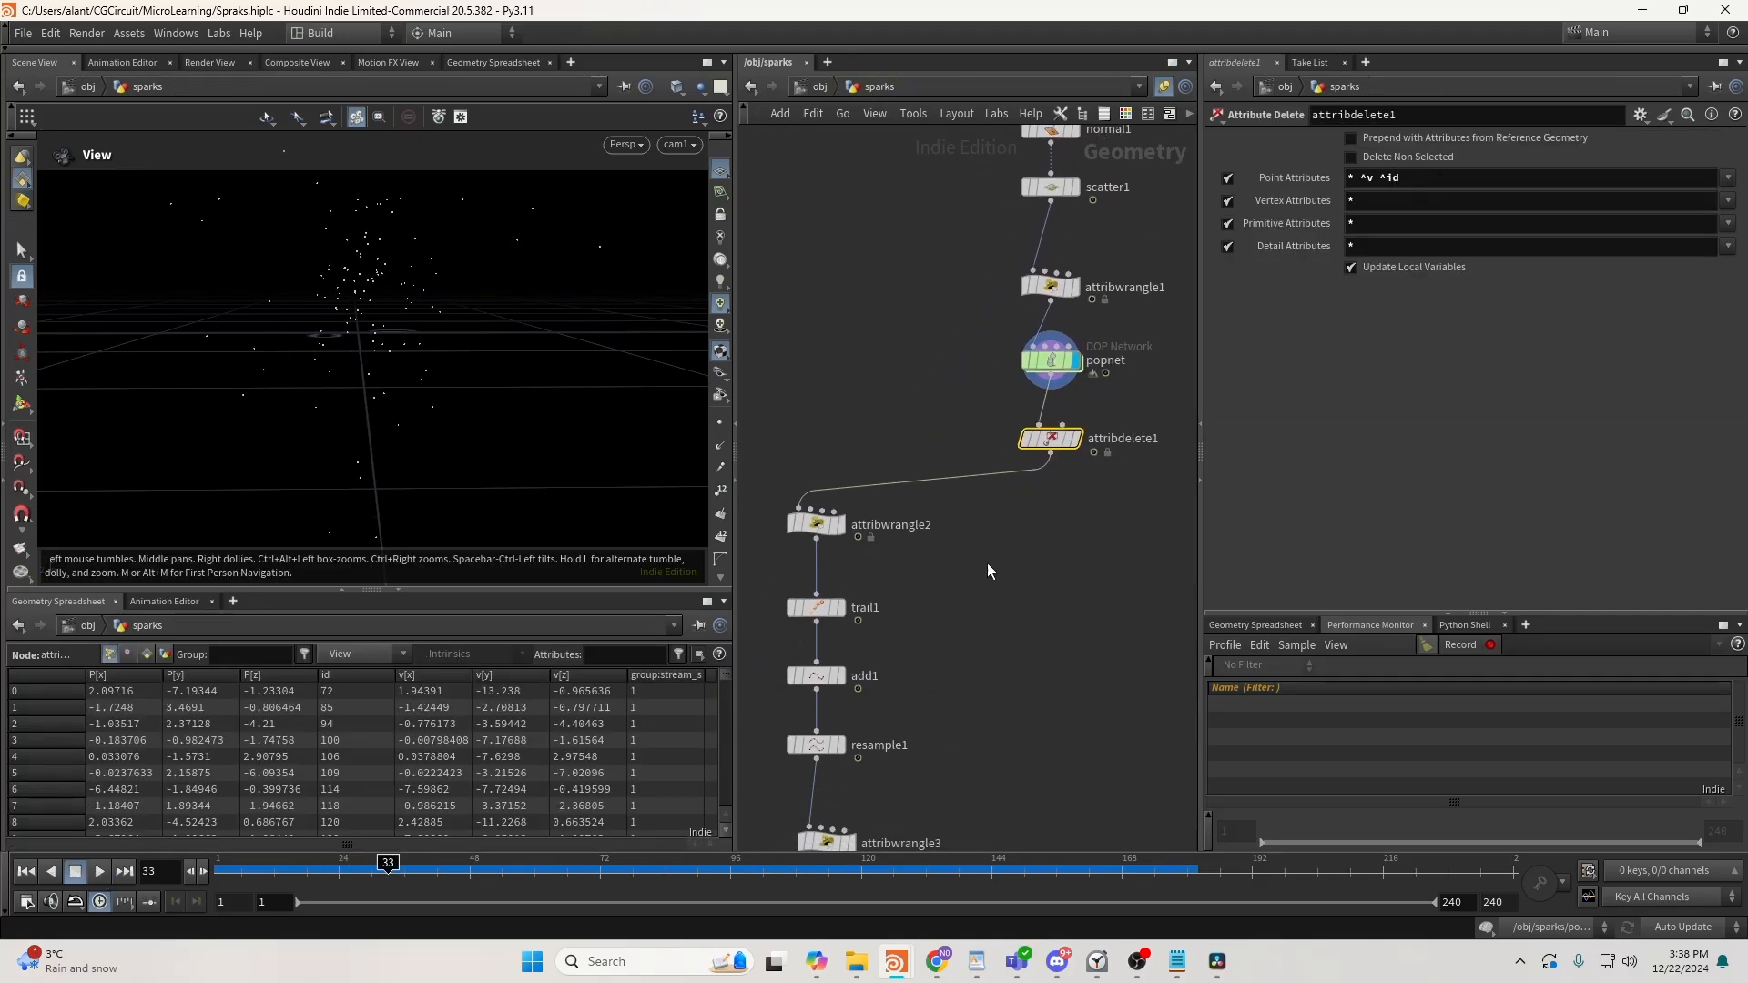
pyautogui.moveTo(1092, 510)
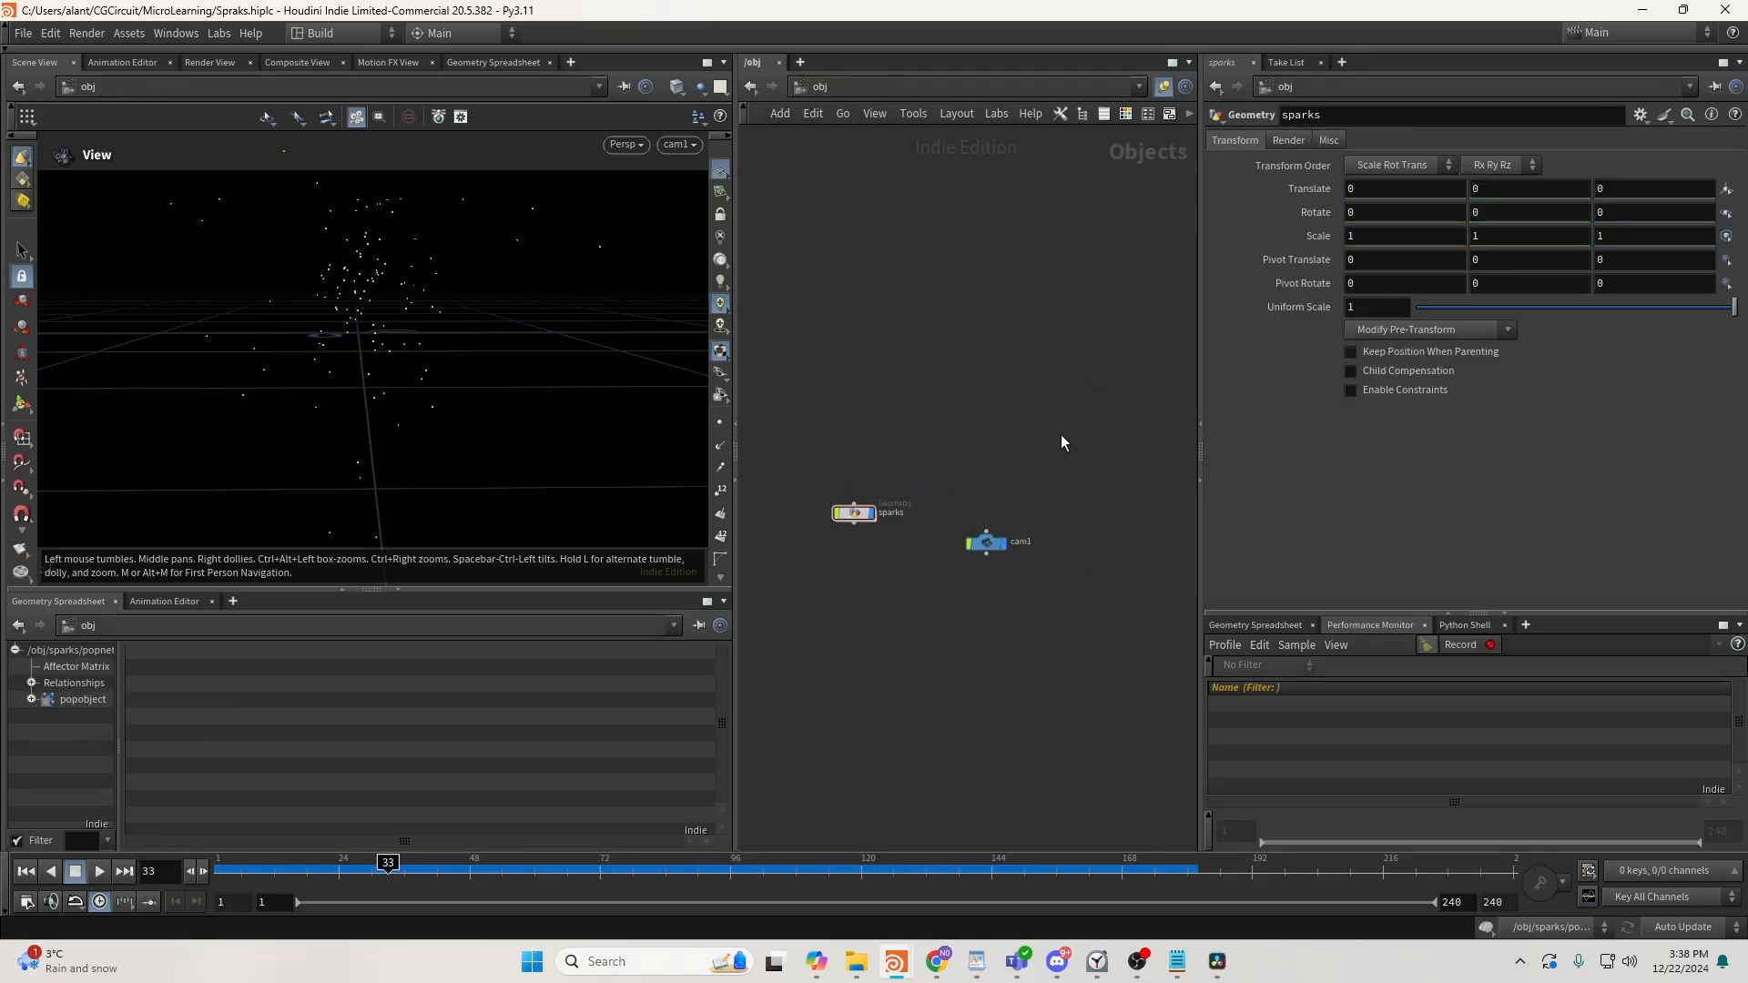
pyautogui.moveTo(323, 265)
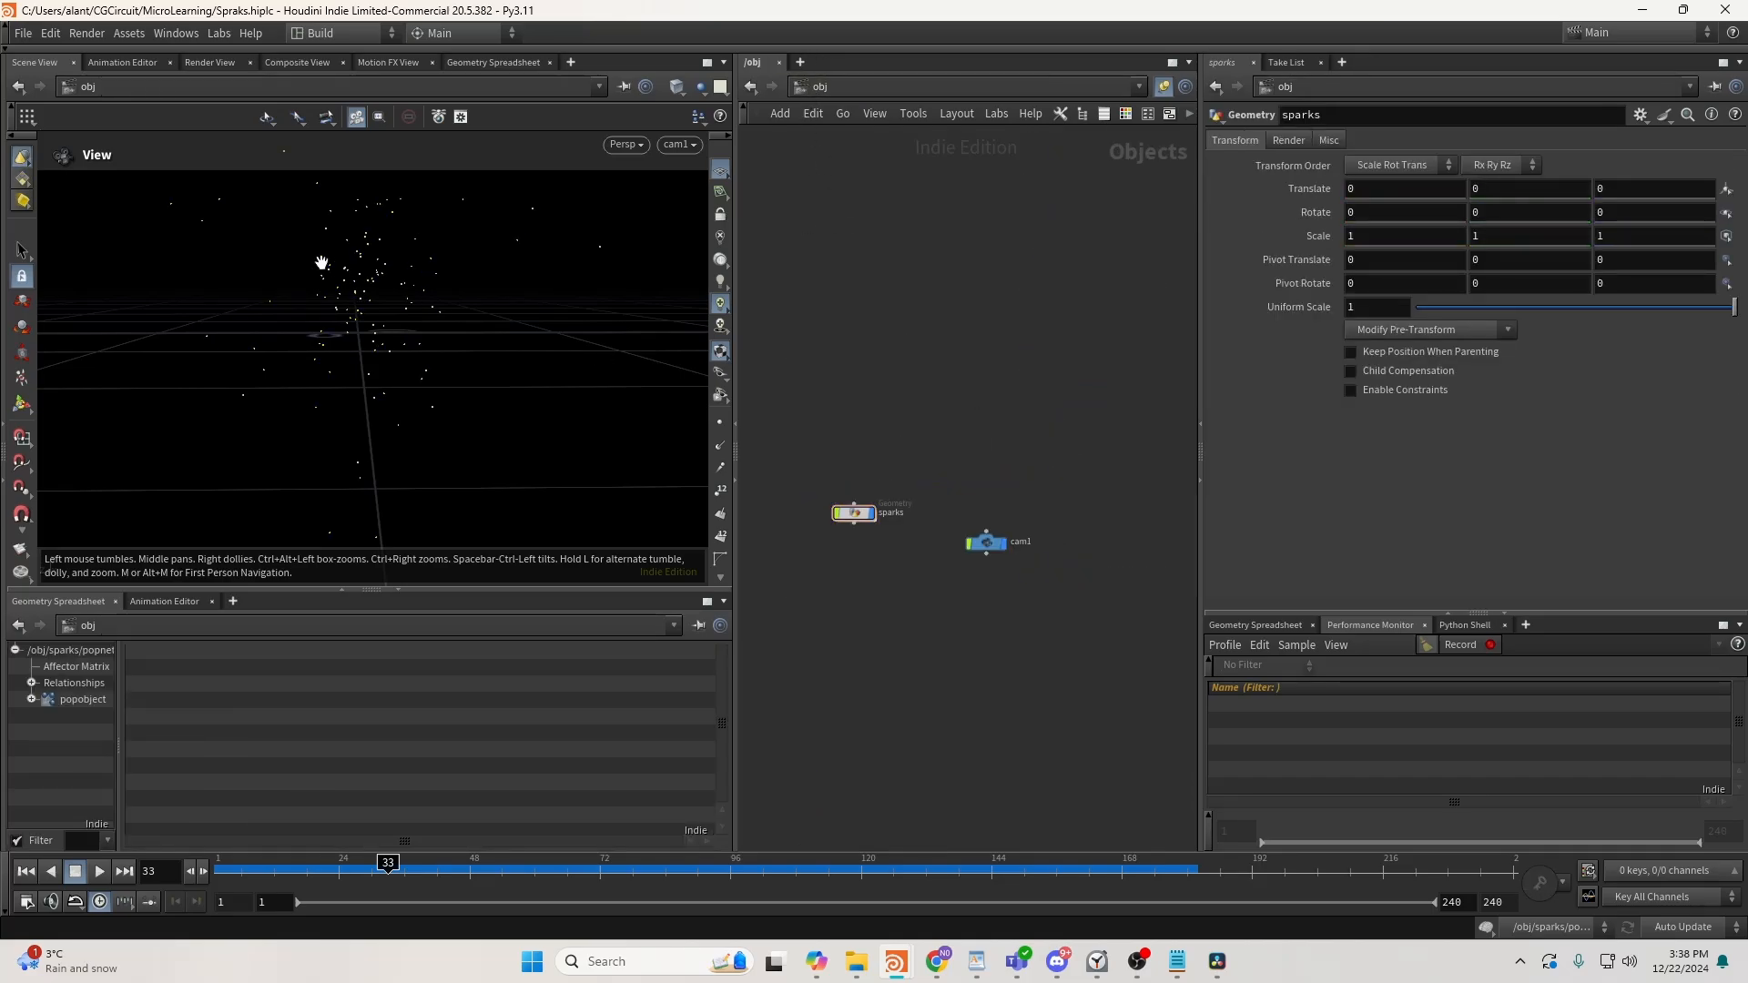
pyautogui.moveTo(992, 495)
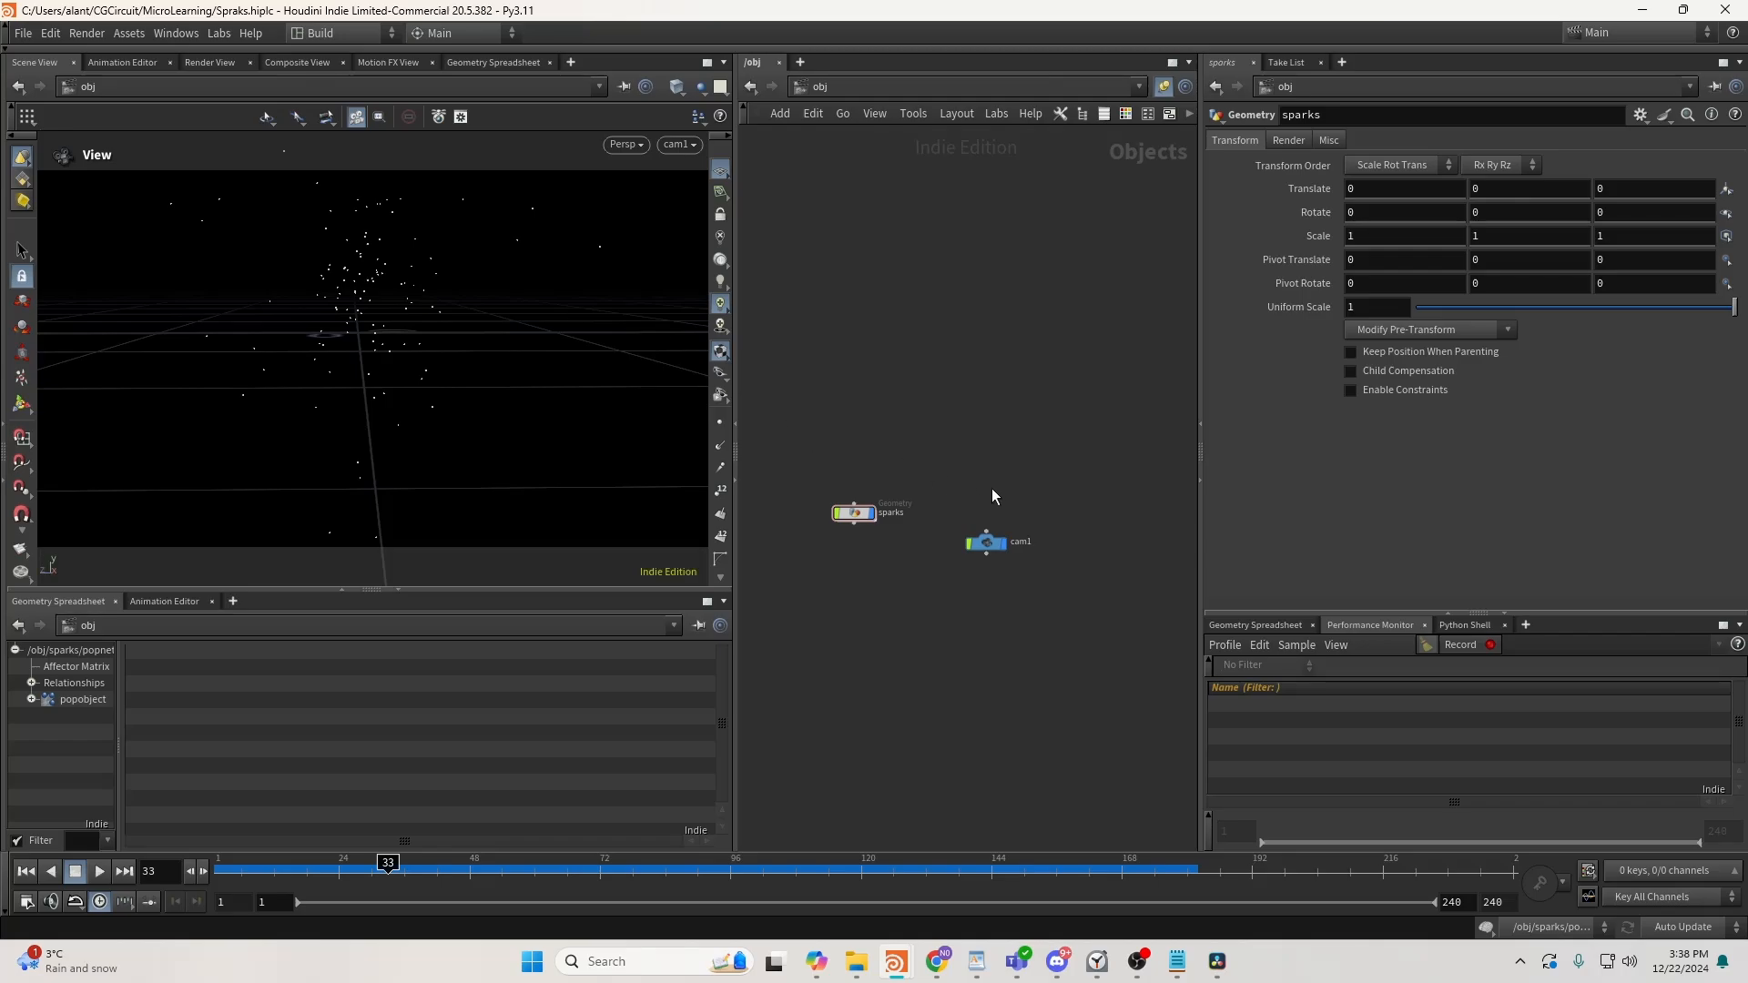
pyautogui.click(985, 543)
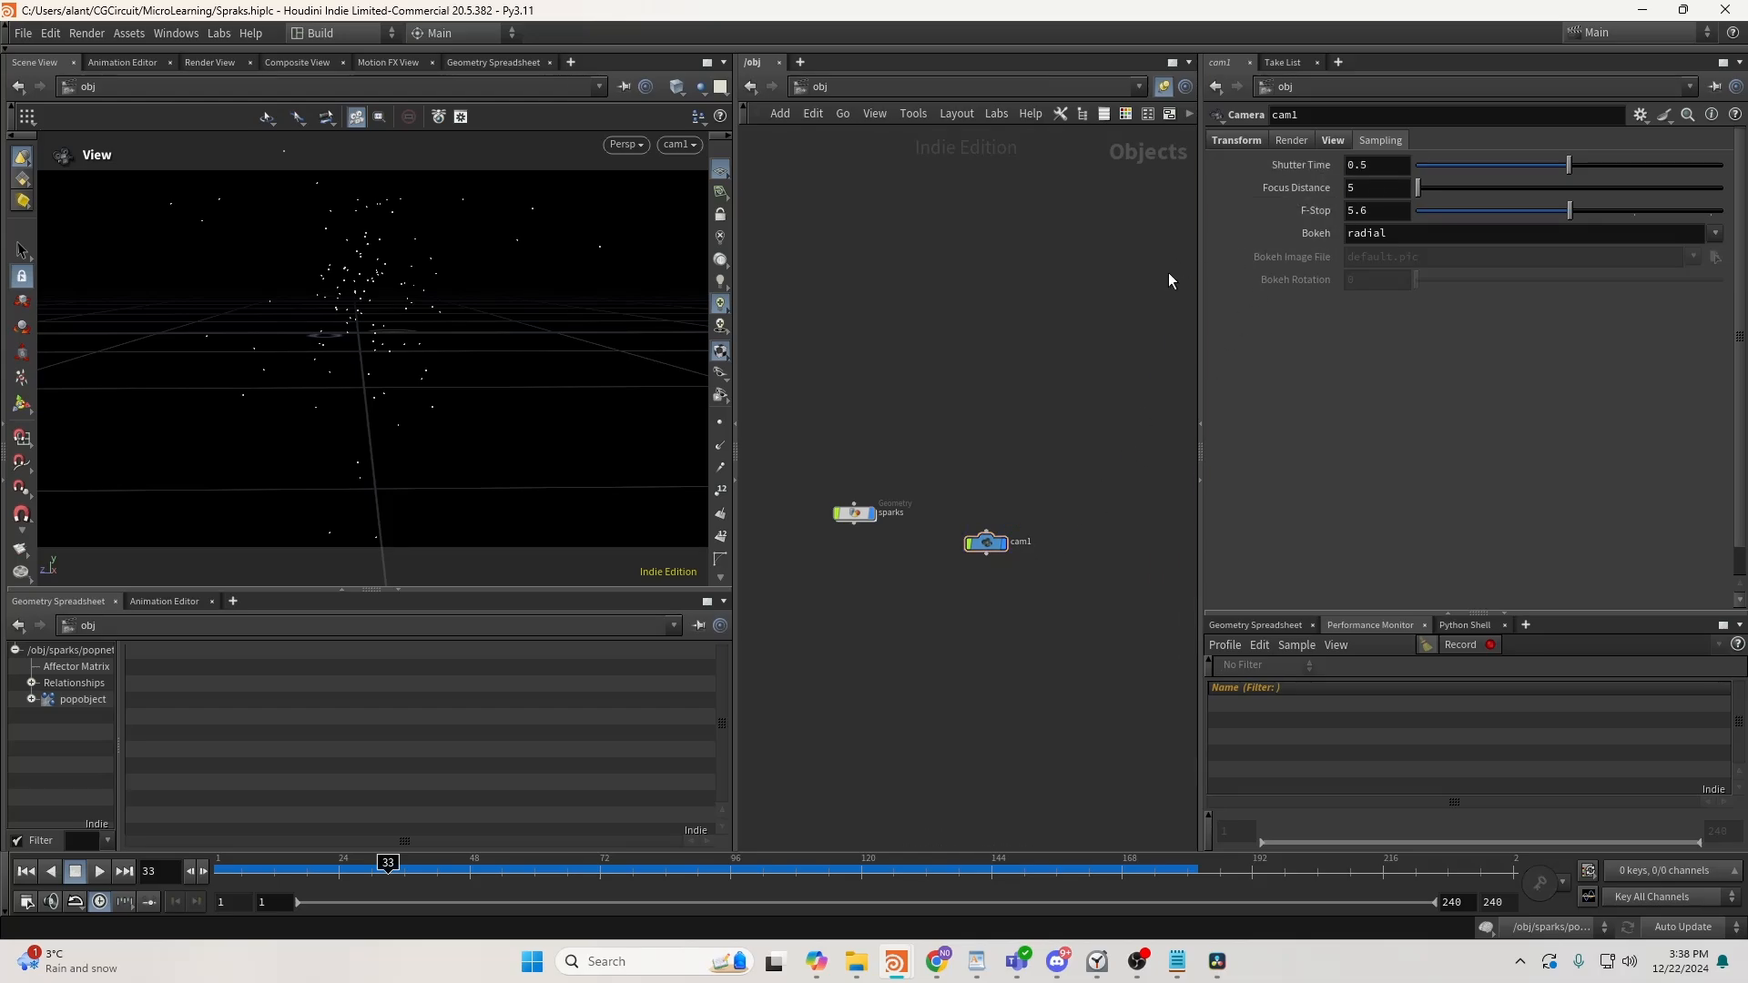
pyautogui.doubleClick(854, 514)
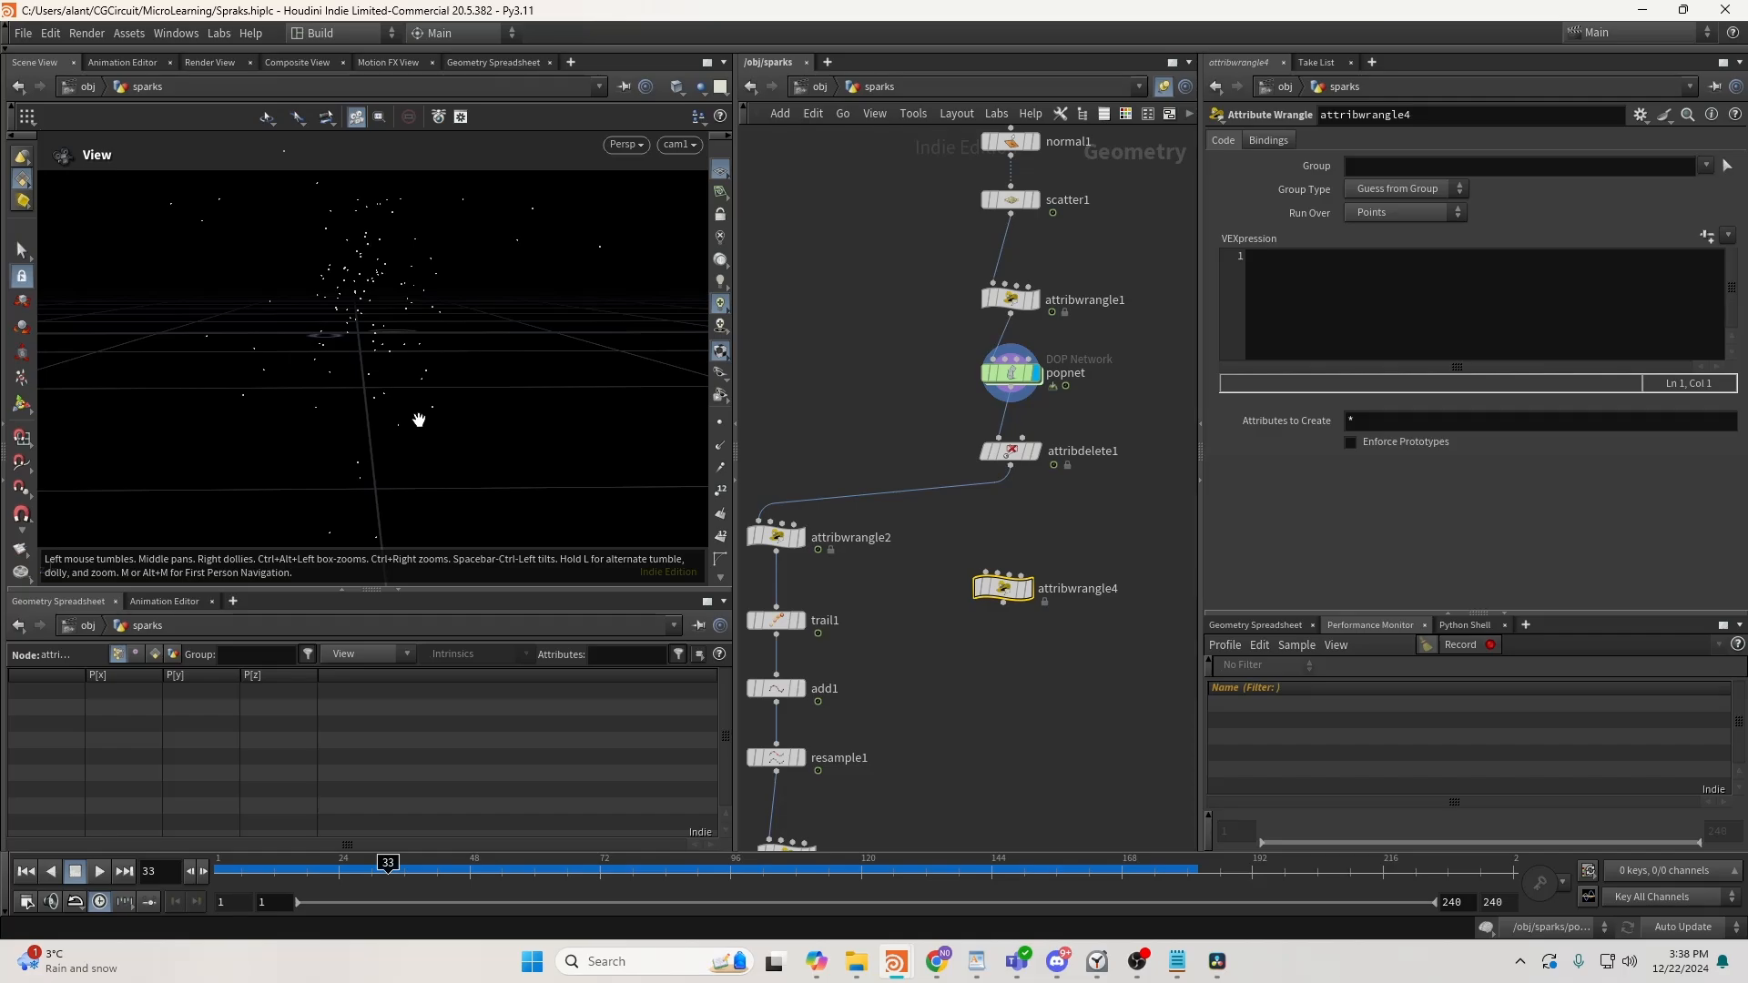
pyautogui.moveTo(481, 299)
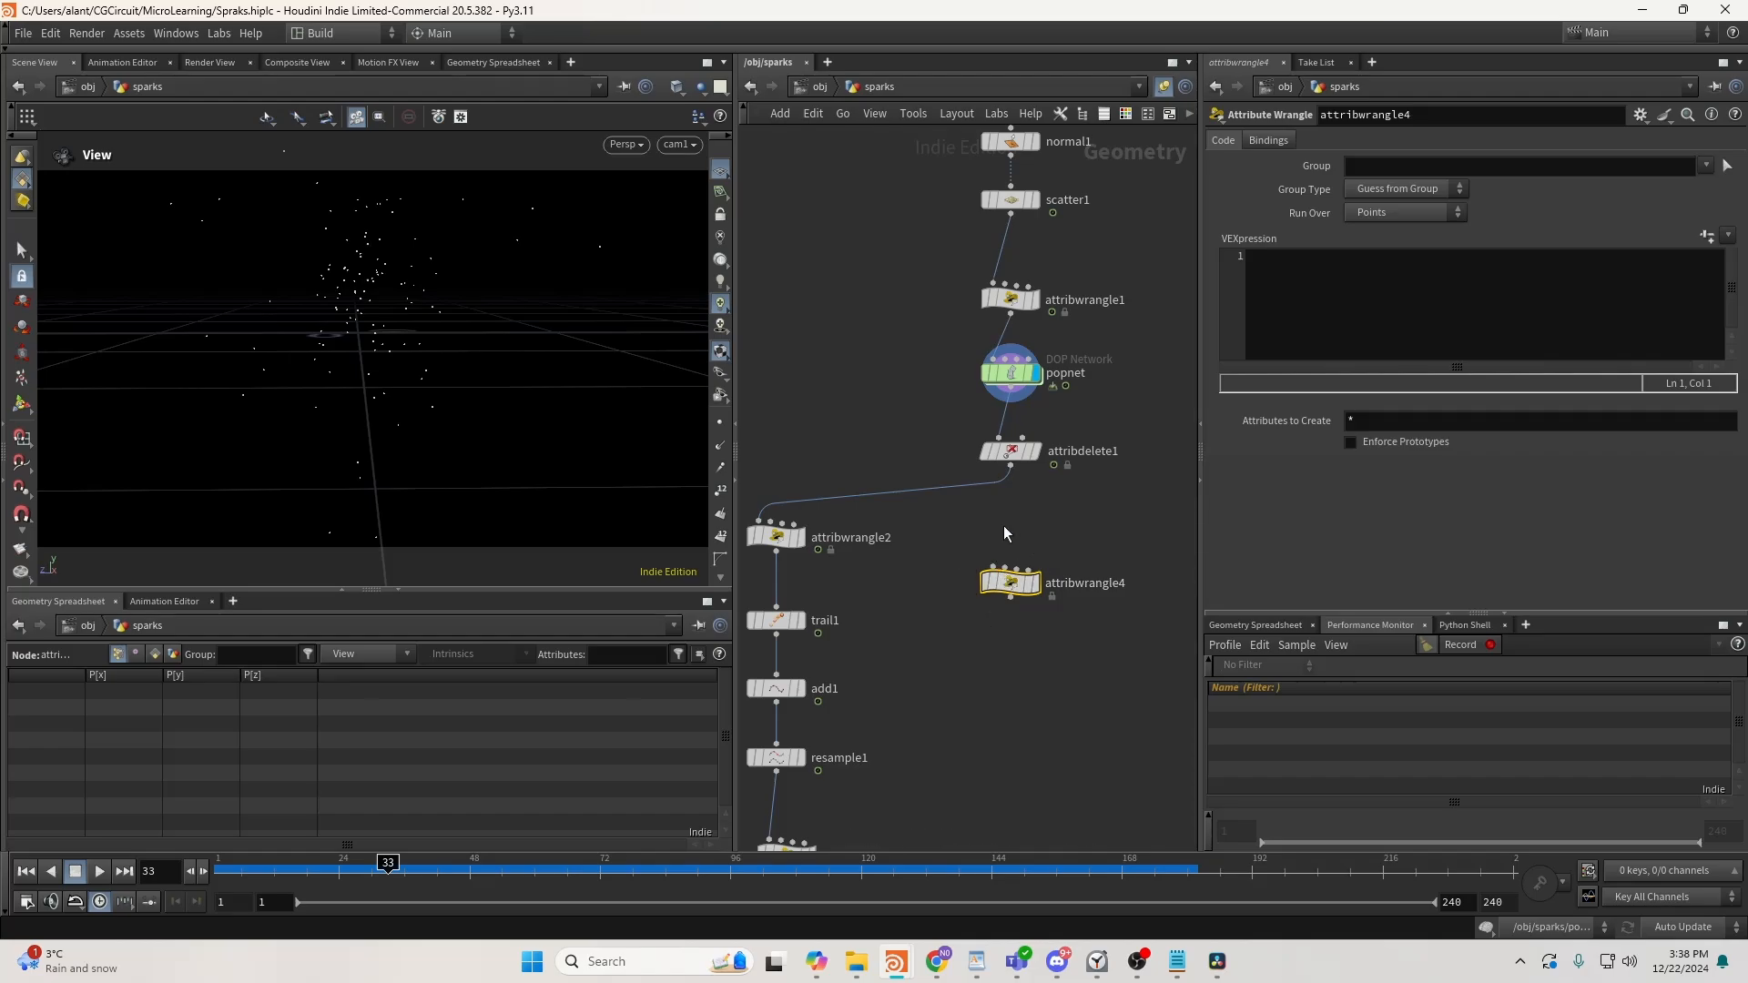
# Step: Wire attribdelete1 into attribwrangle4 and write @P += v@v*1/24 to step points by velocity
pyautogui.click(1009, 582)
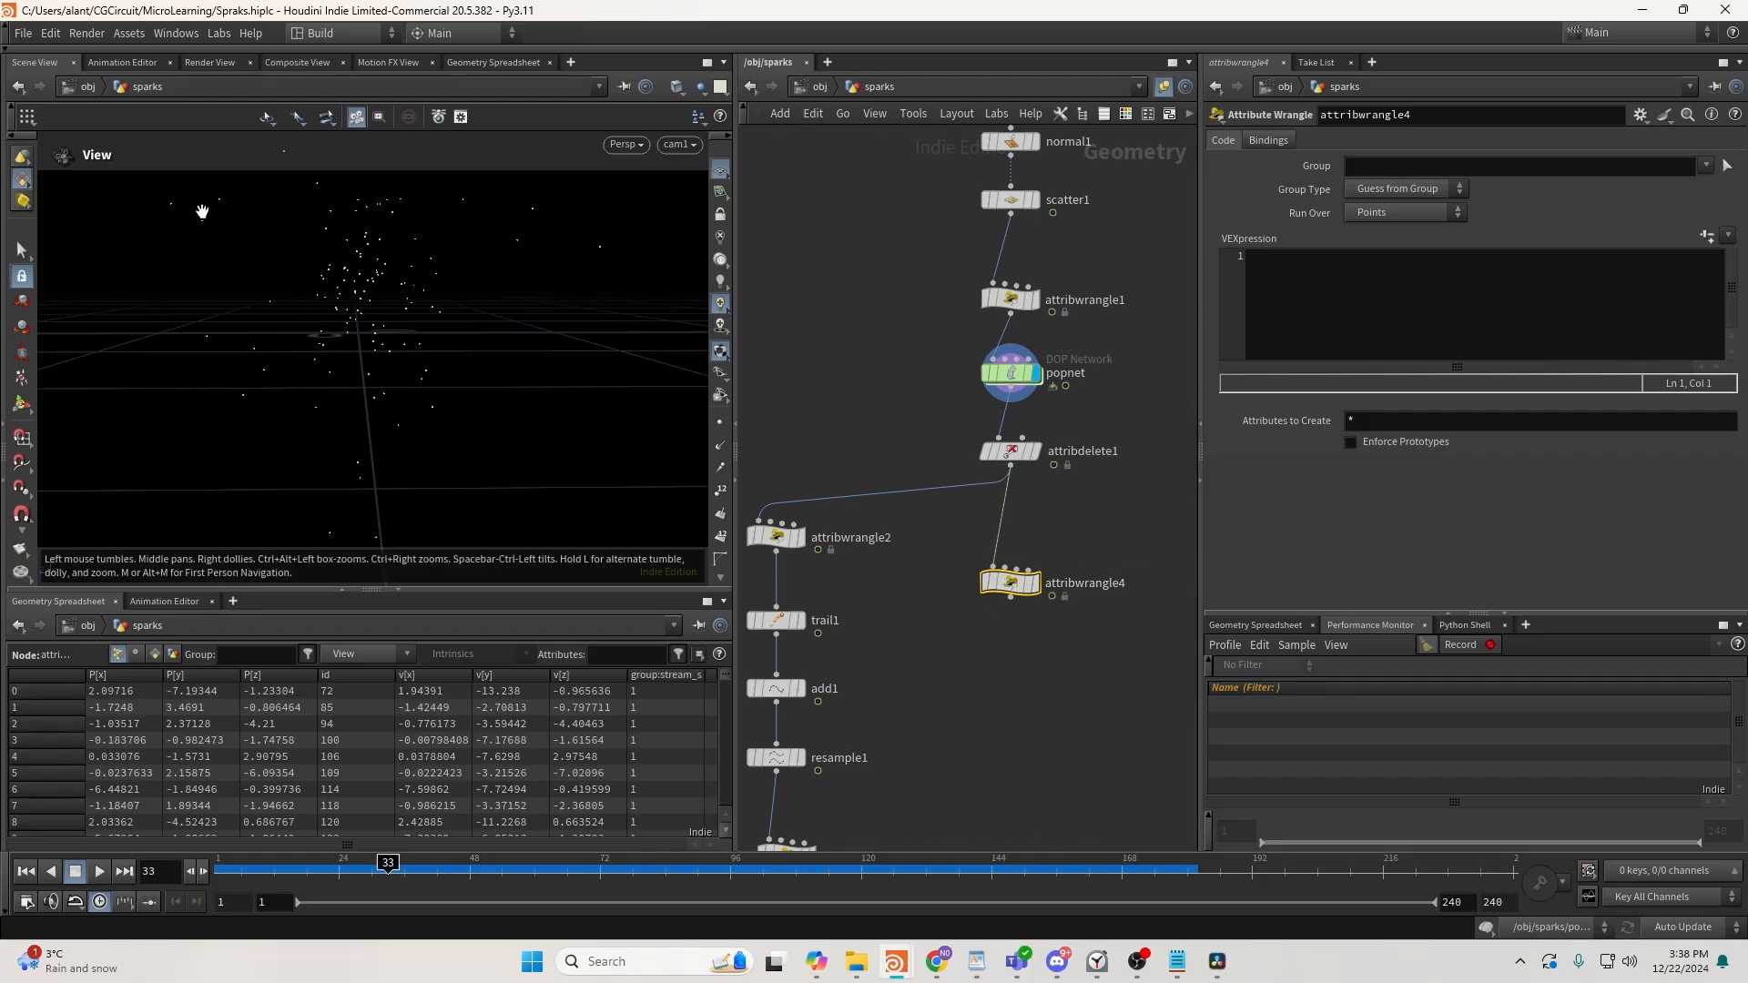
pyautogui.moveTo(682, 359)
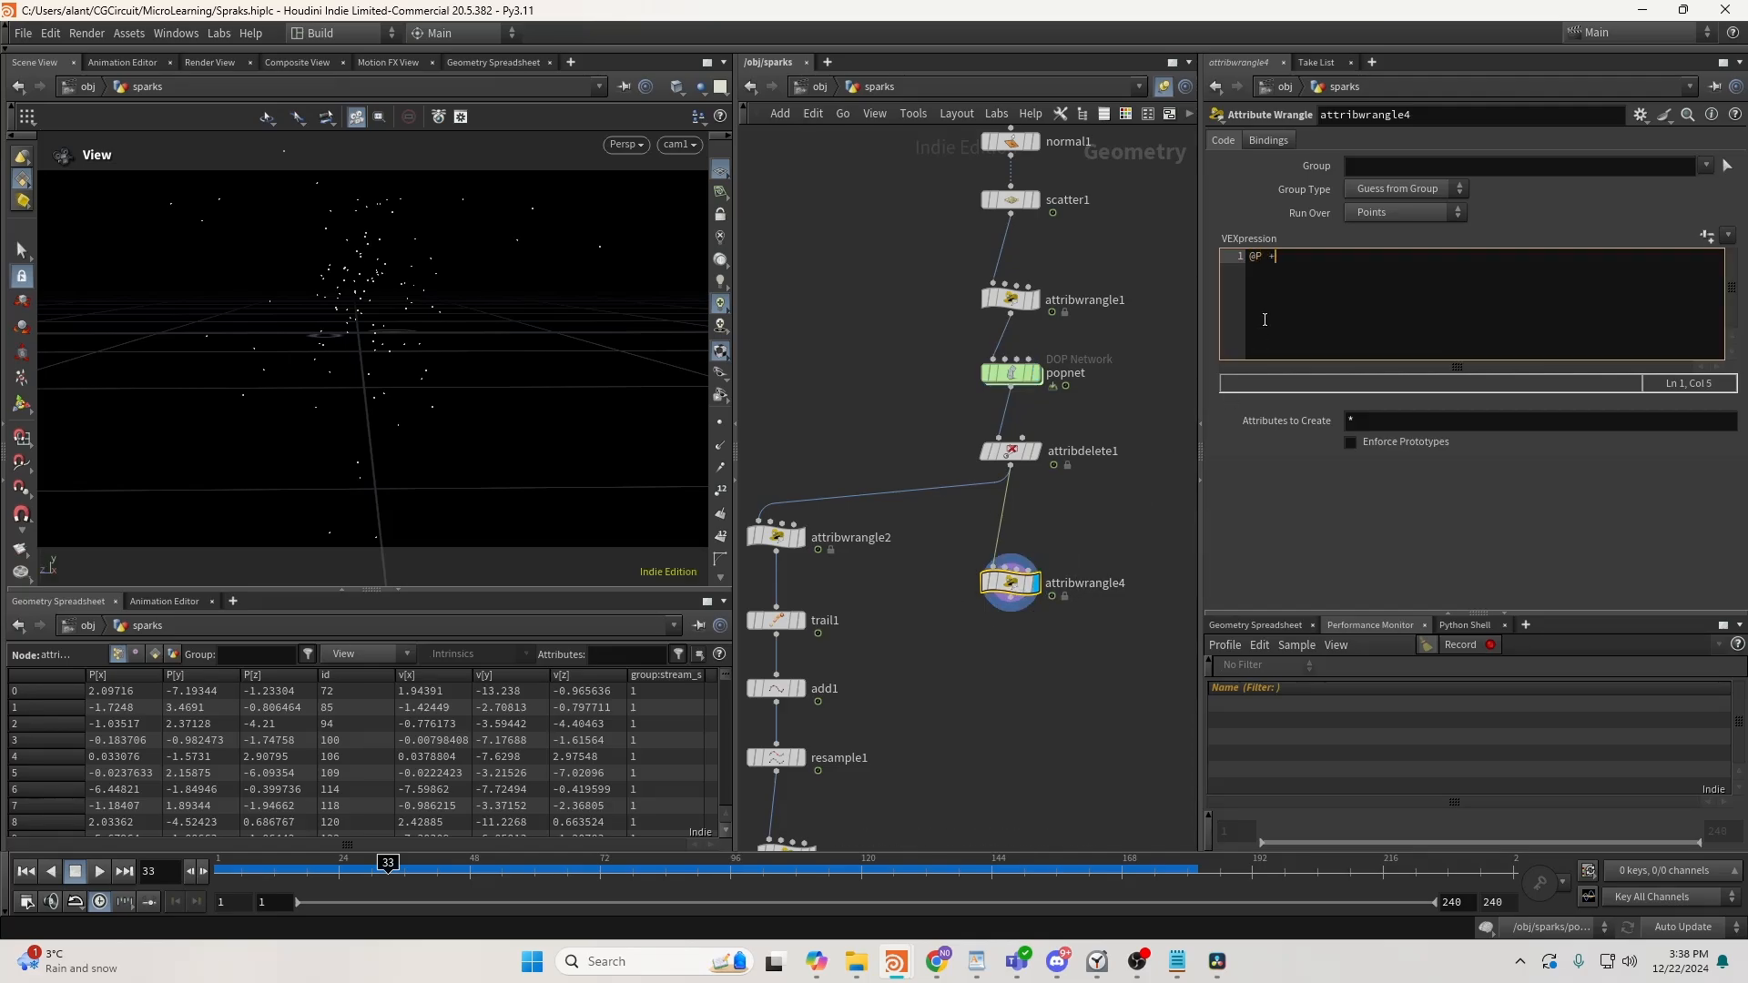
pyautogui.write('+= v@v')
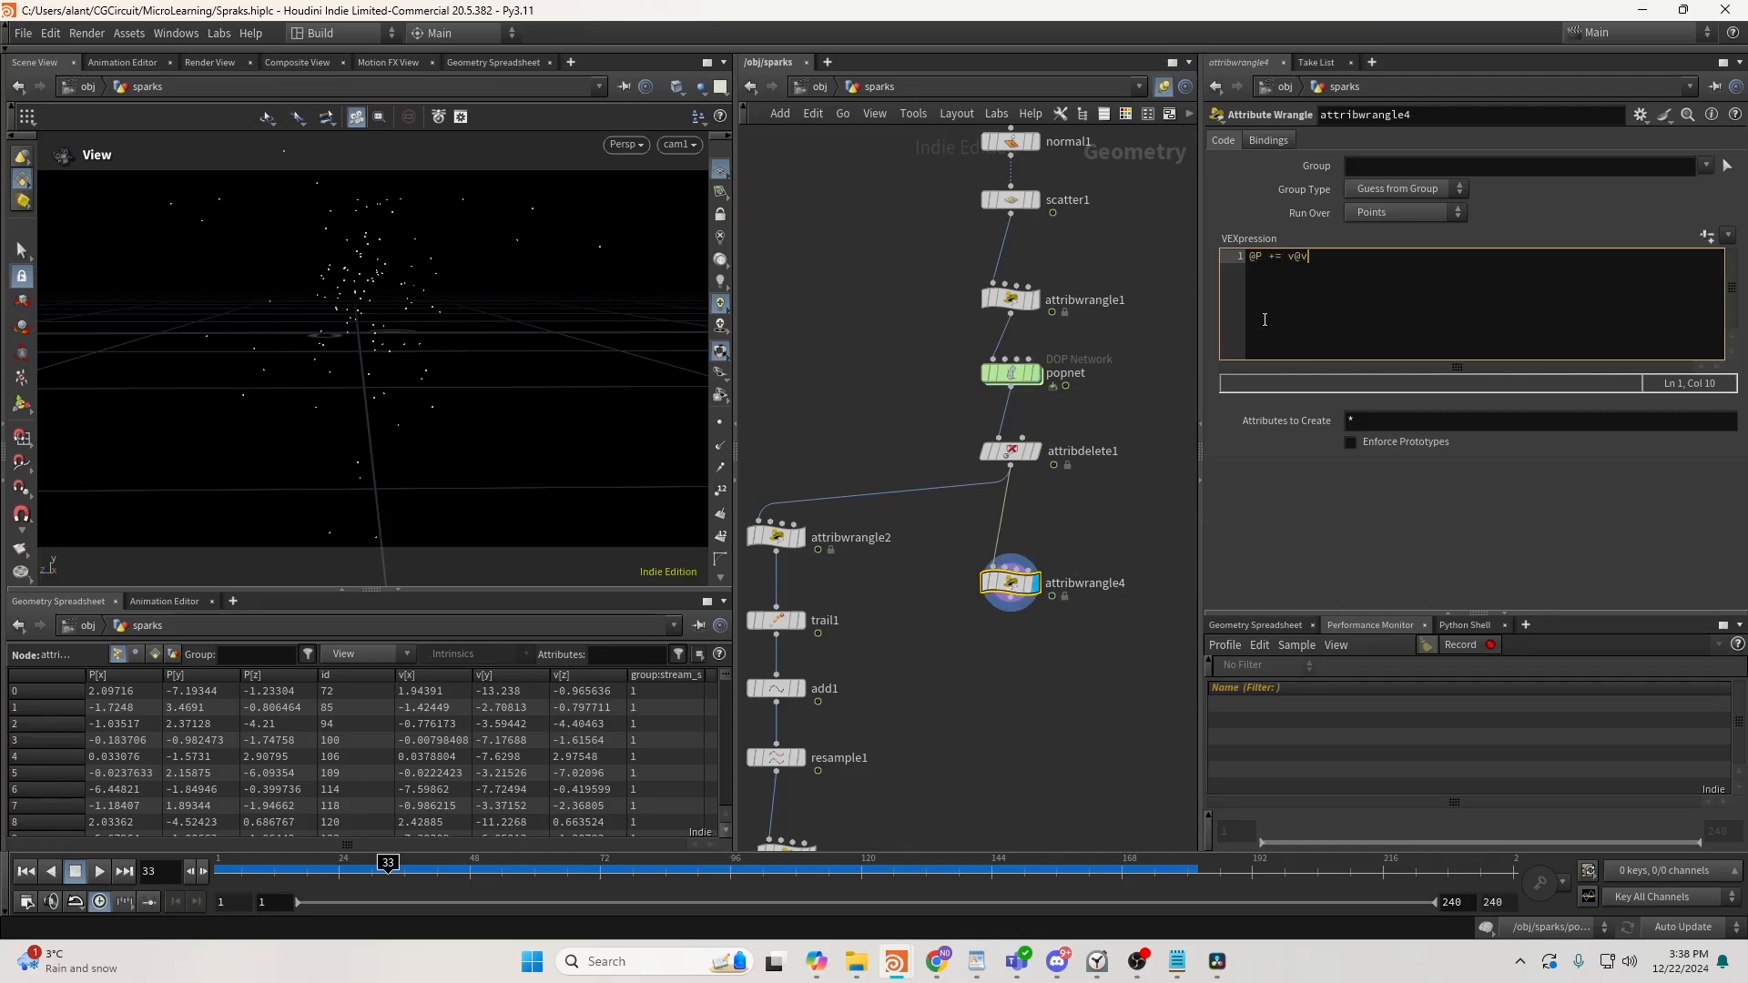
pyautogui.write('*1/24;')
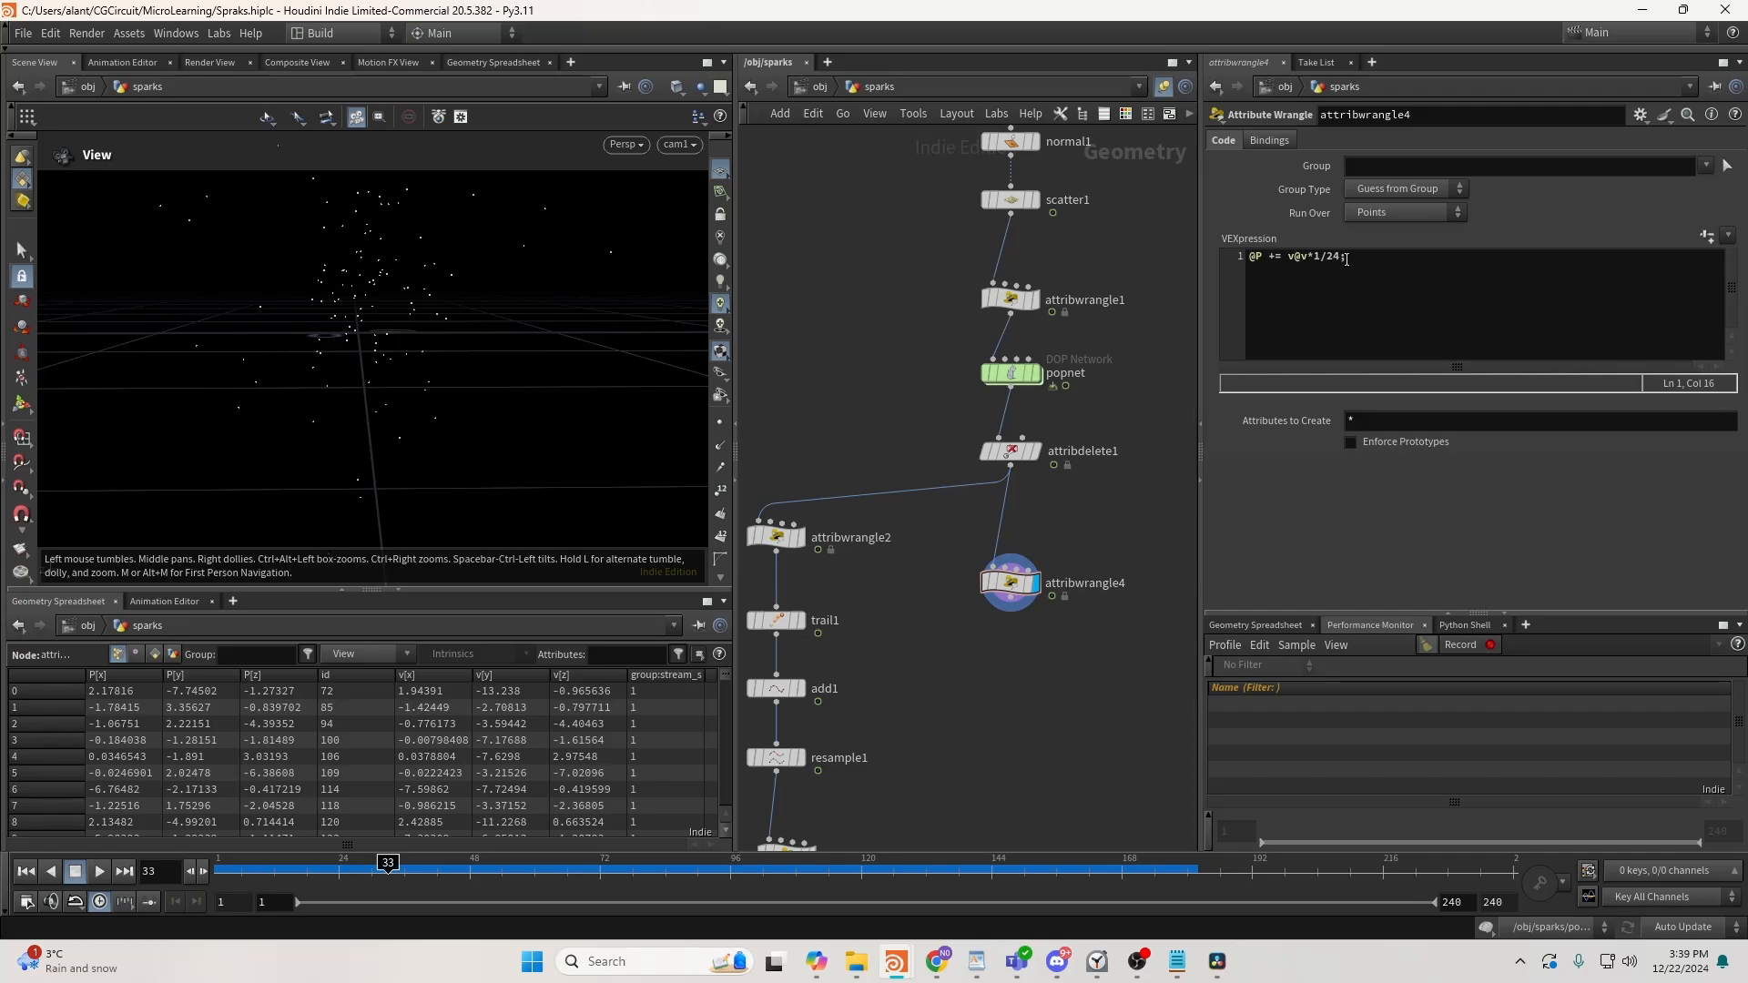
pyautogui.write('*')
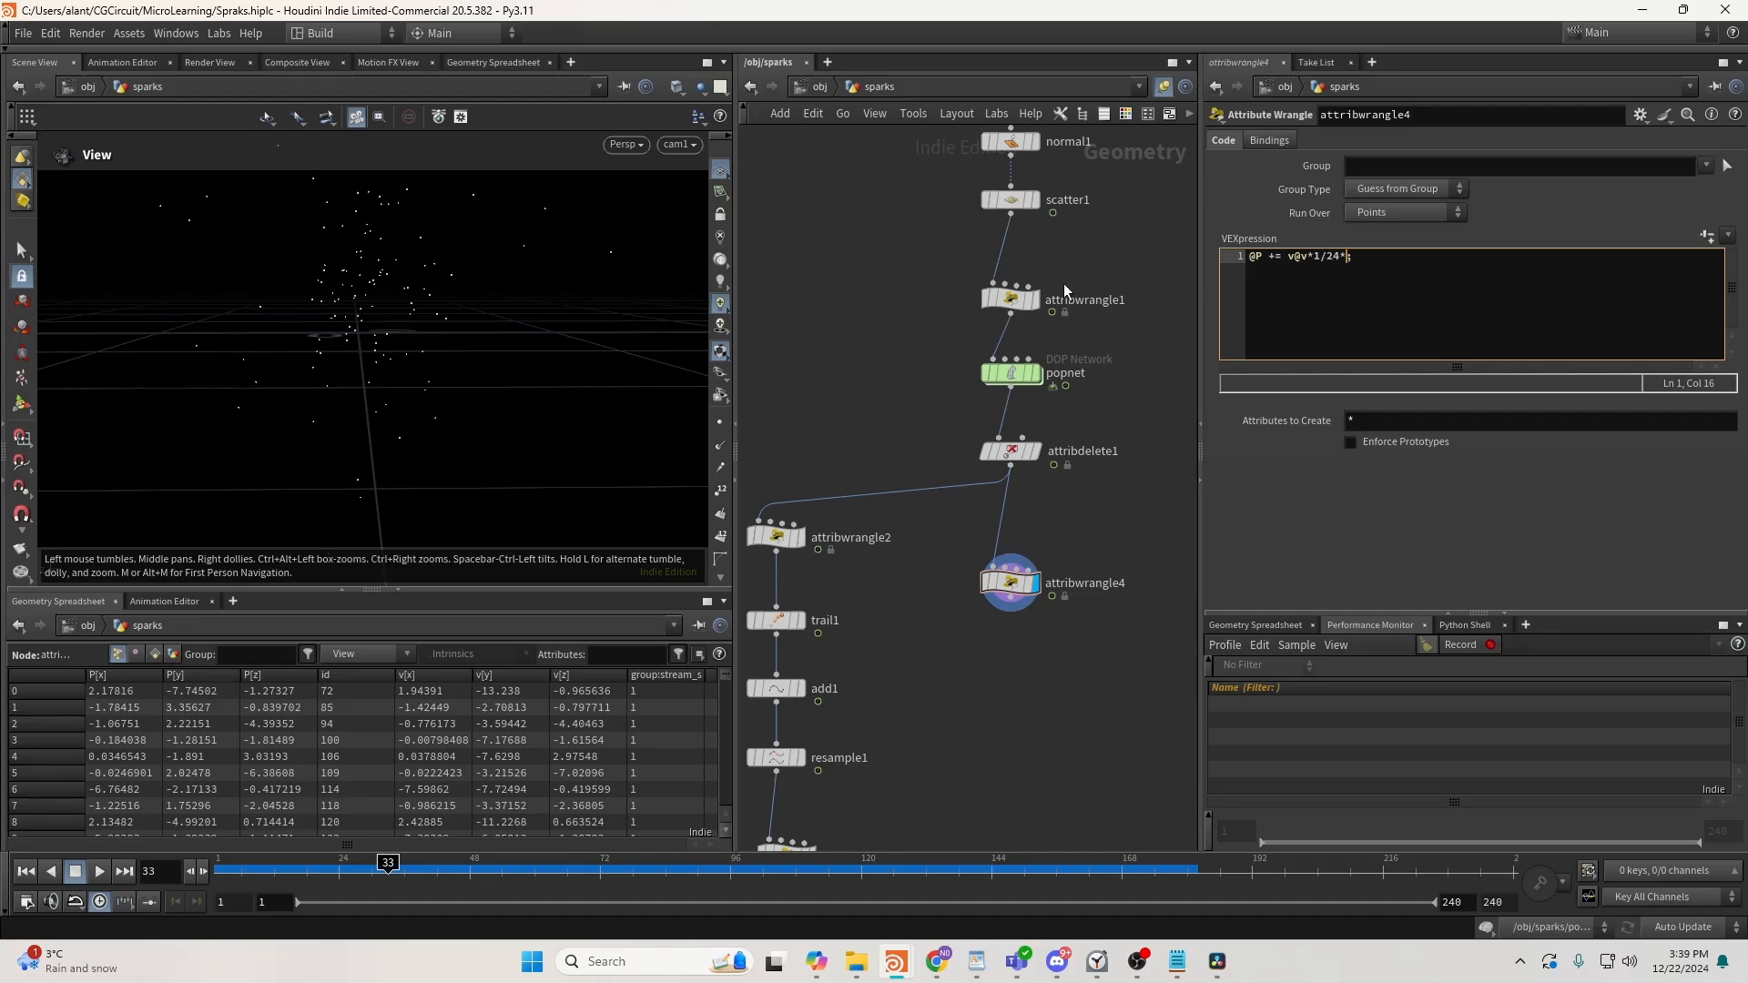
pyautogui.write('0.5')
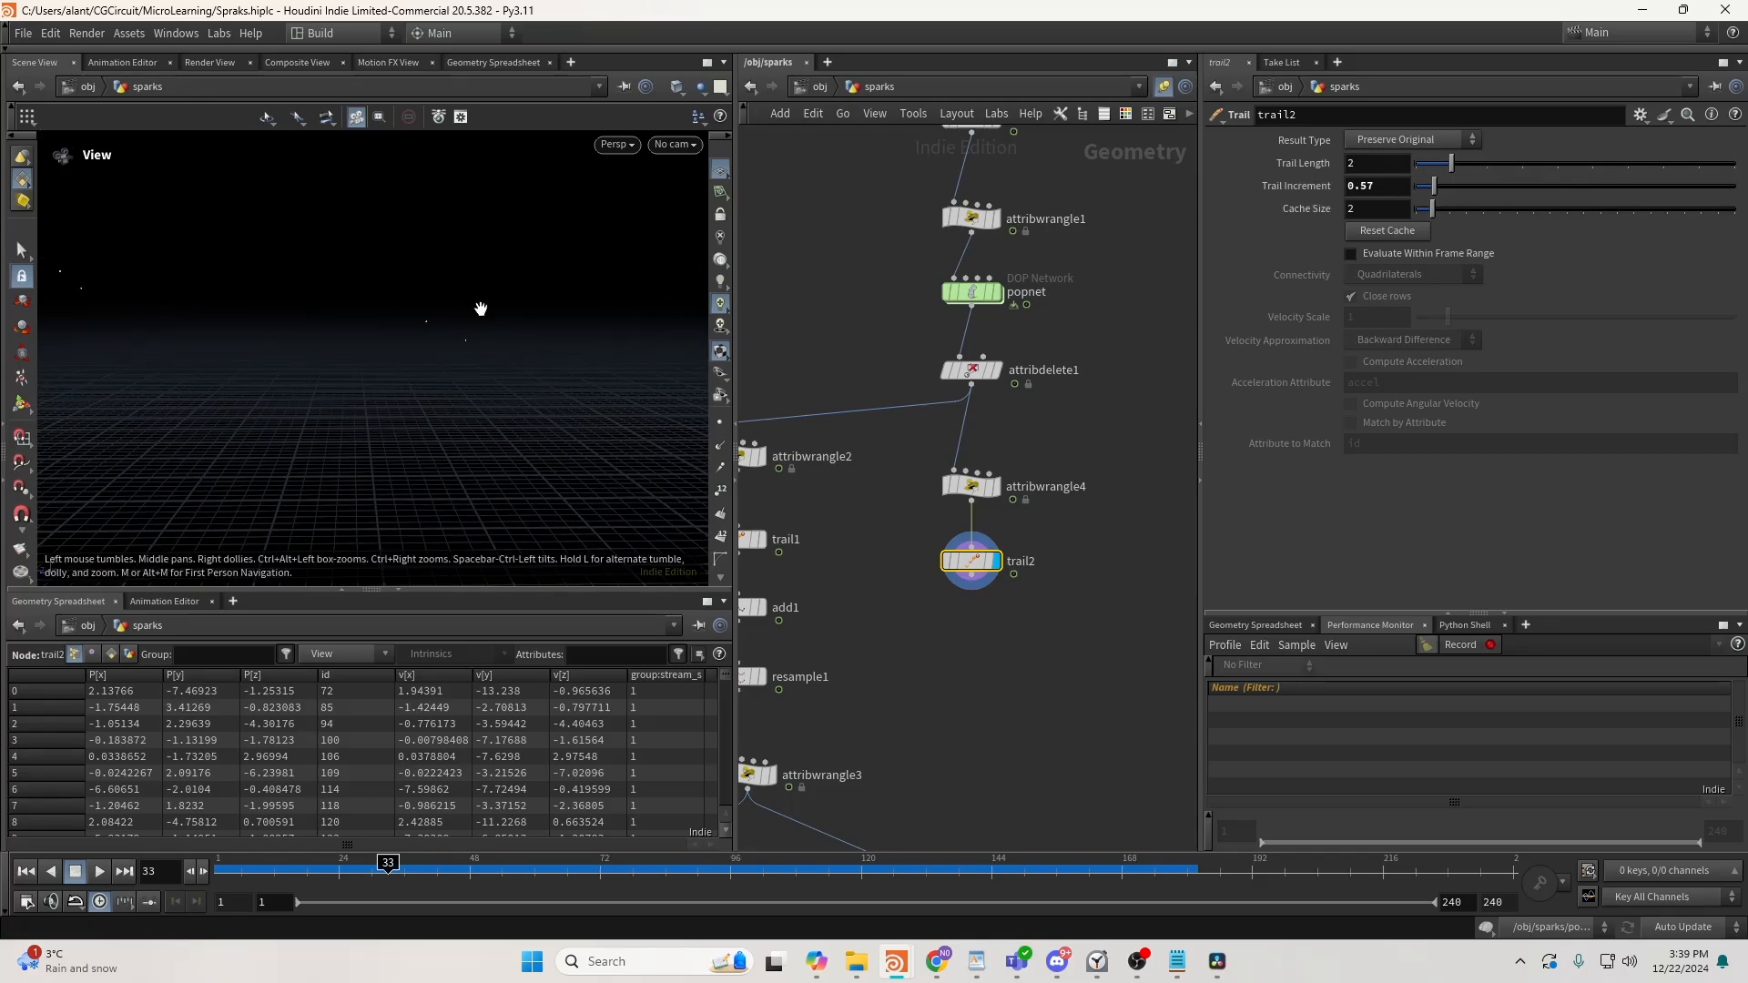
# Step: Set trail2's Trail Increment to 0.5 and switch it to expression editing
pyautogui.rightClick(1377, 162)
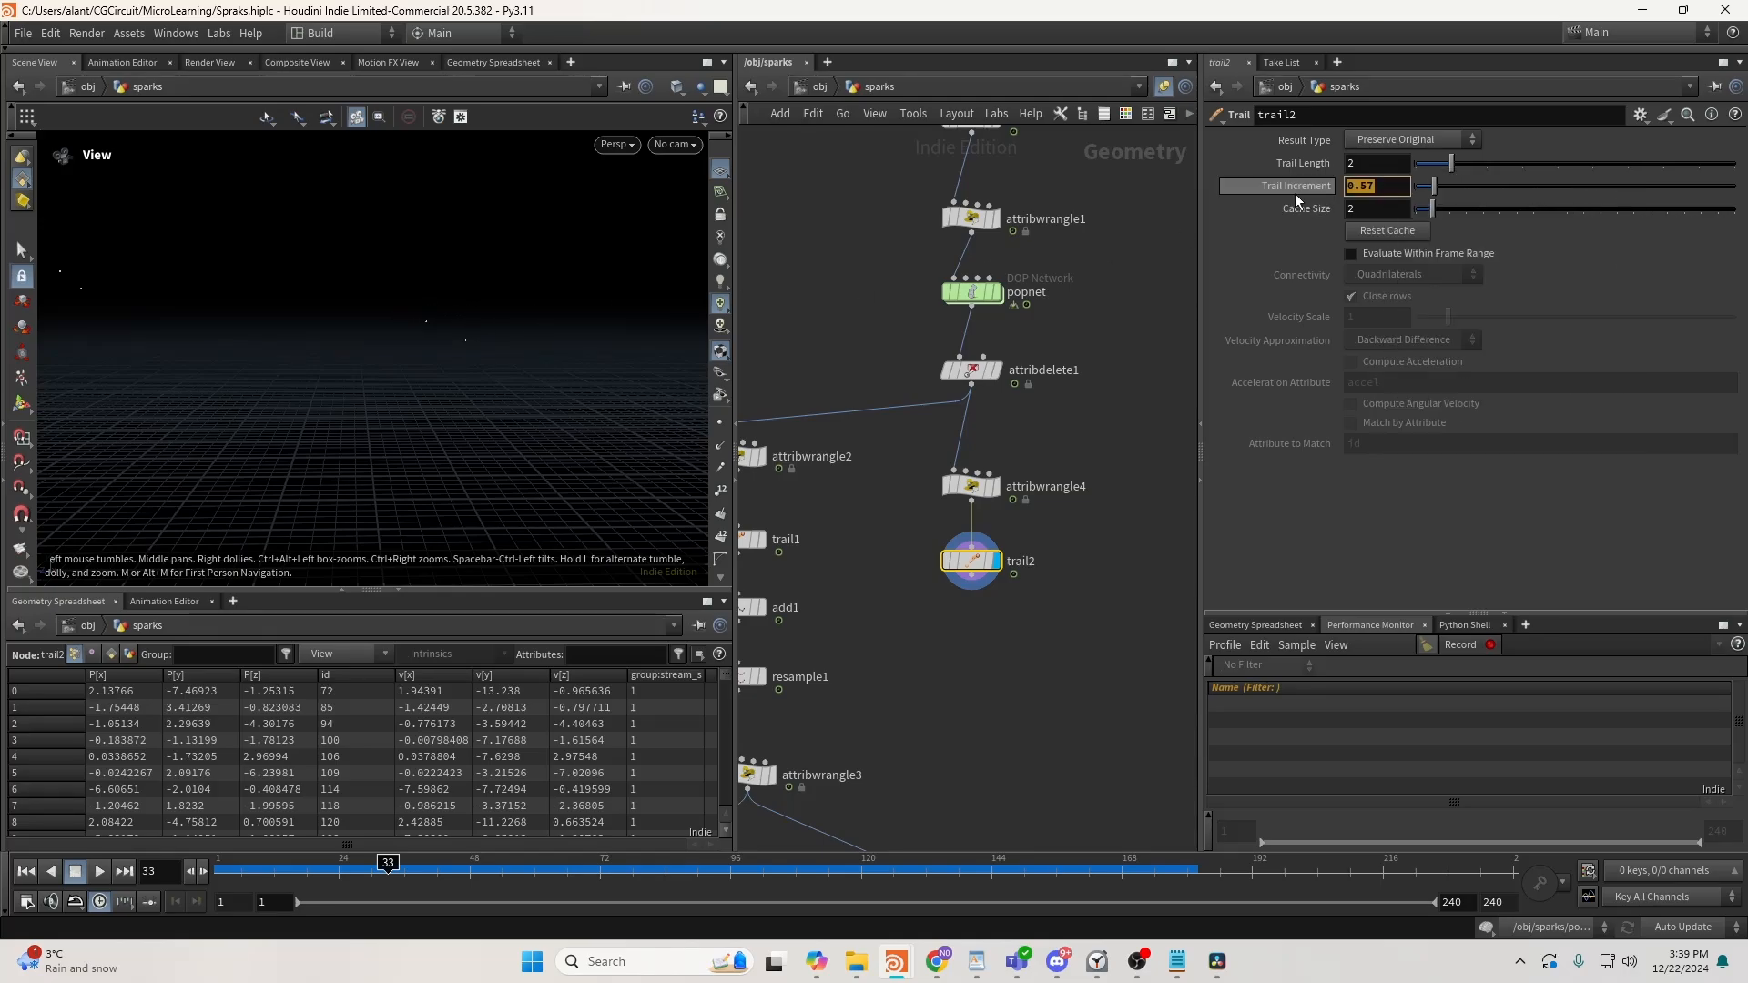
pyautogui.write('0.5')
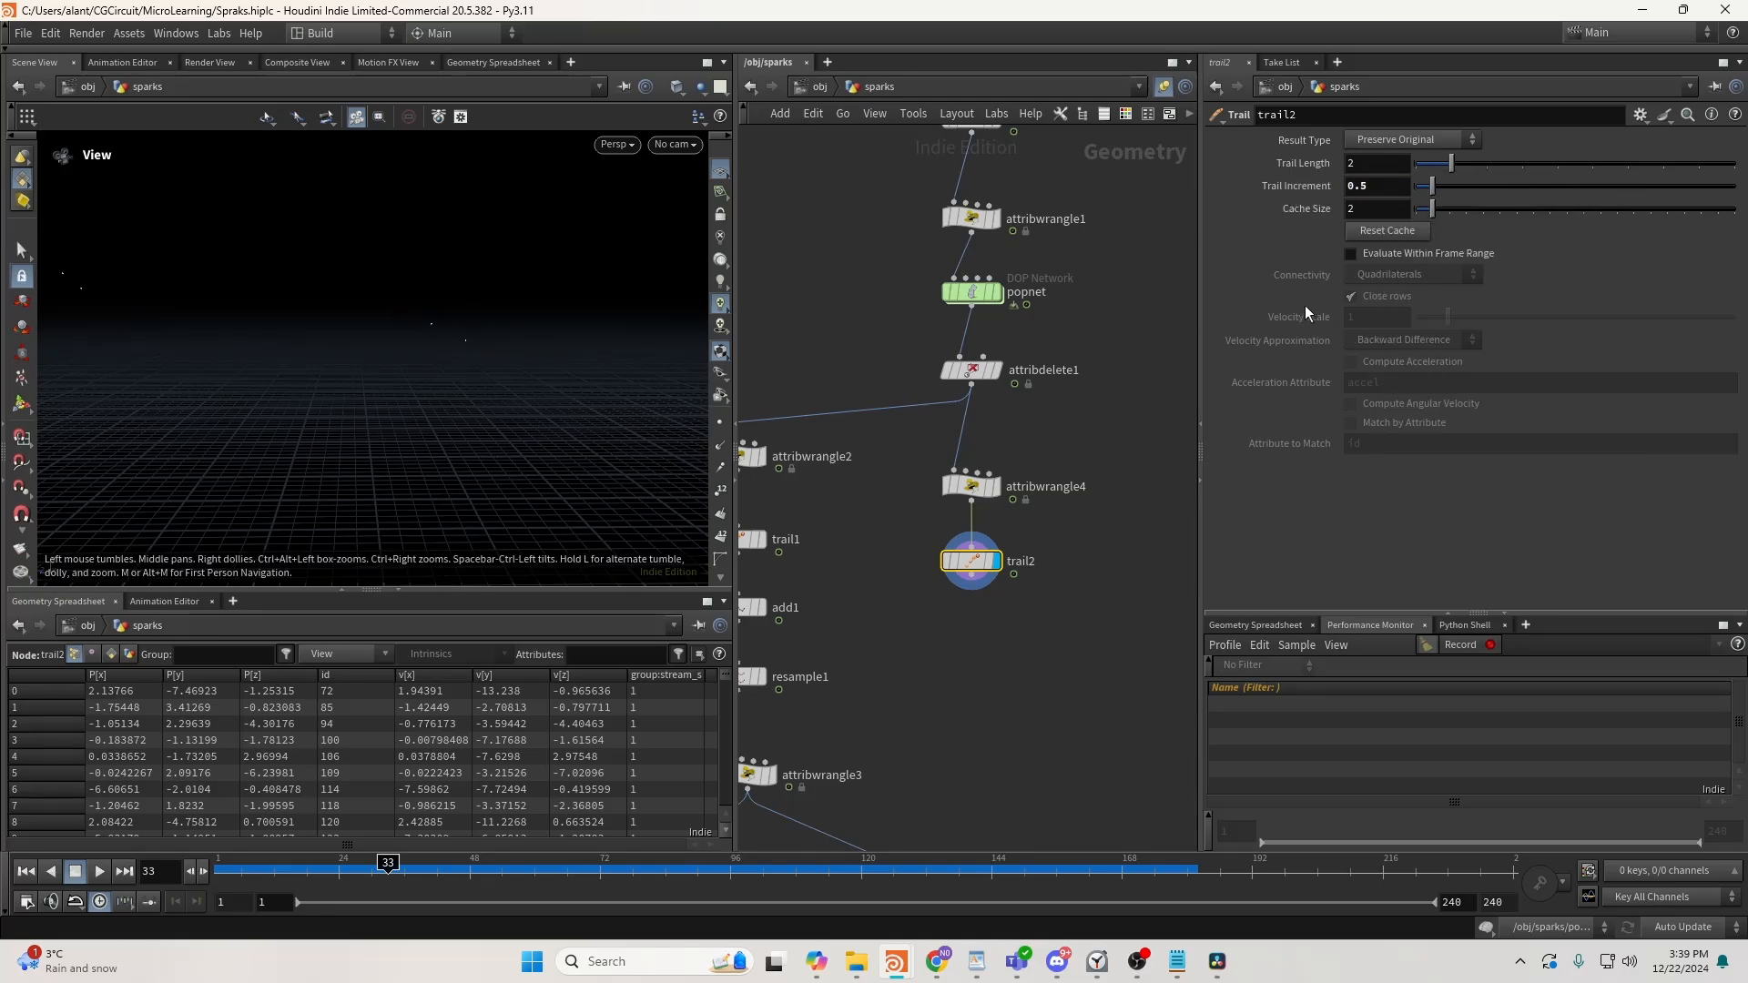
pyautogui.rightClick(1373, 162)
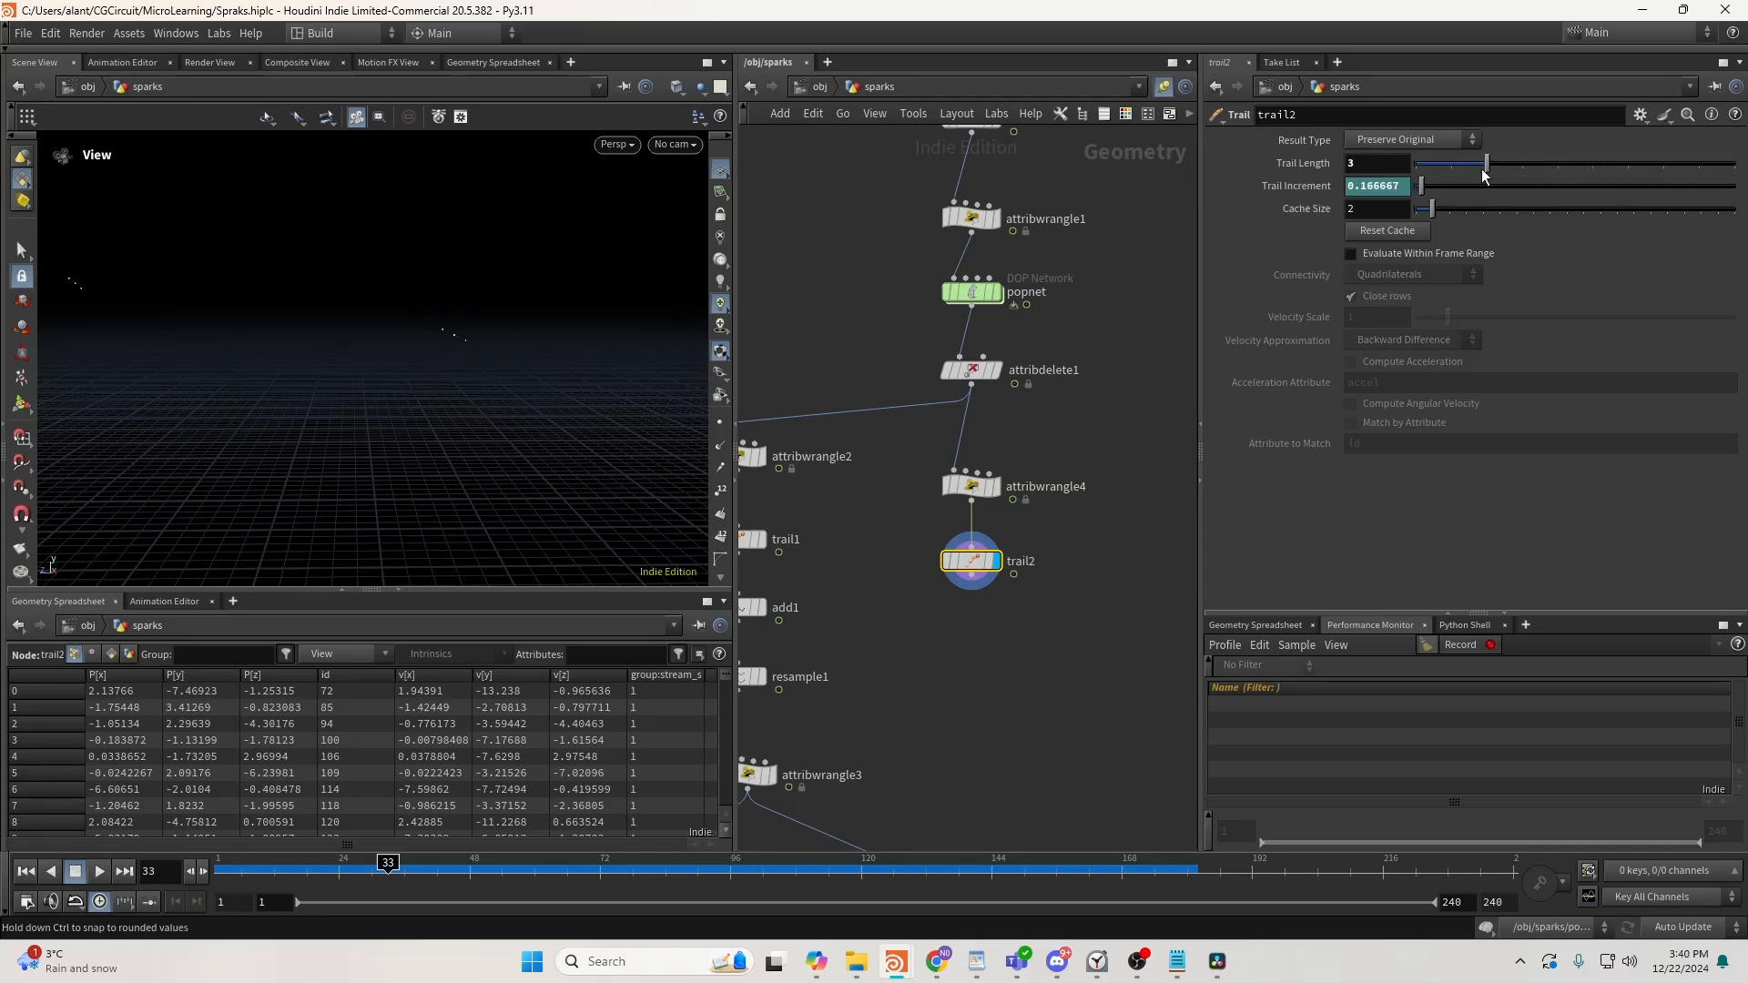
# Step: Make Trail Increment 0.5/ch("length") so a trail length of 10 gives about 0.056
pyautogui.write('0.5/ch("length")')
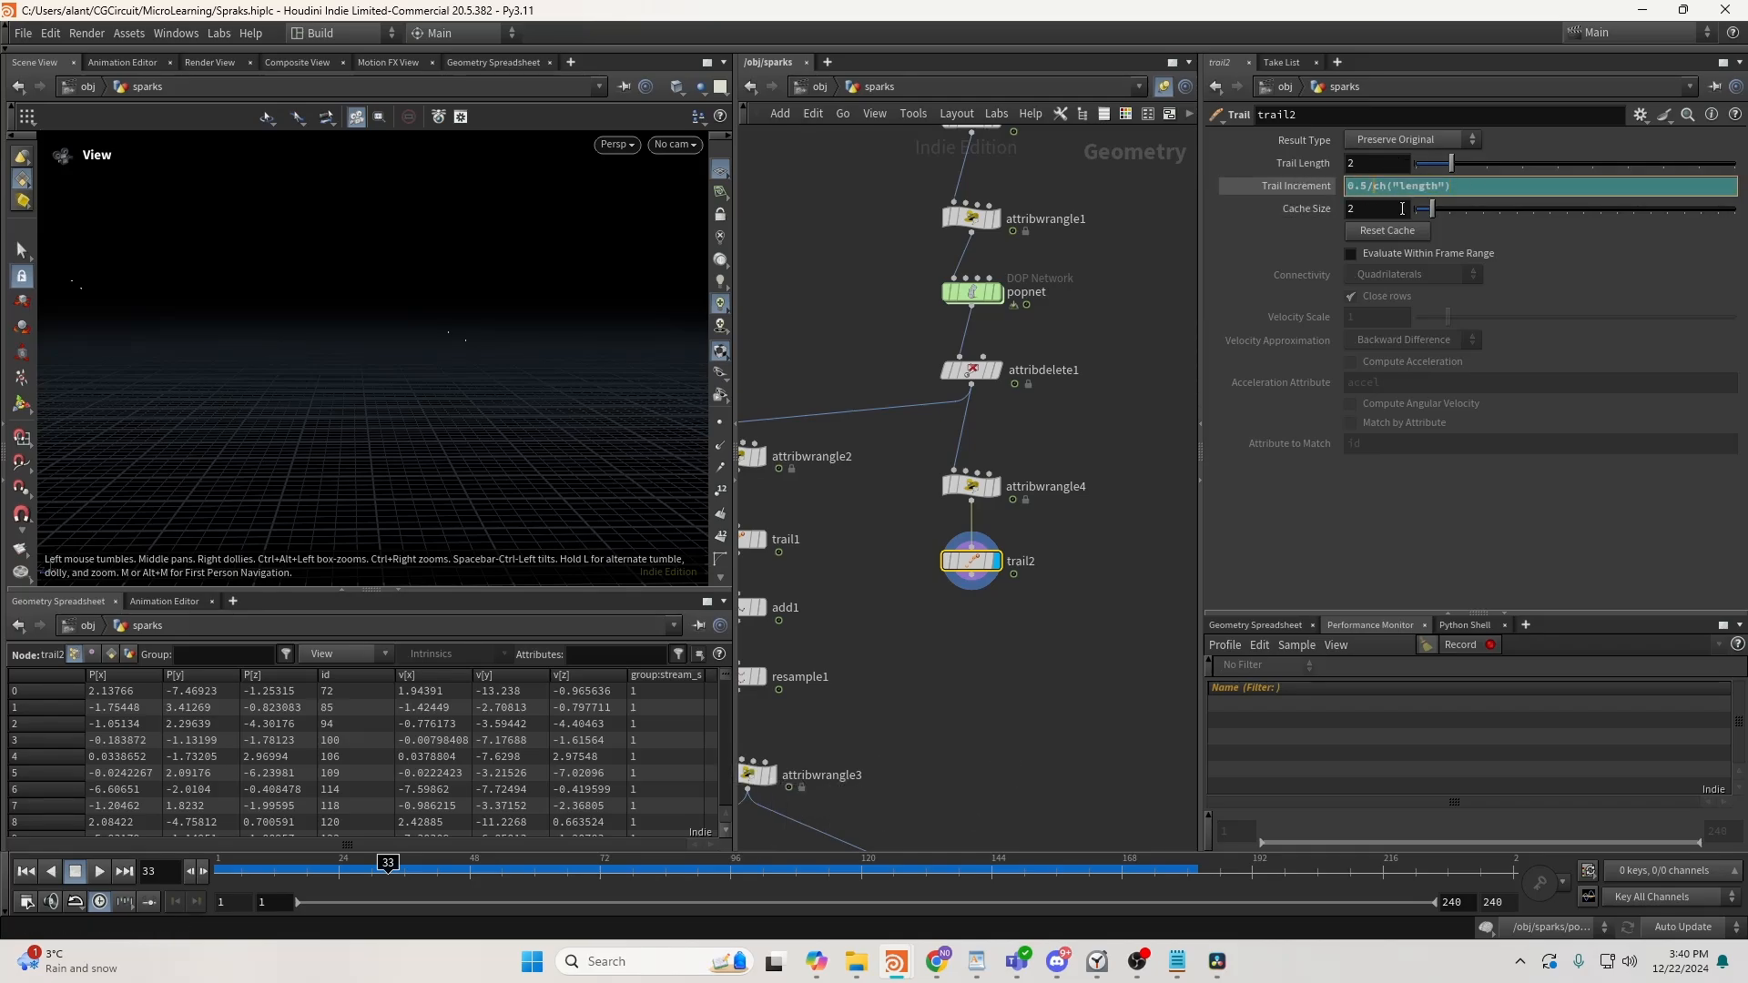
pyautogui.write('(')
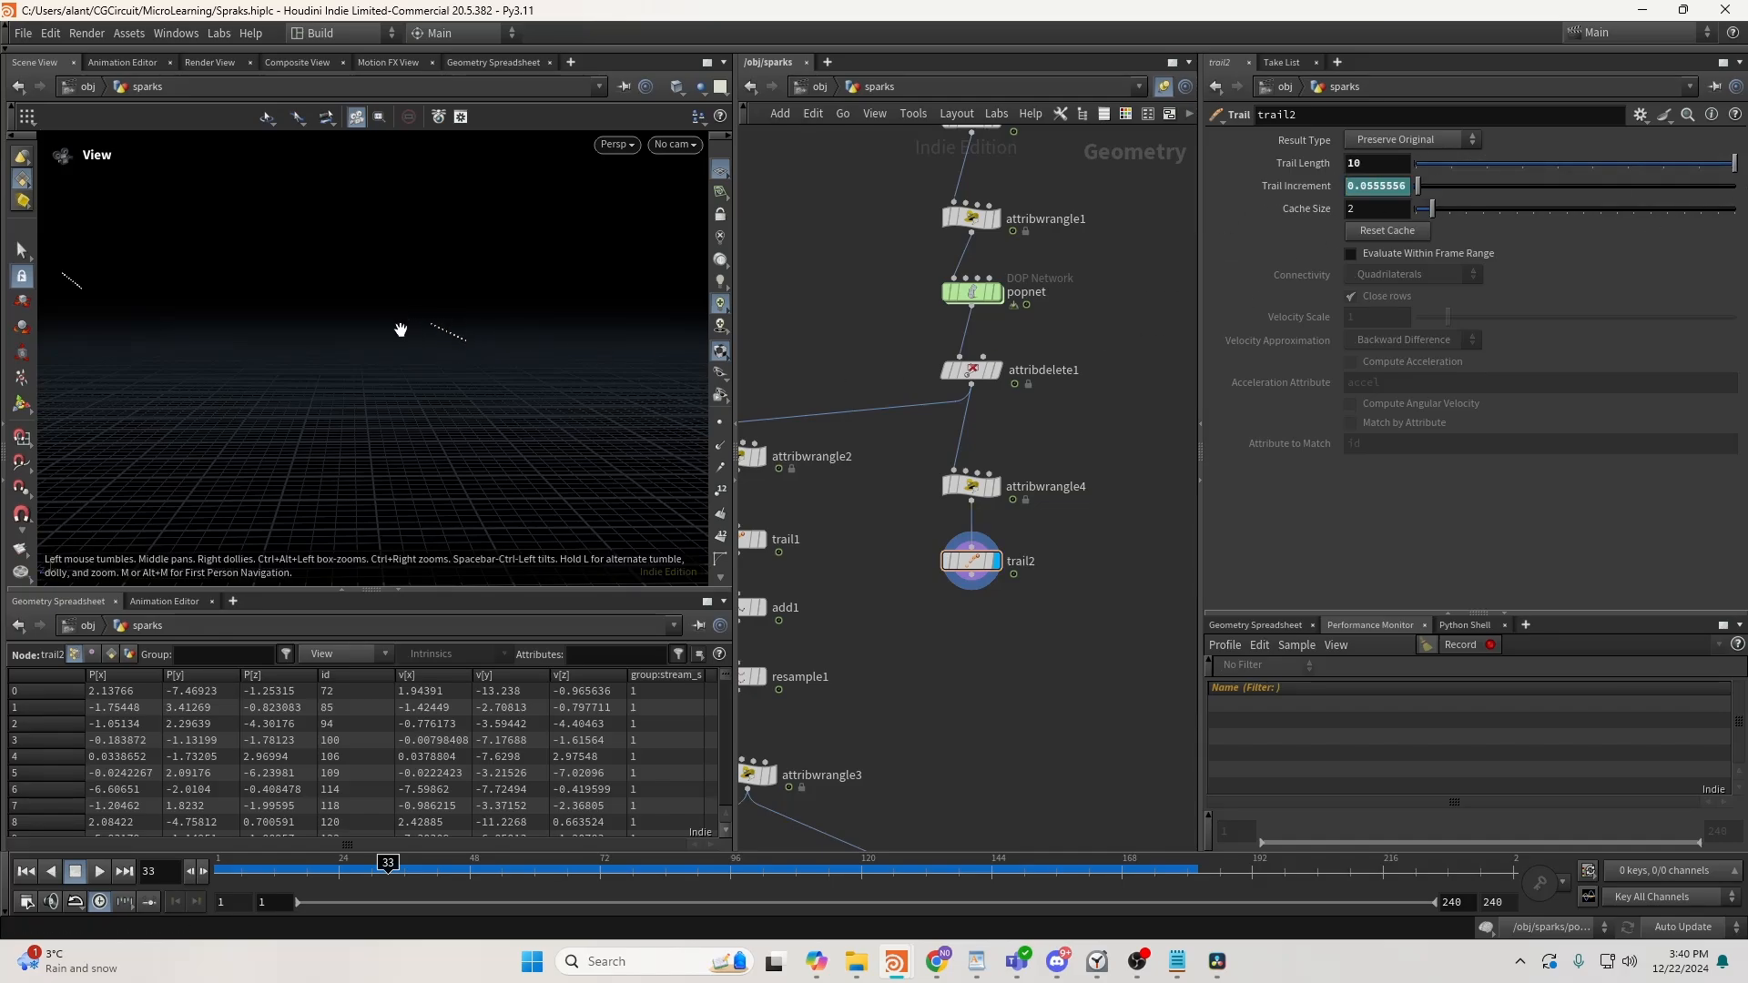
pyautogui.moveTo(437, 341)
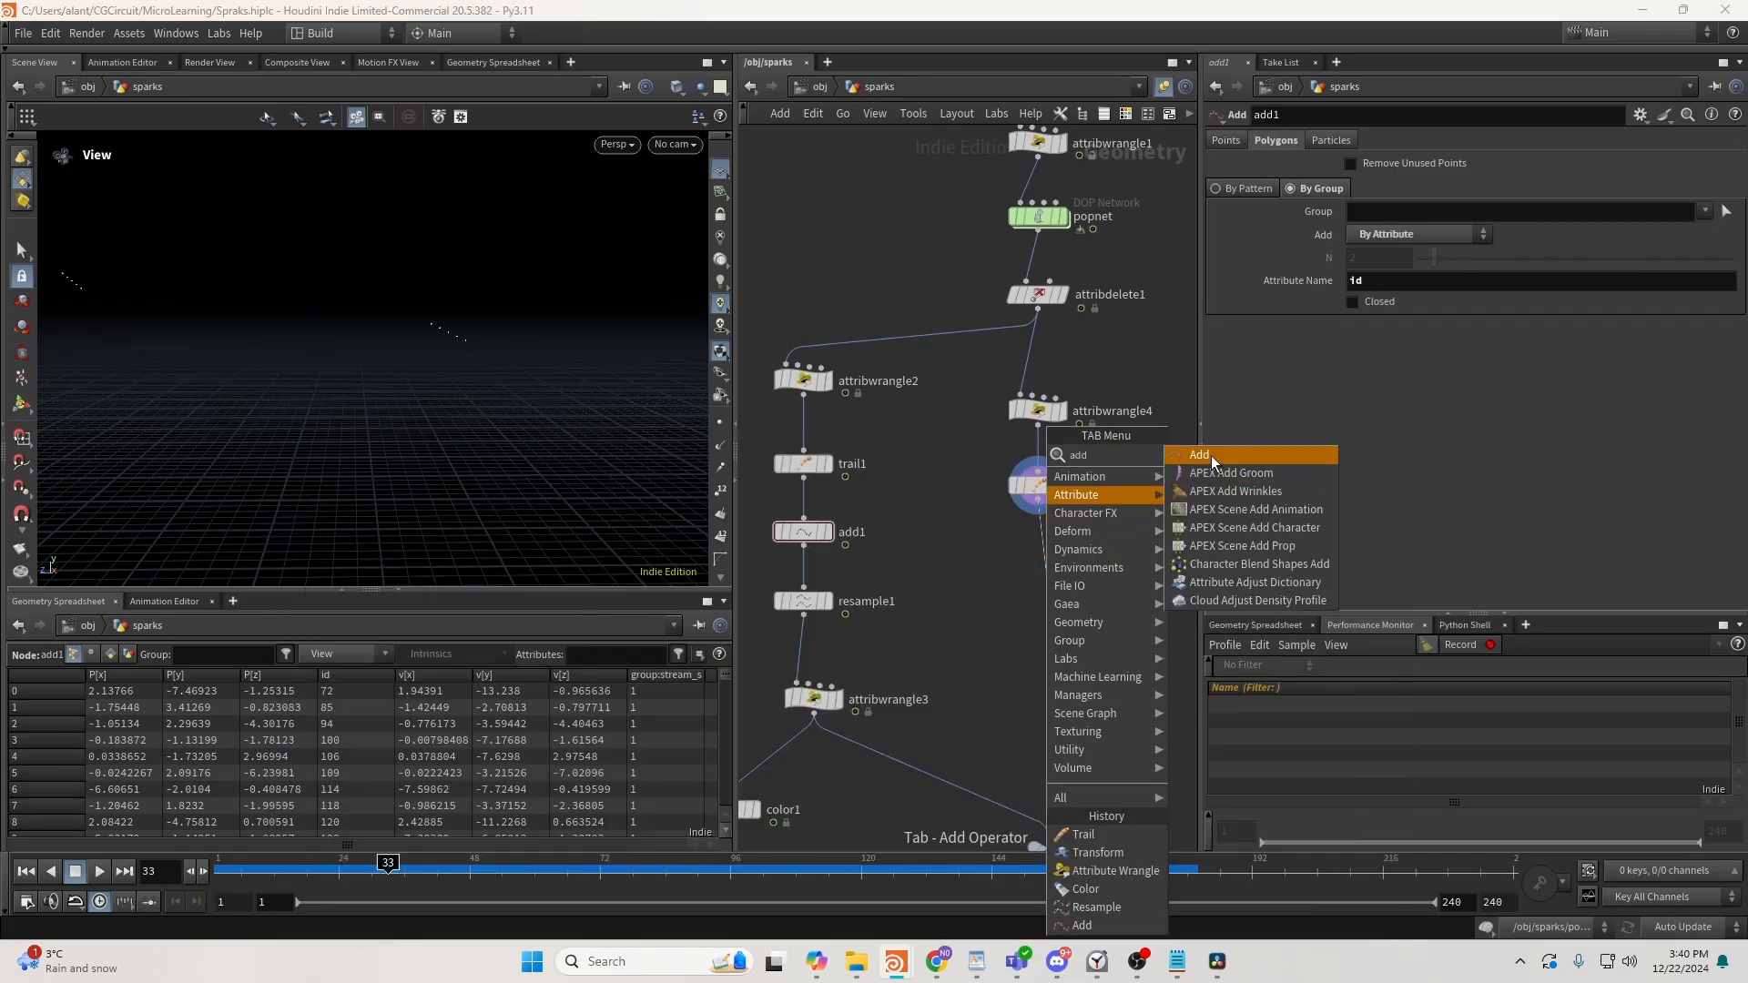
# Step: Add an Add SOP after trail2 building polygons By Group, By Attribute, attribute name id
pyautogui.click(1200, 456)
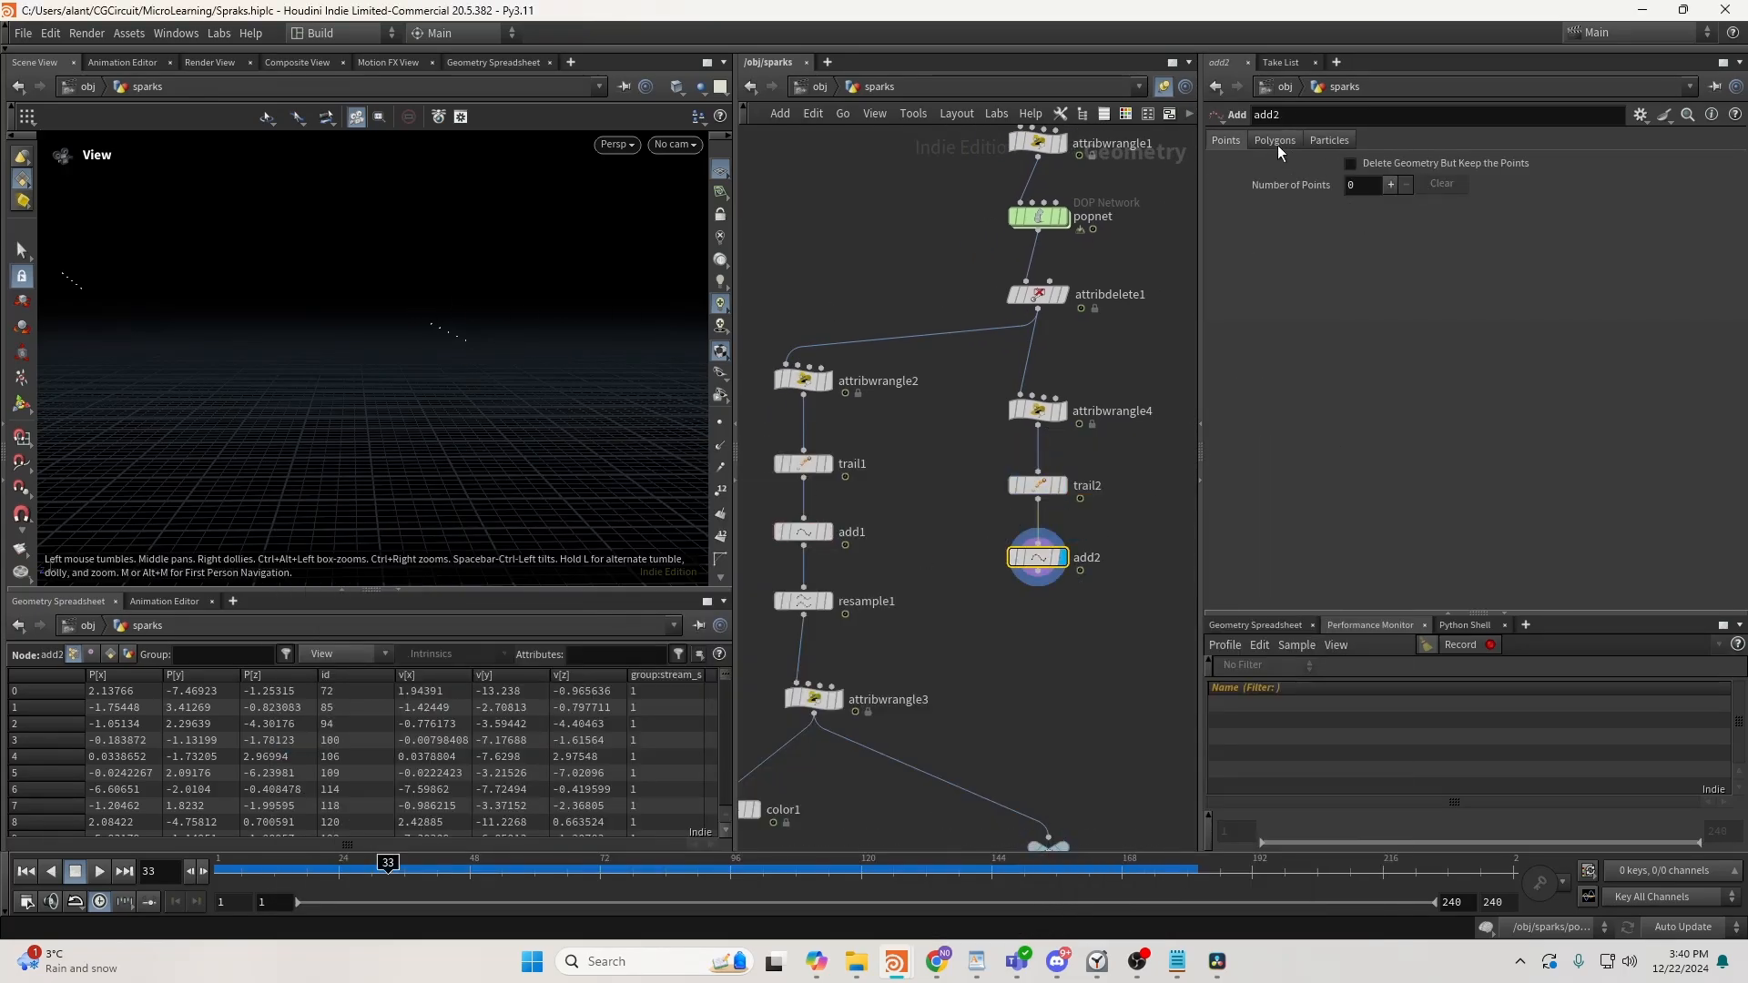
pyautogui.click(1273, 140)
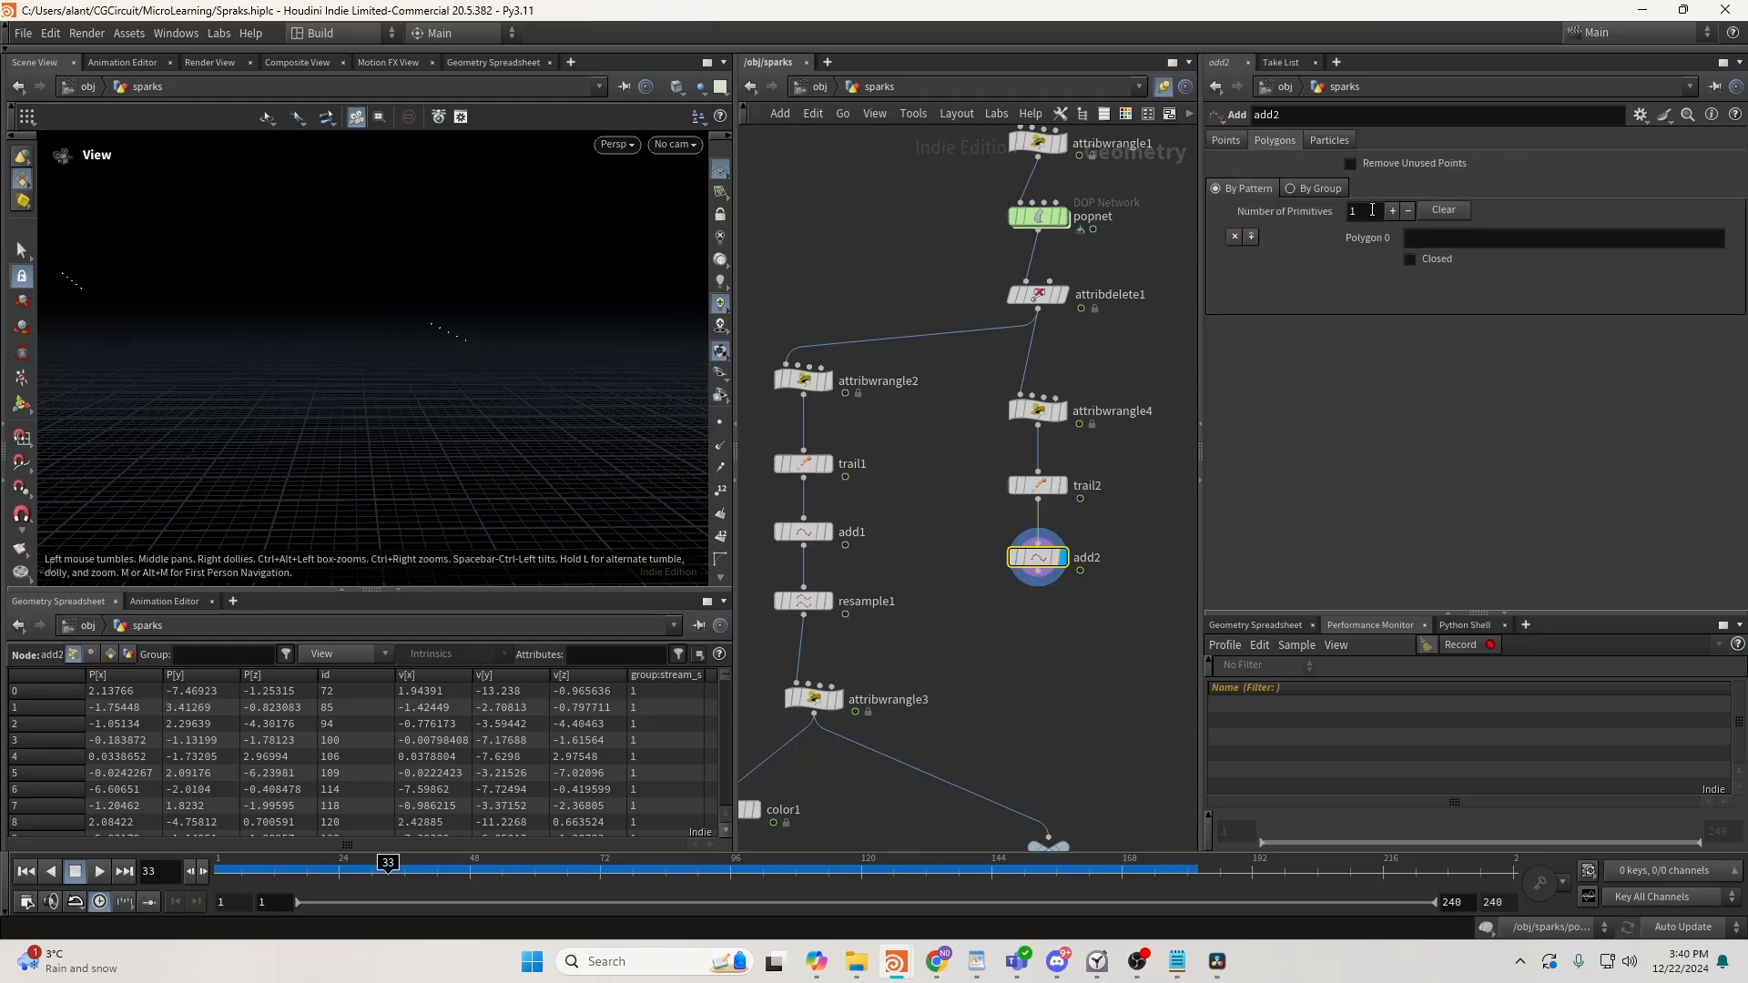
pyautogui.click(1291, 187)
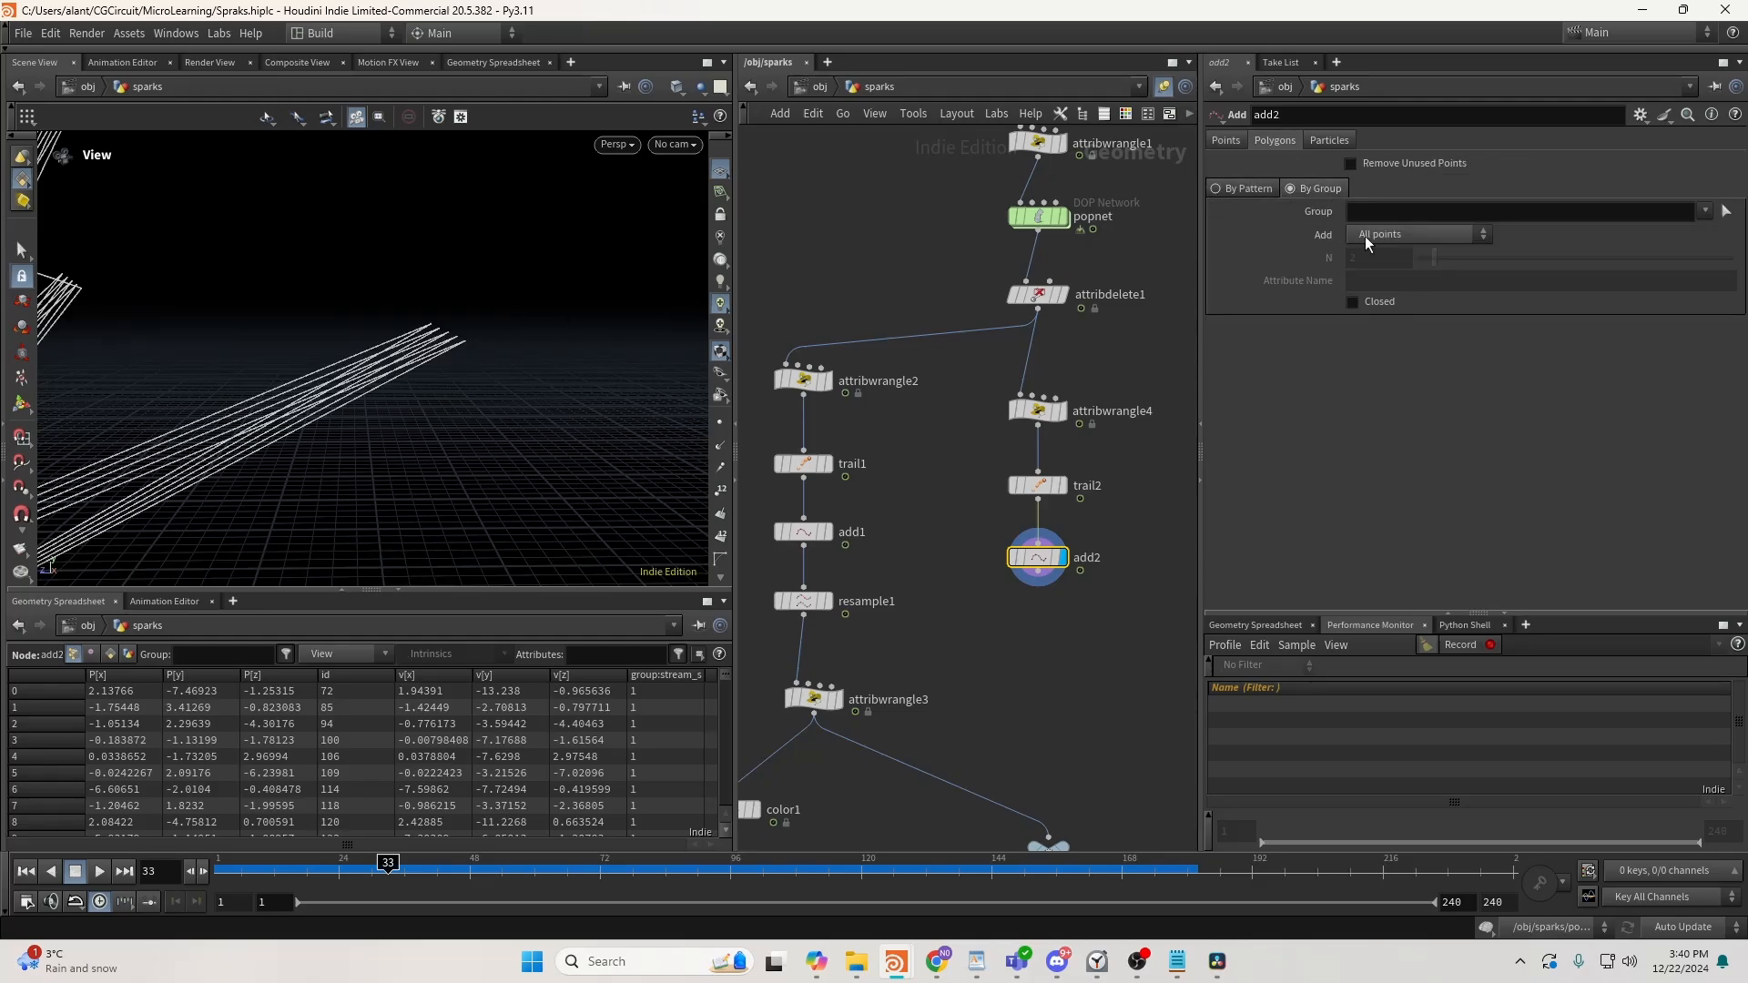
pyautogui.click(1417, 235)
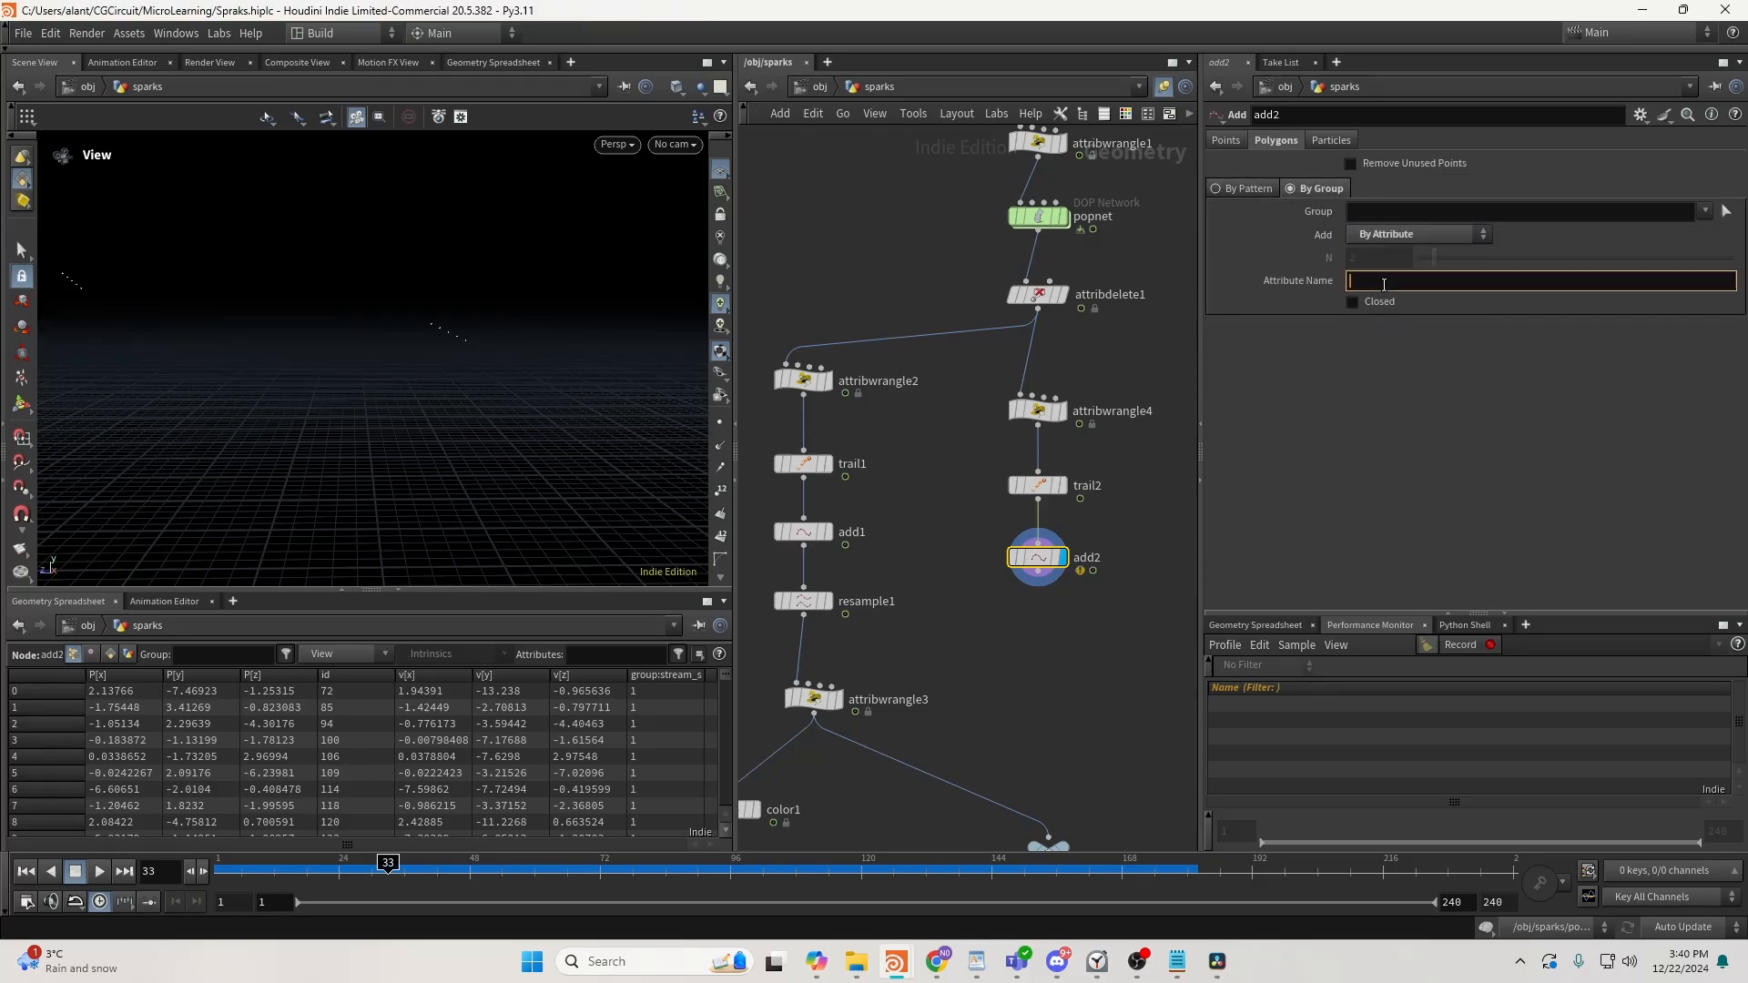
pyautogui.write('id')
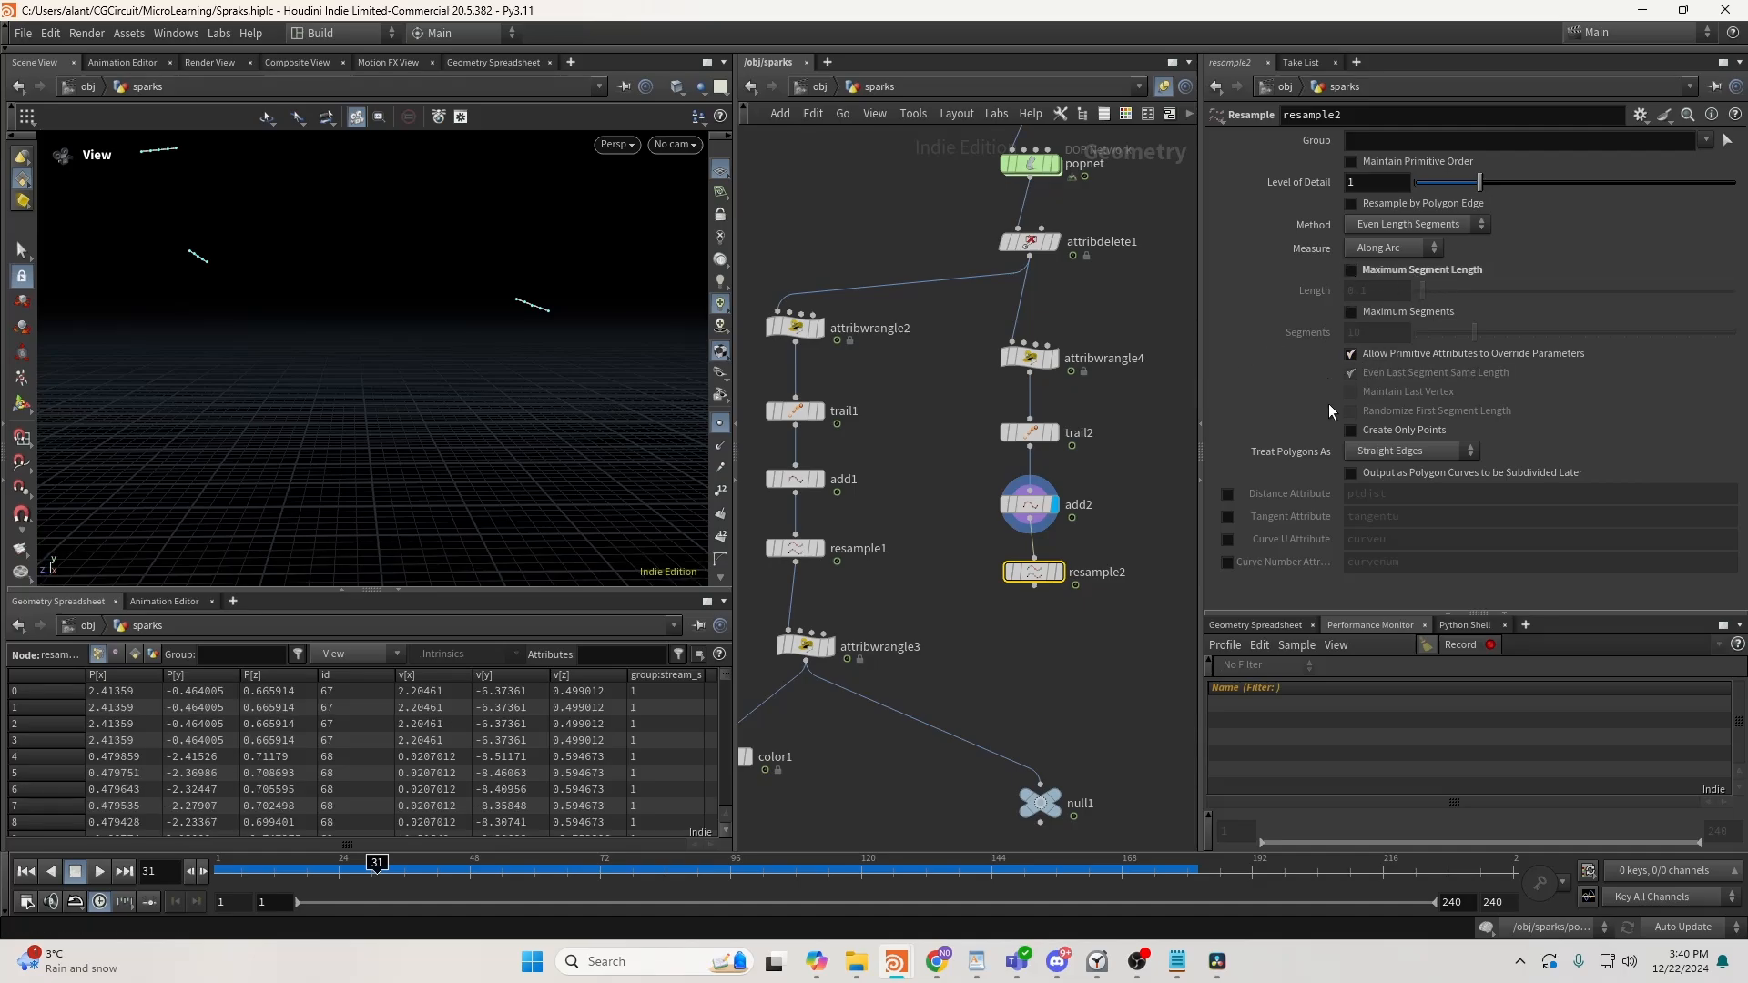
# Step: Enable the Curve U Attribute (curveu) on the resample and search for a color node
pyautogui.click(1227, 539)
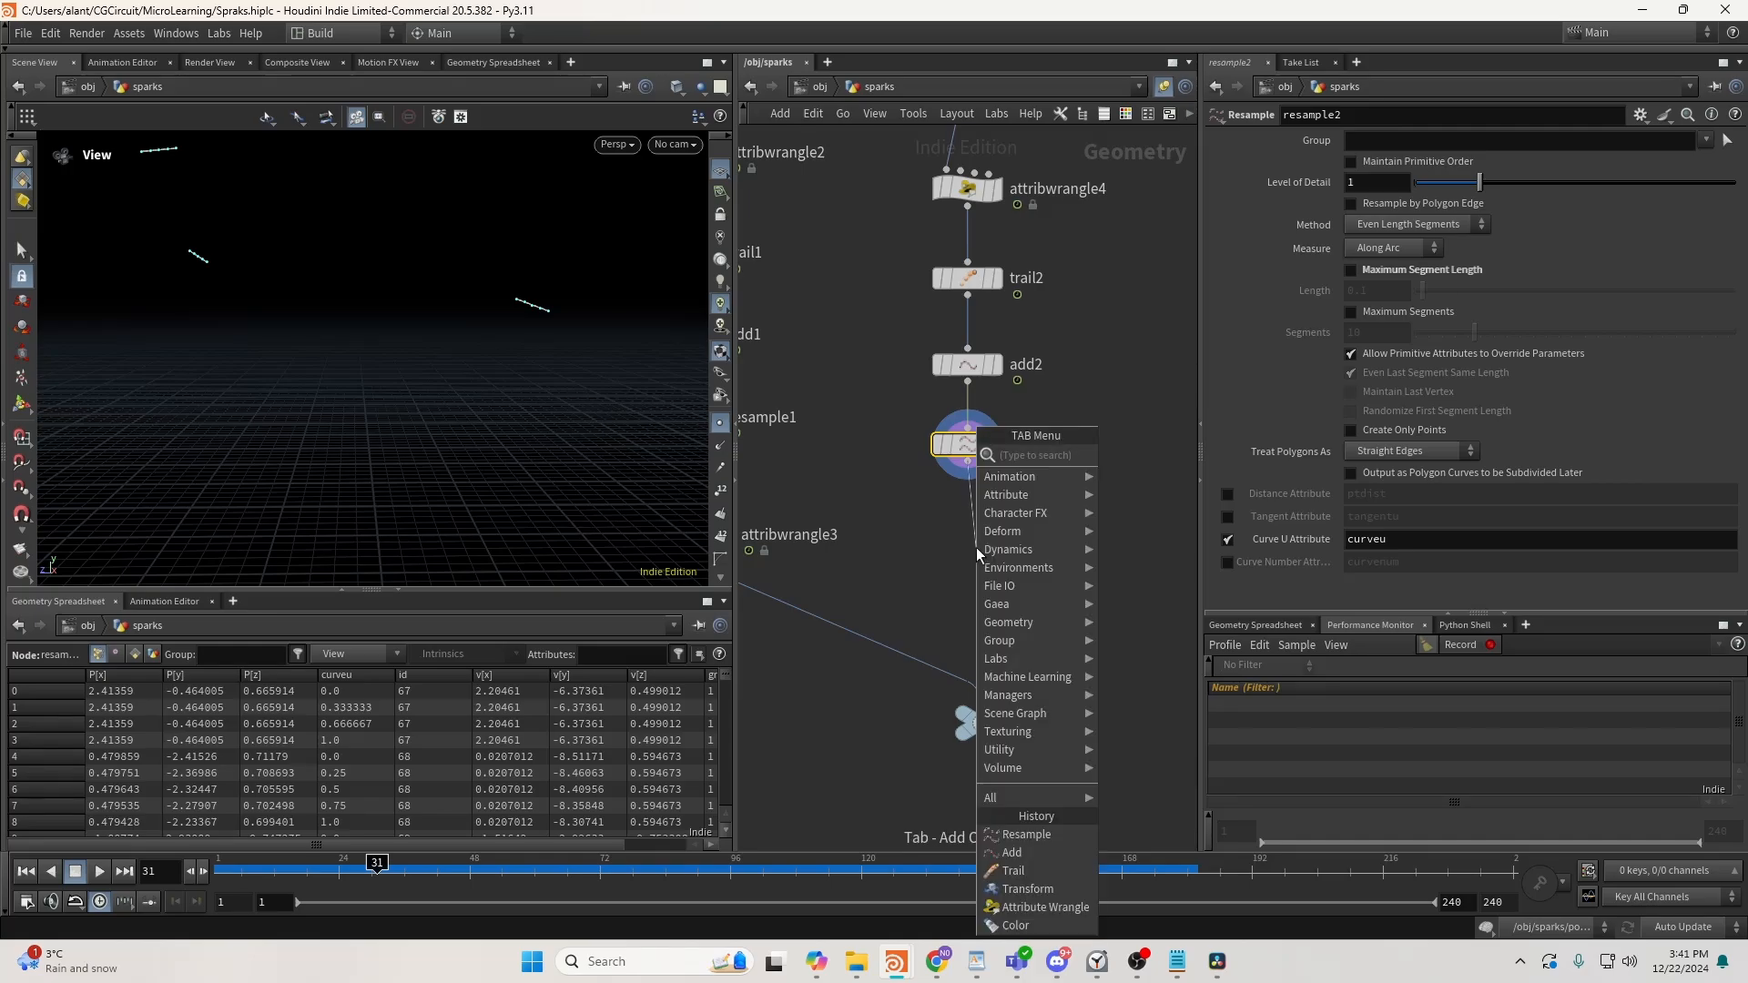
pyautogui.write('co')
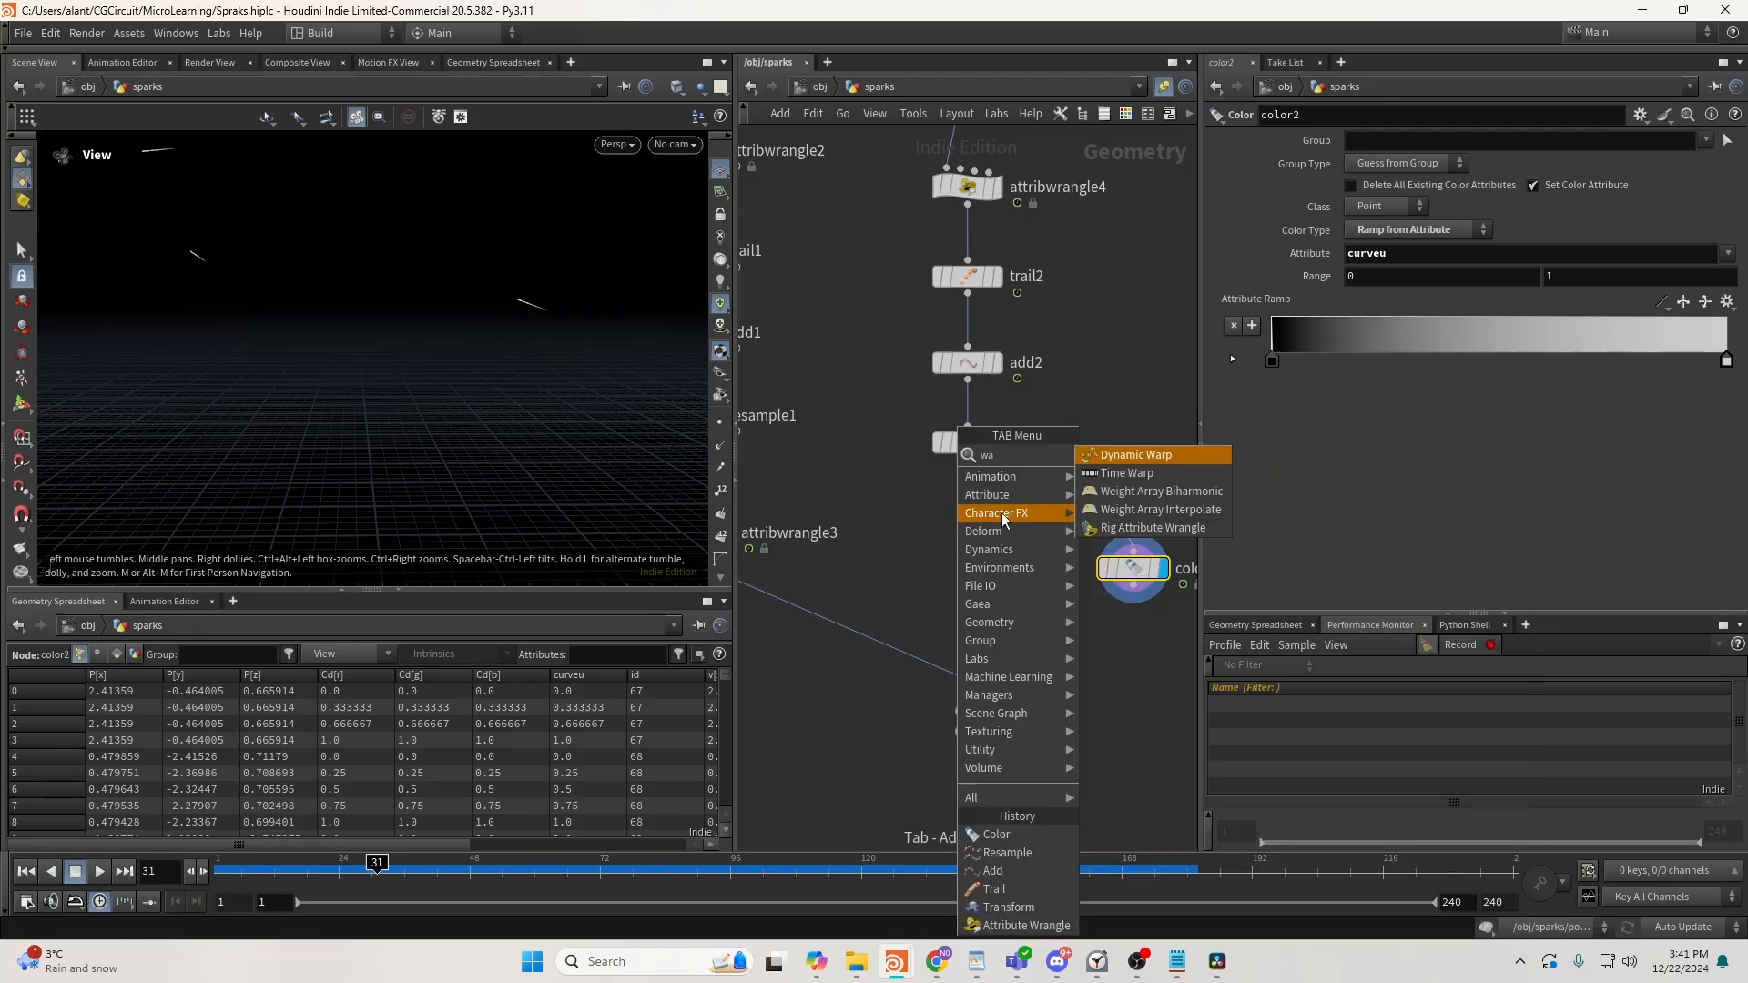
pyautogui.write('wr')
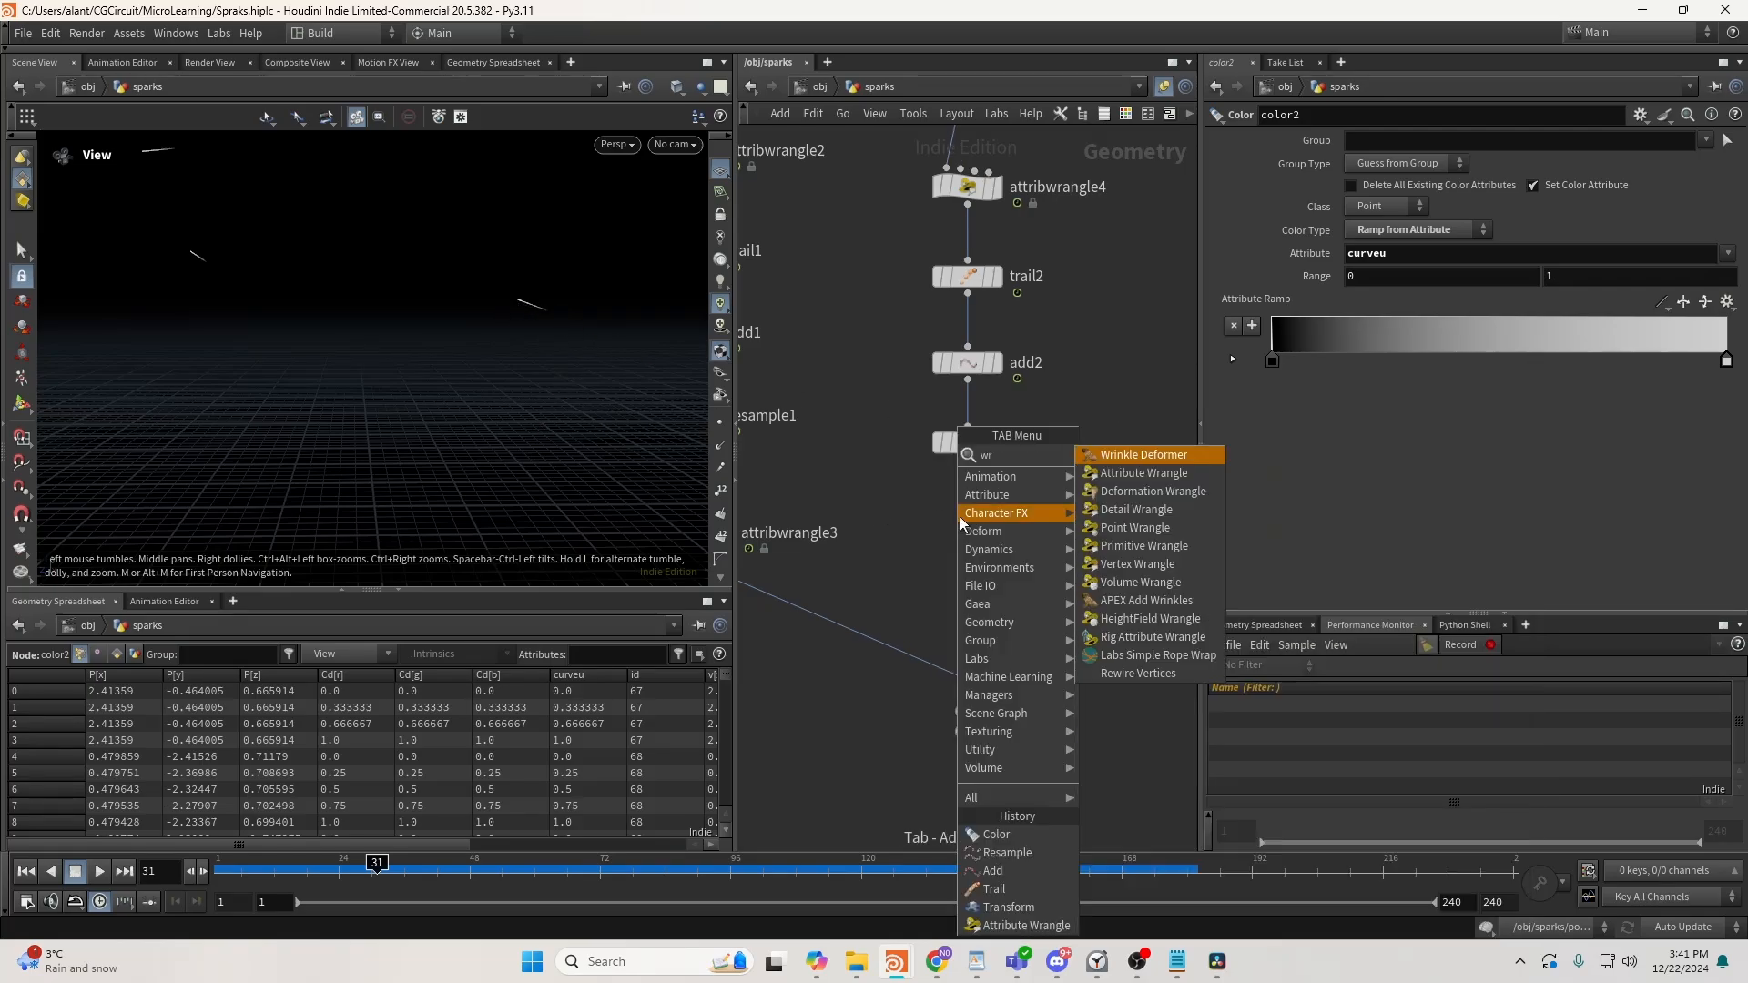
pyautogui.click(1141, 472)
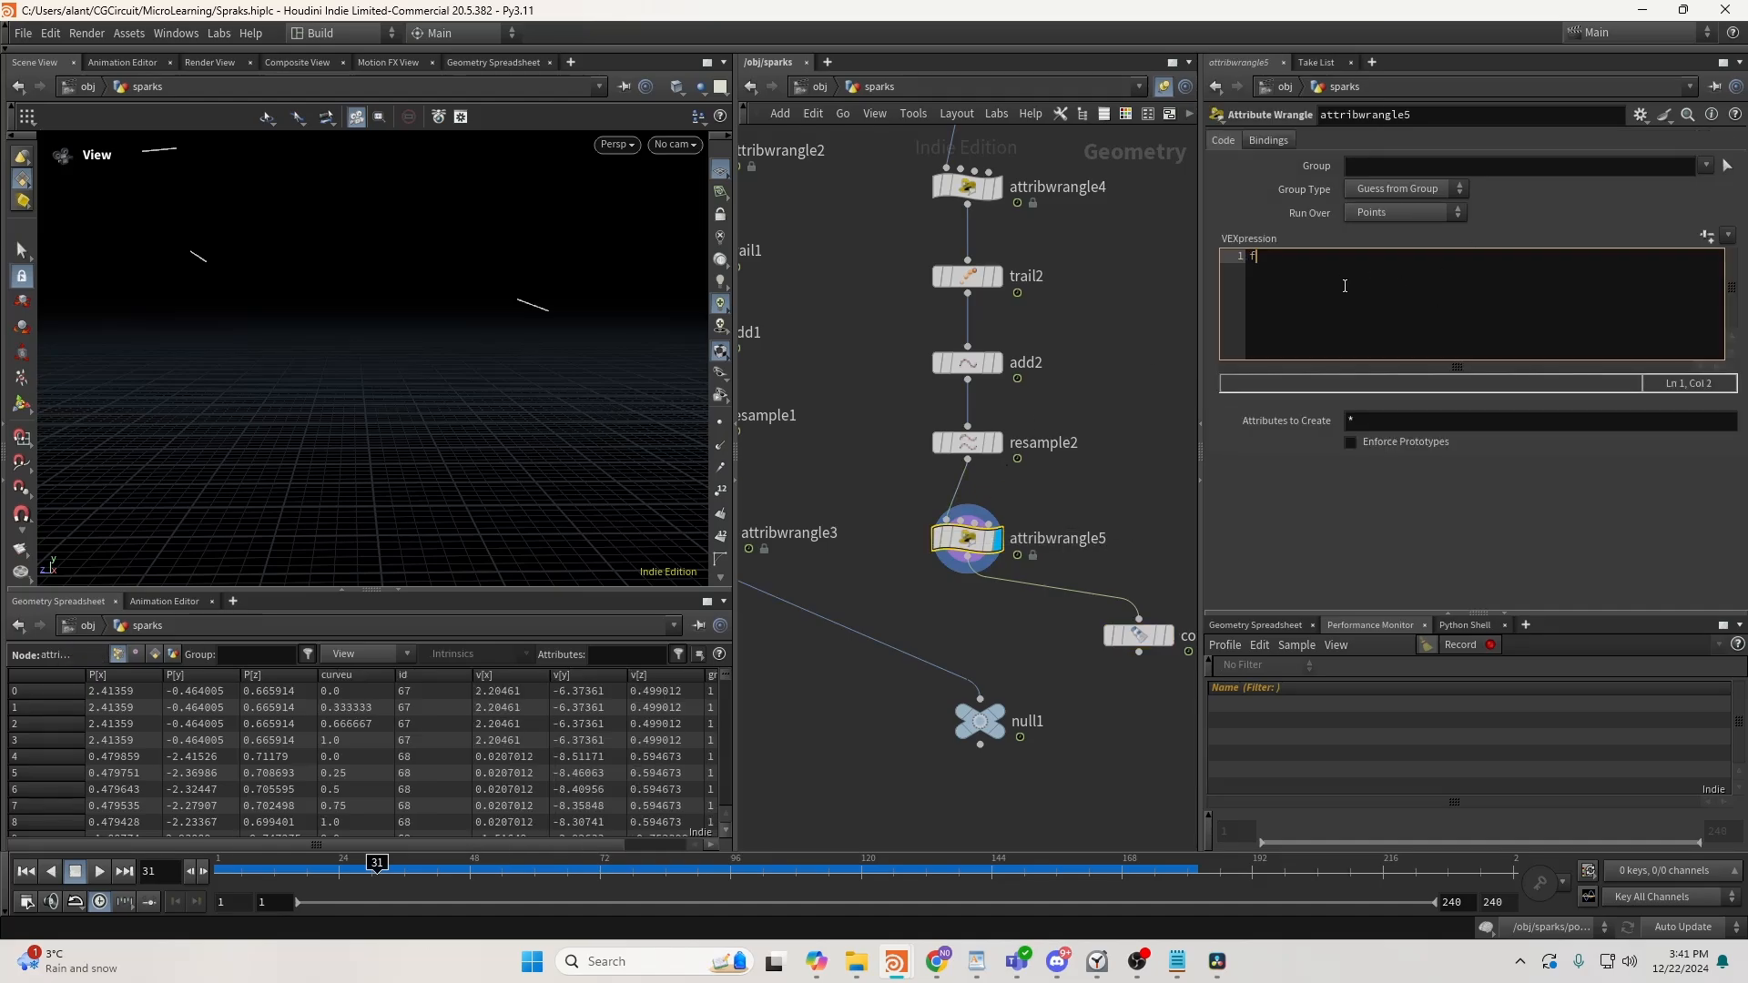
pyautogui.write('@opacity')
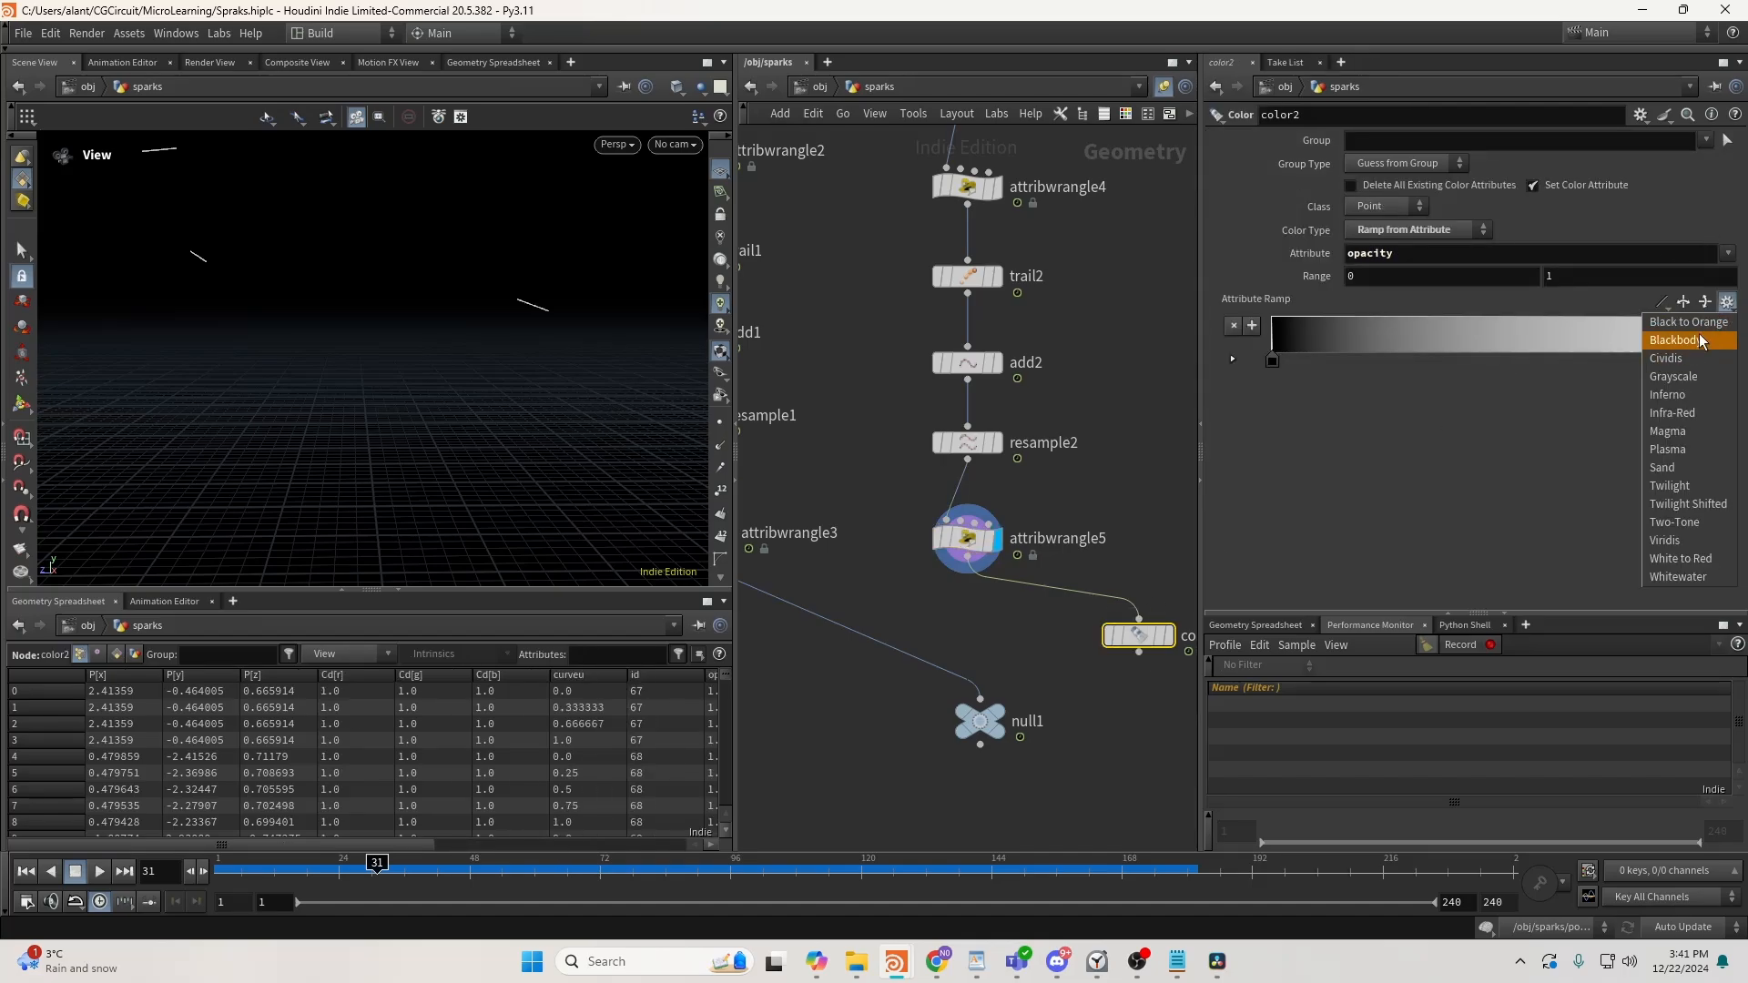
pyautogui.click(1683, 323)
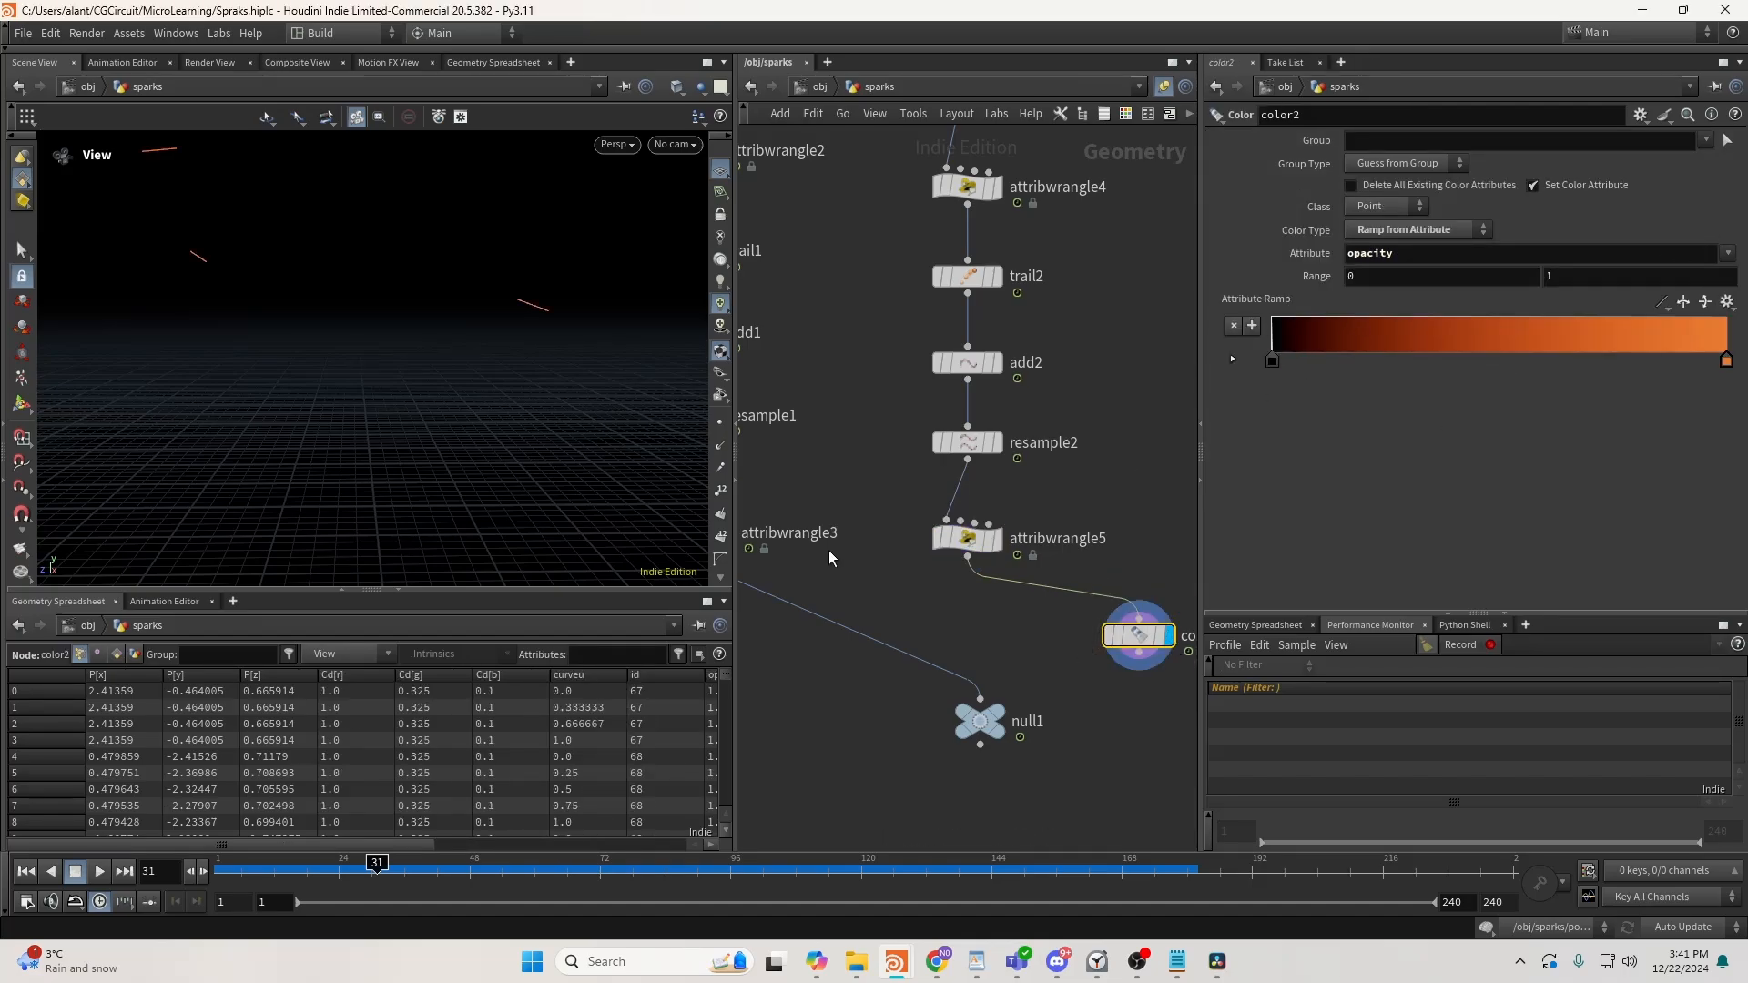
pyautogui.click(967, 539)
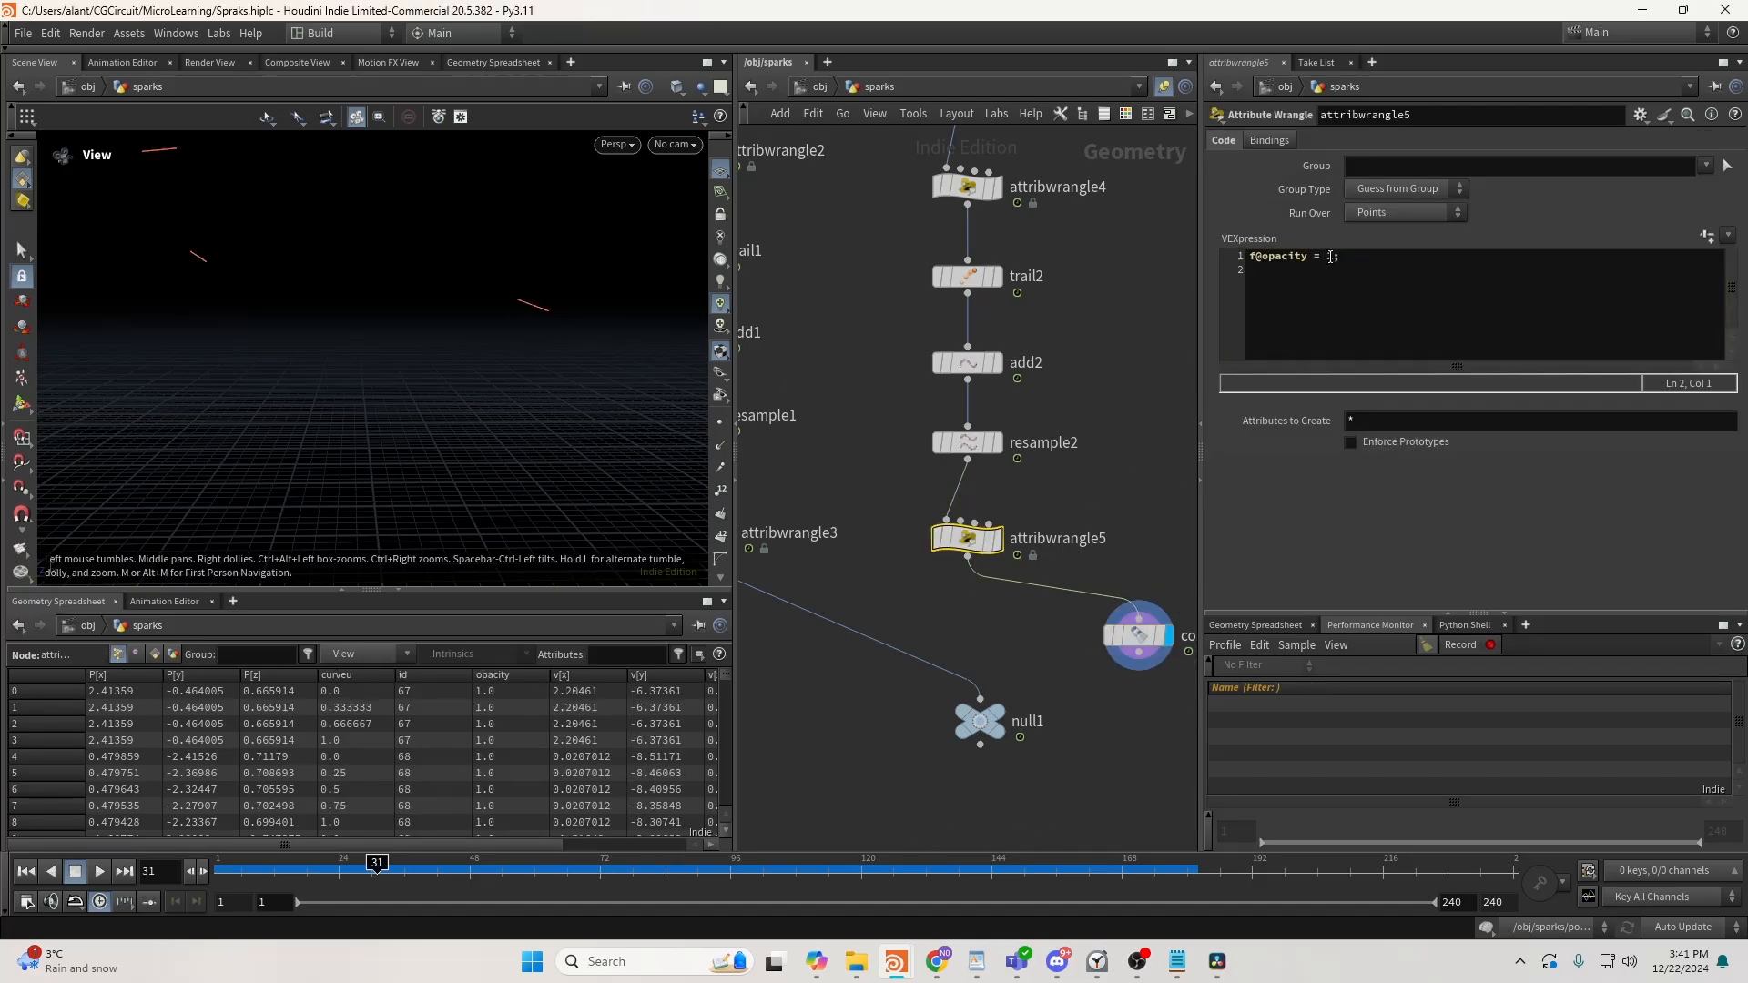
pyautogui.write('chramp(')
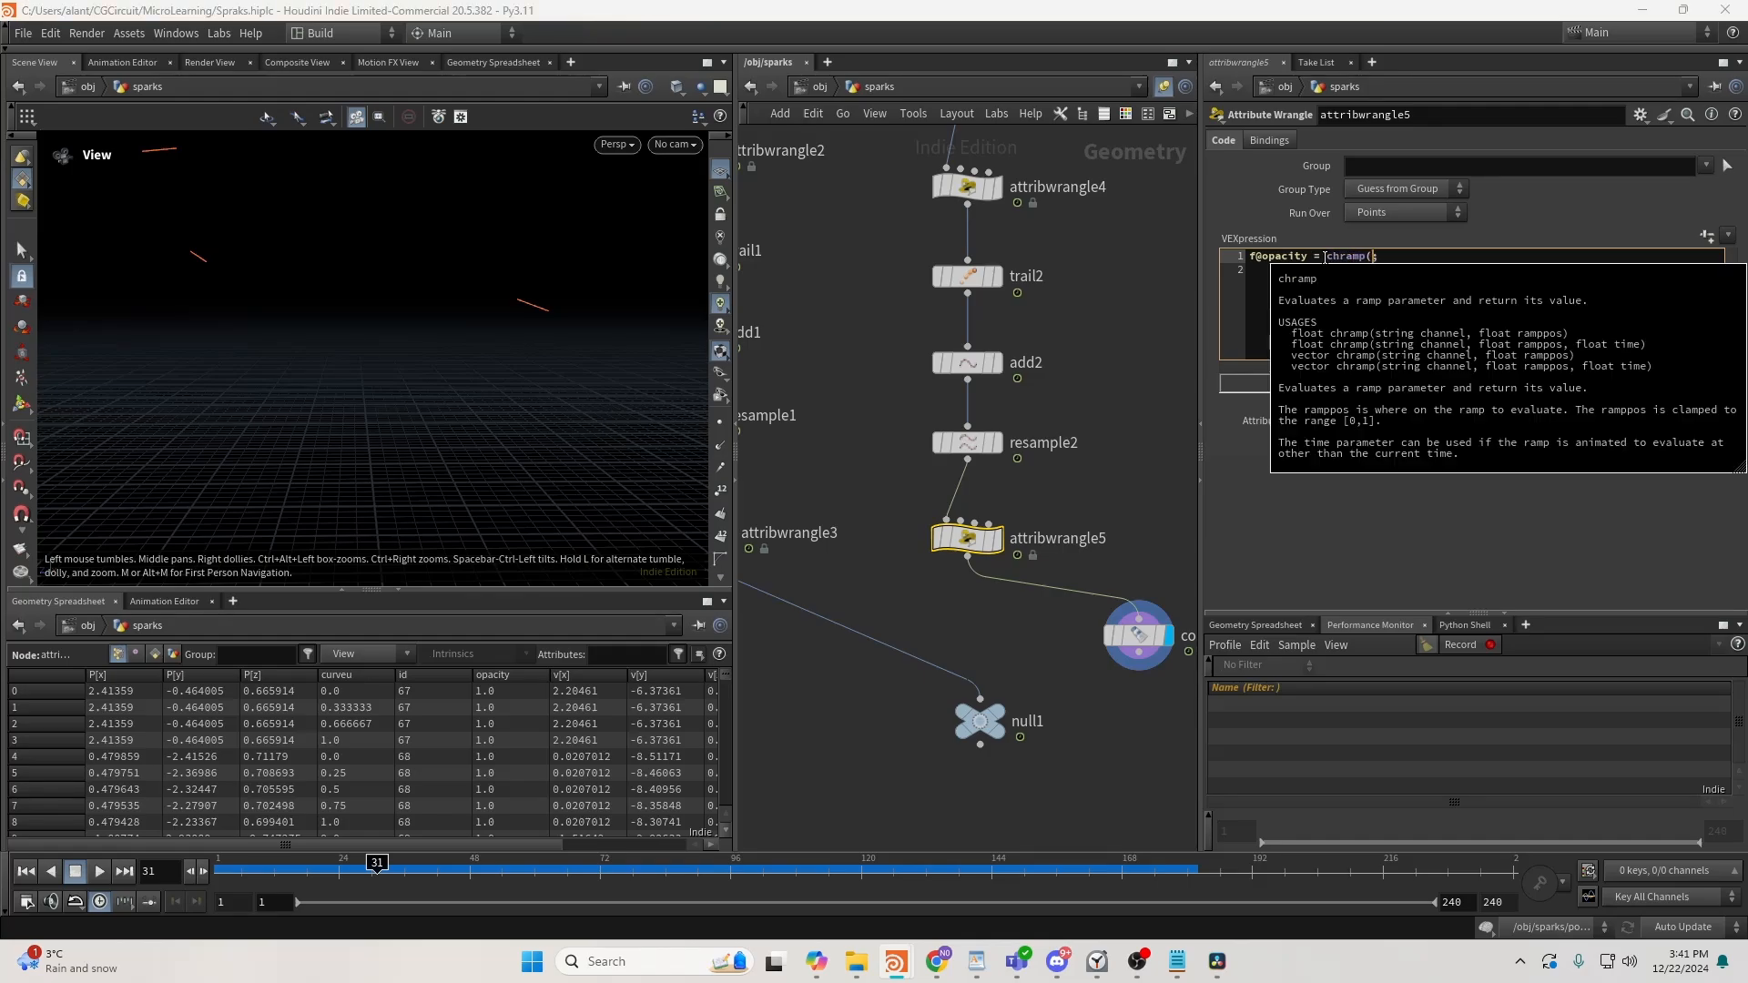
pyautogui.write('"ramp"')
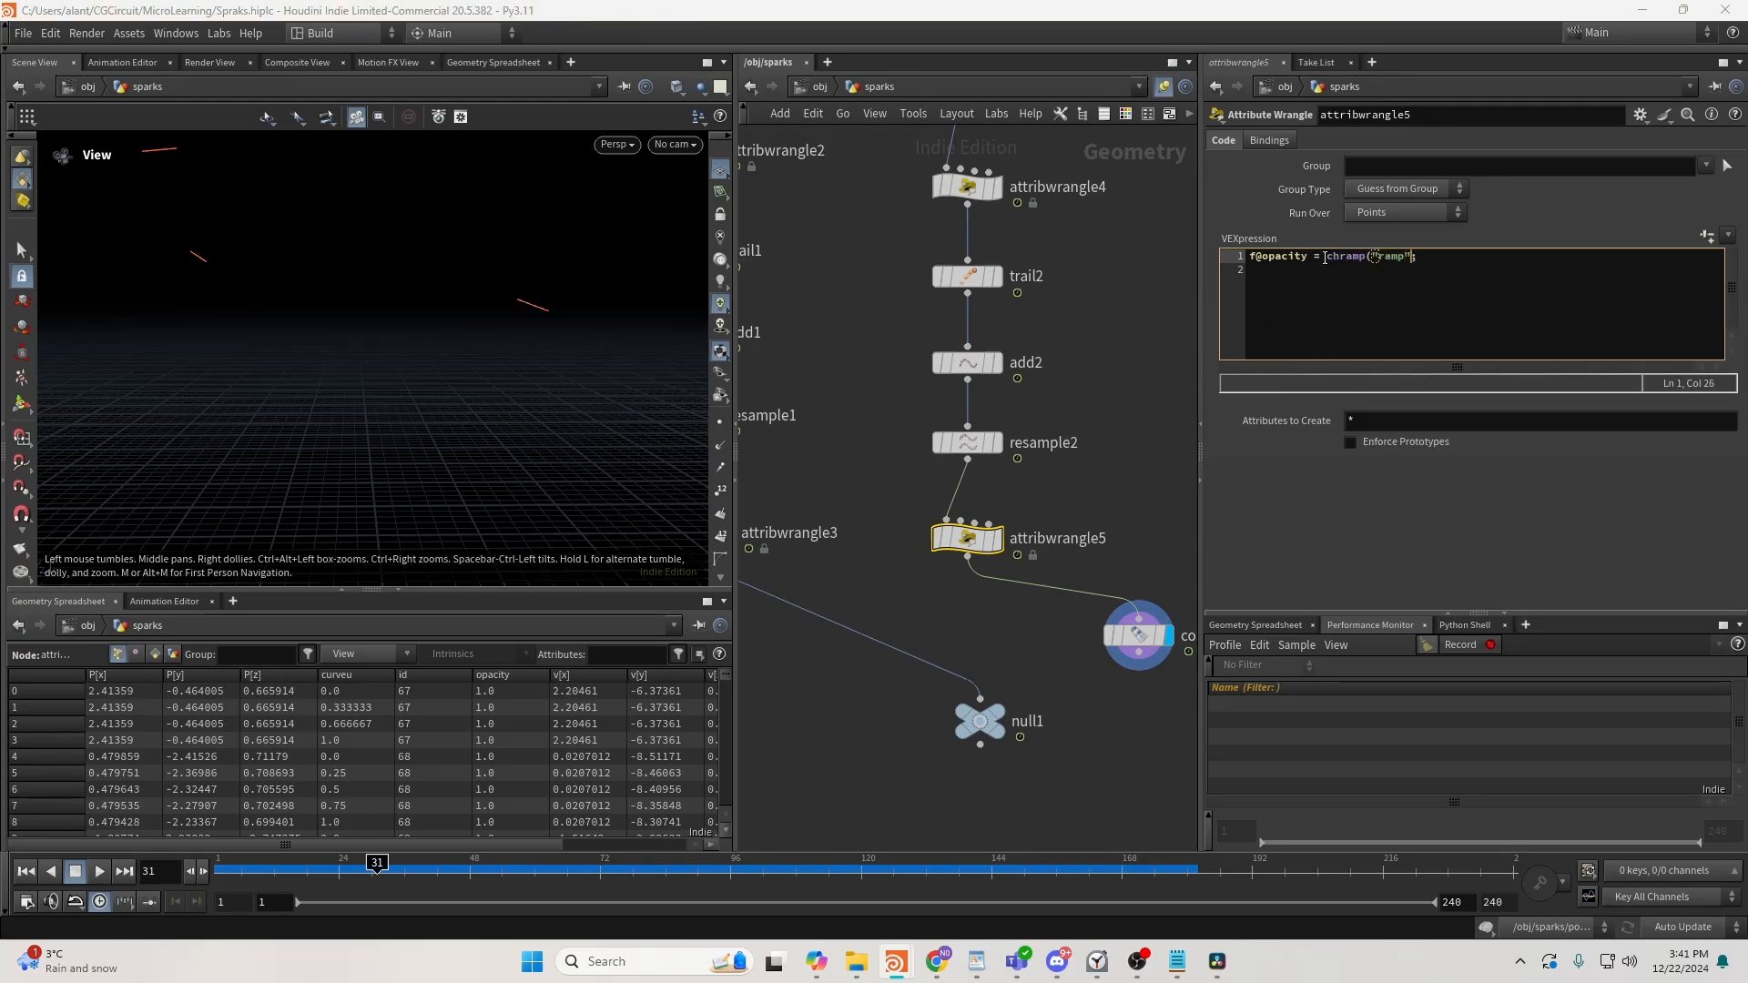
pyautogui.write(',')
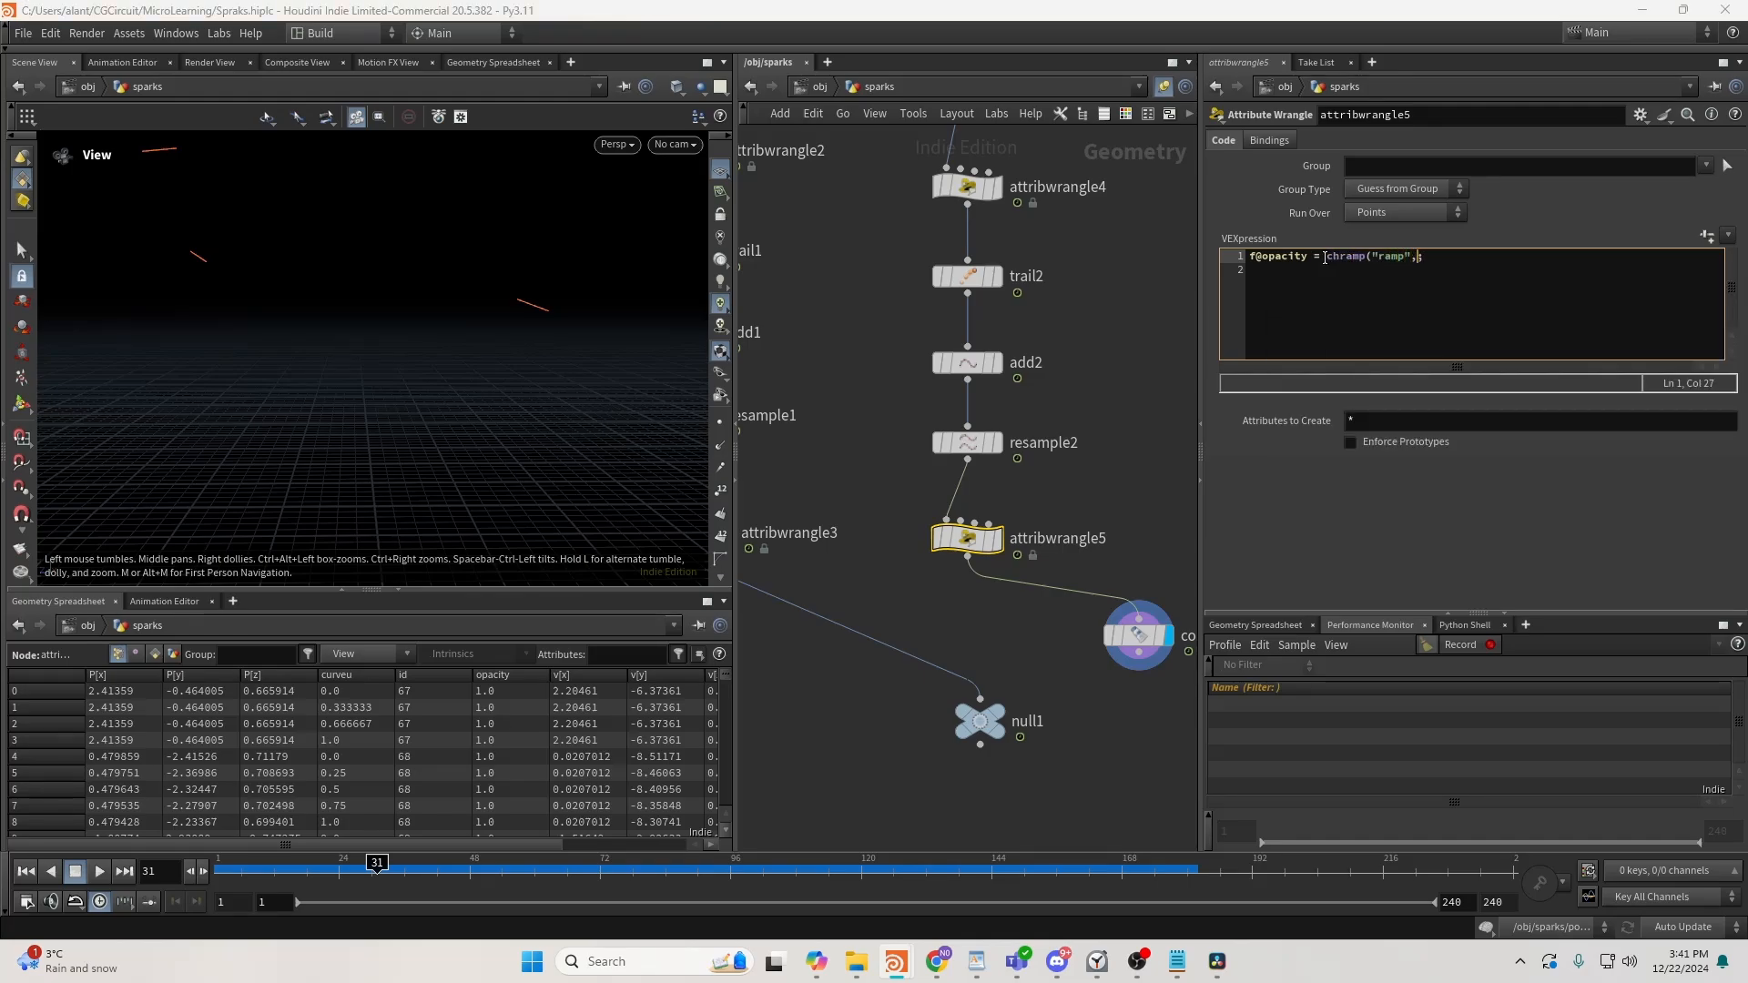
pyautogui.write('@c')
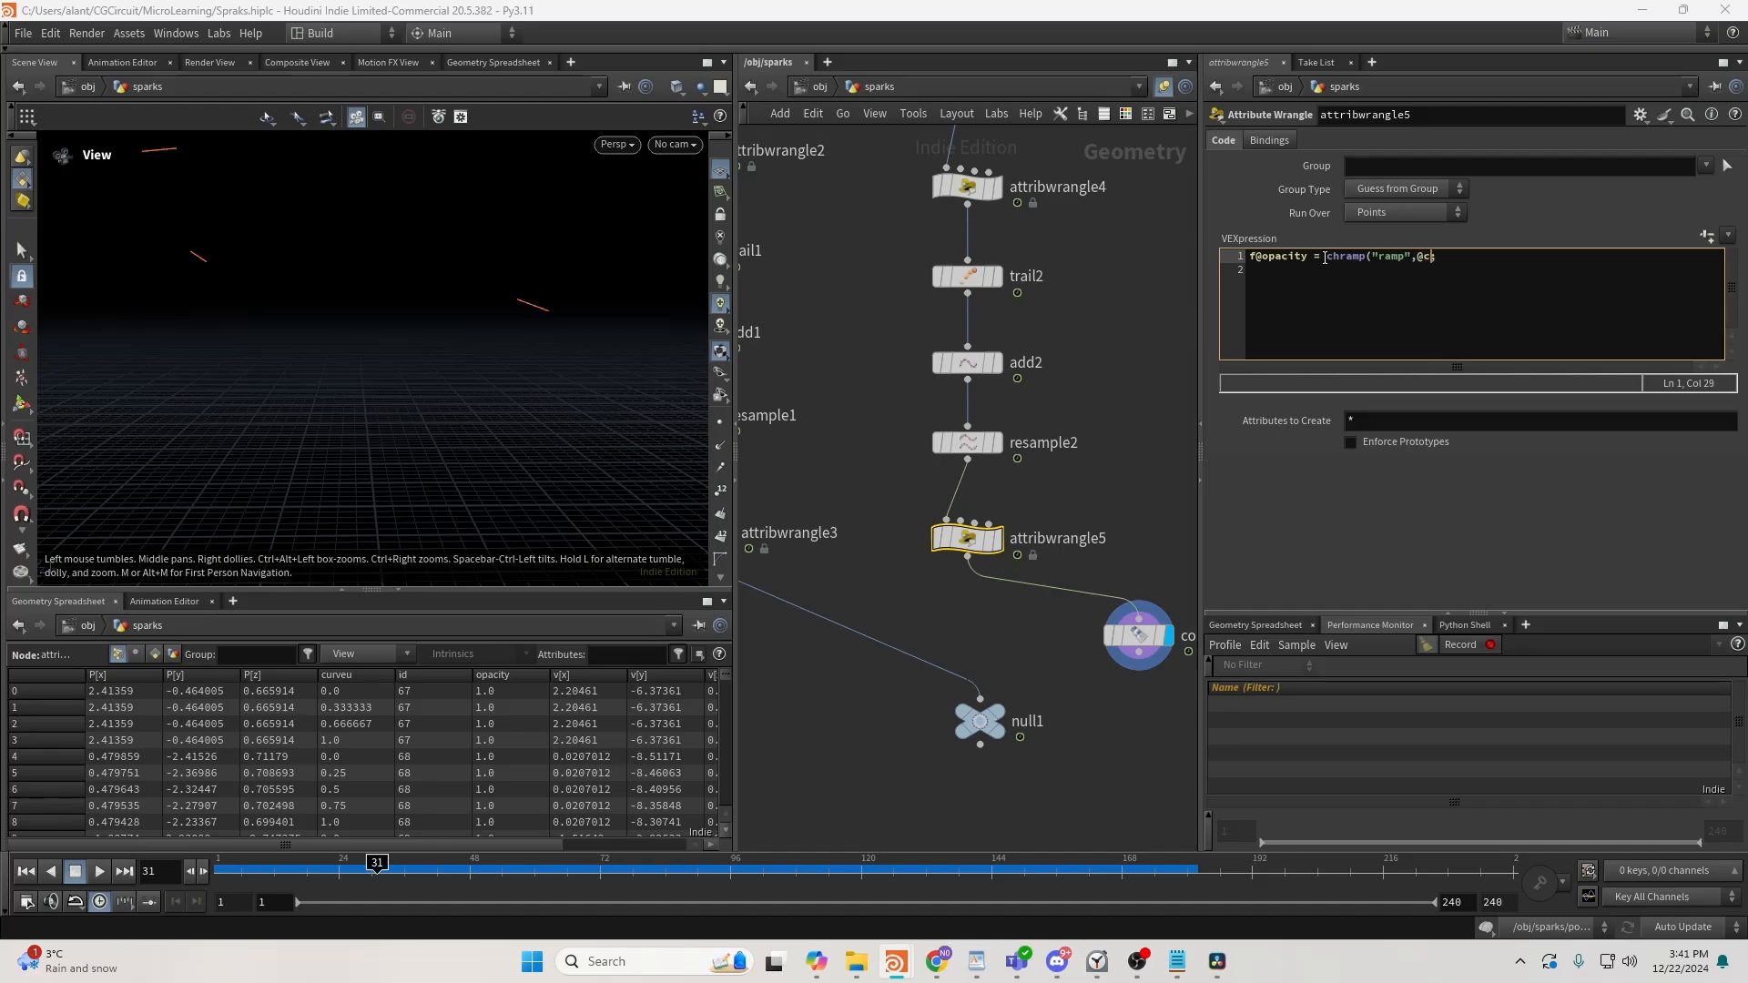
pyautogui.write('urveu);')
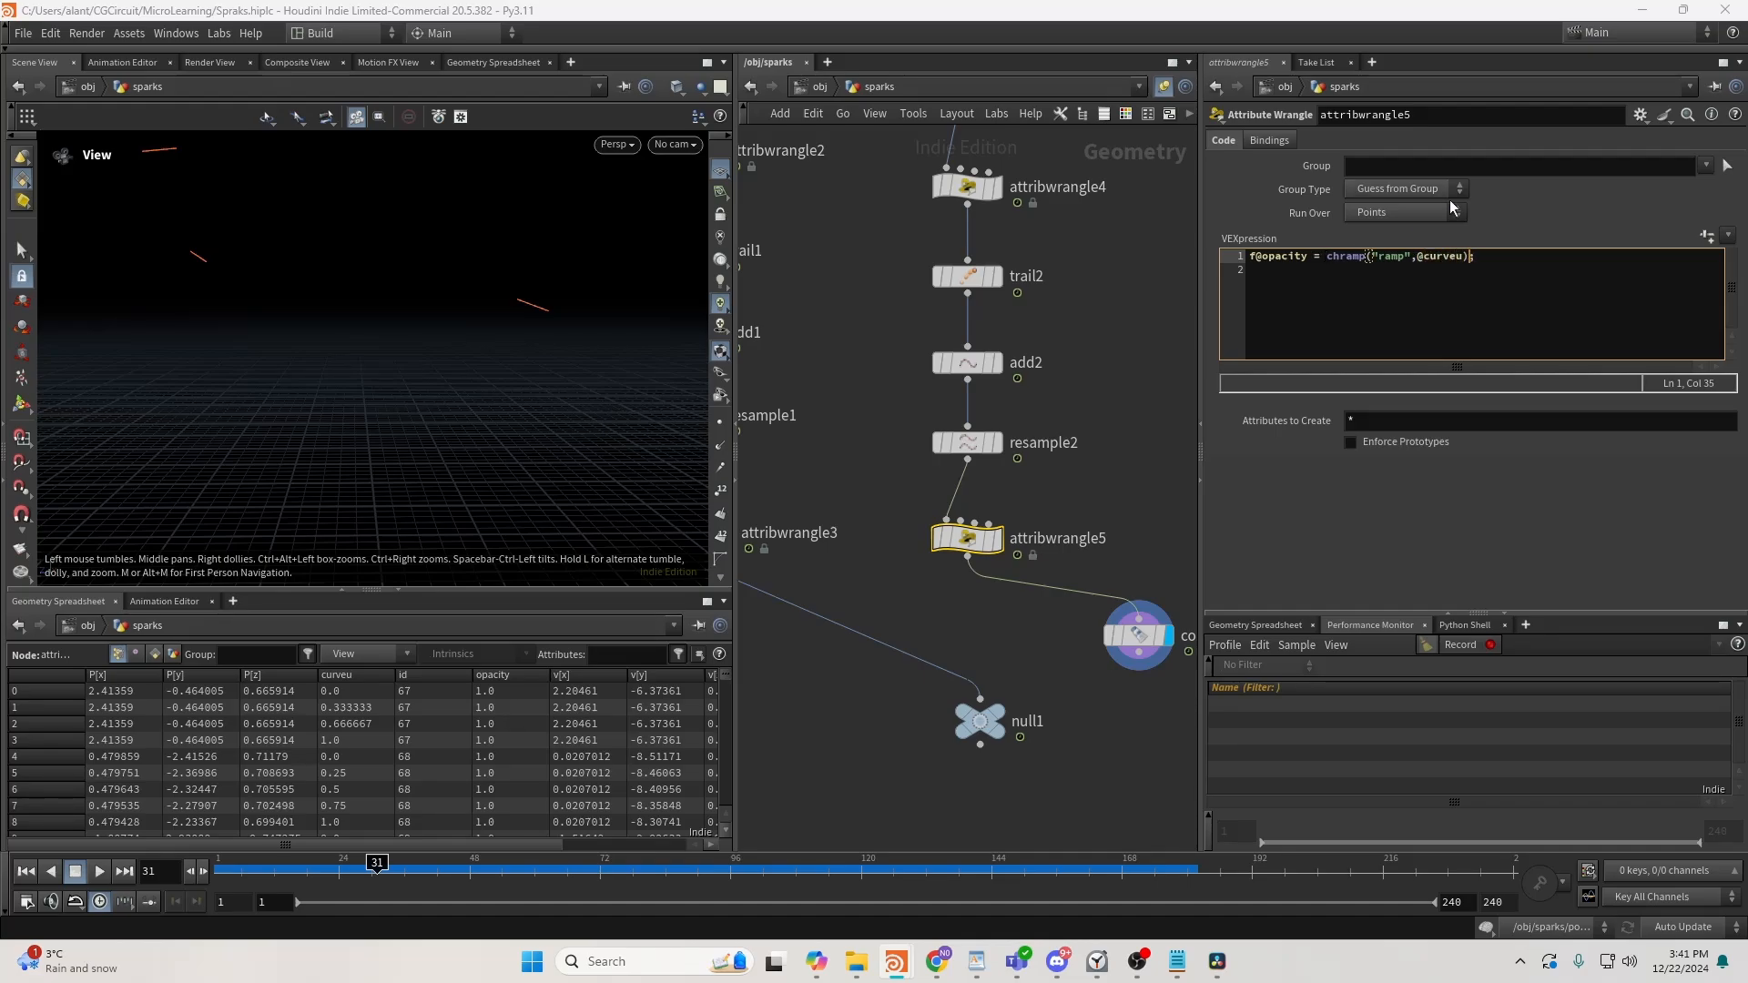
pyautogui.click(1715, 238)
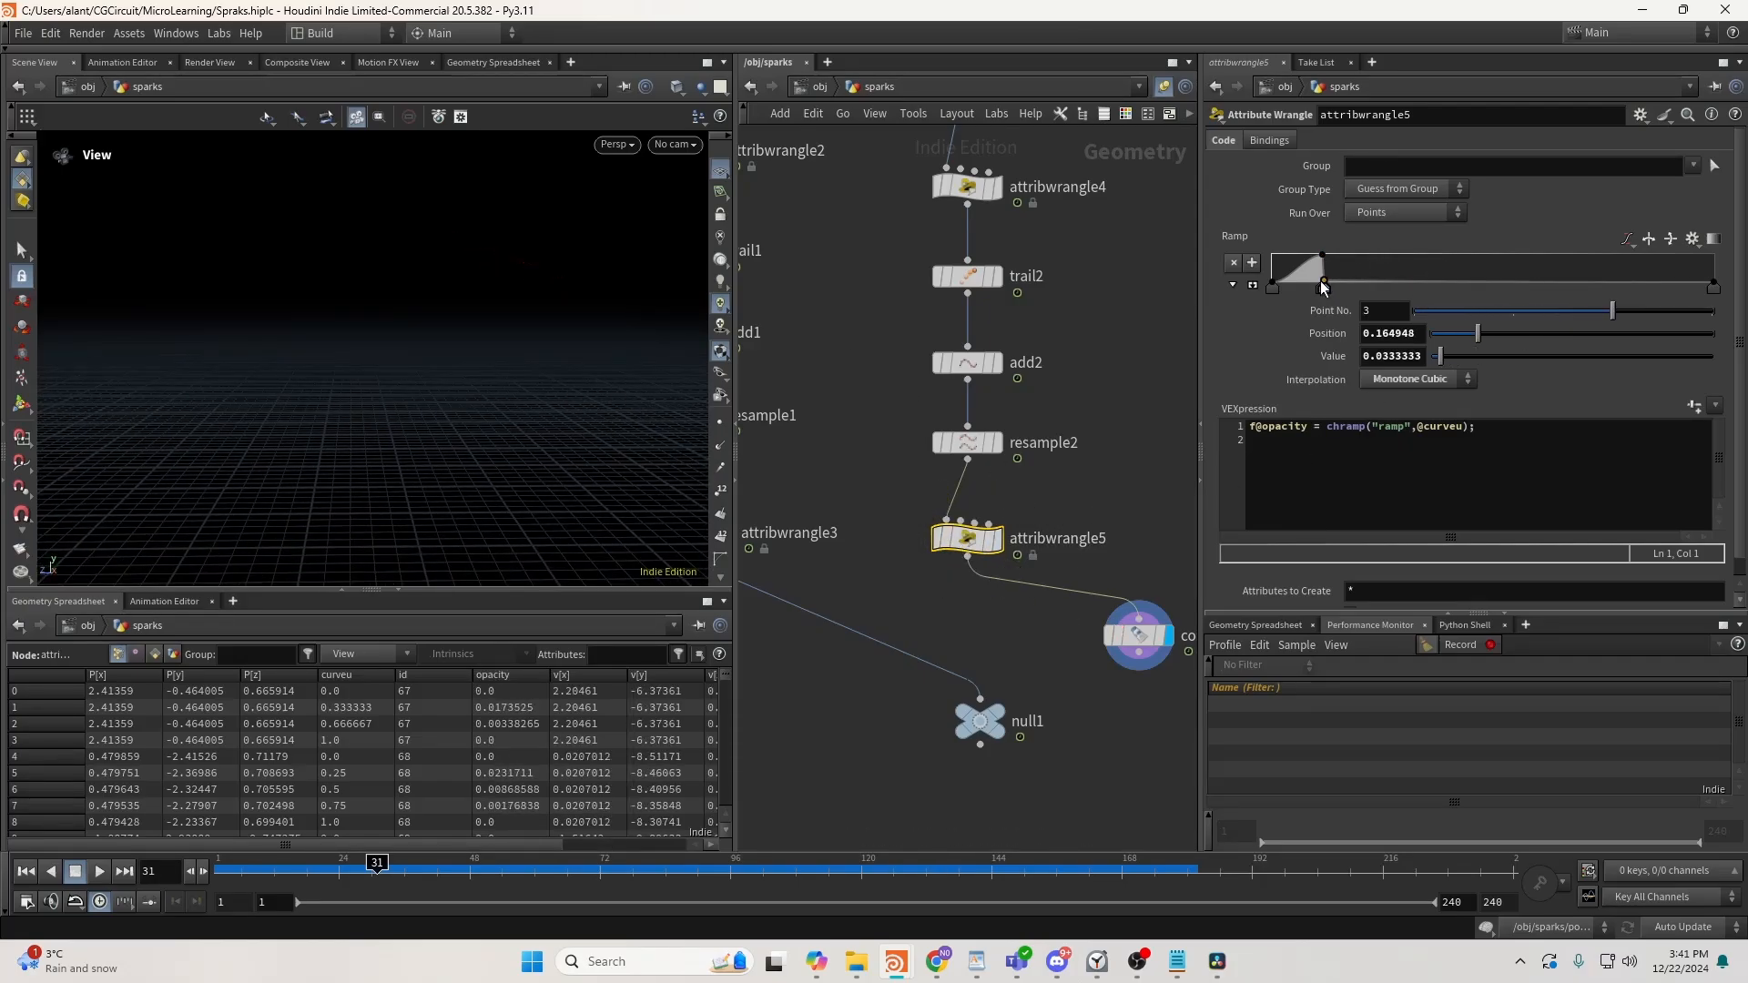
# Step: Undo a ramp change, then set the ramp's end point to 0 so streaks fade out
pyautogui.press('ctrl+z')
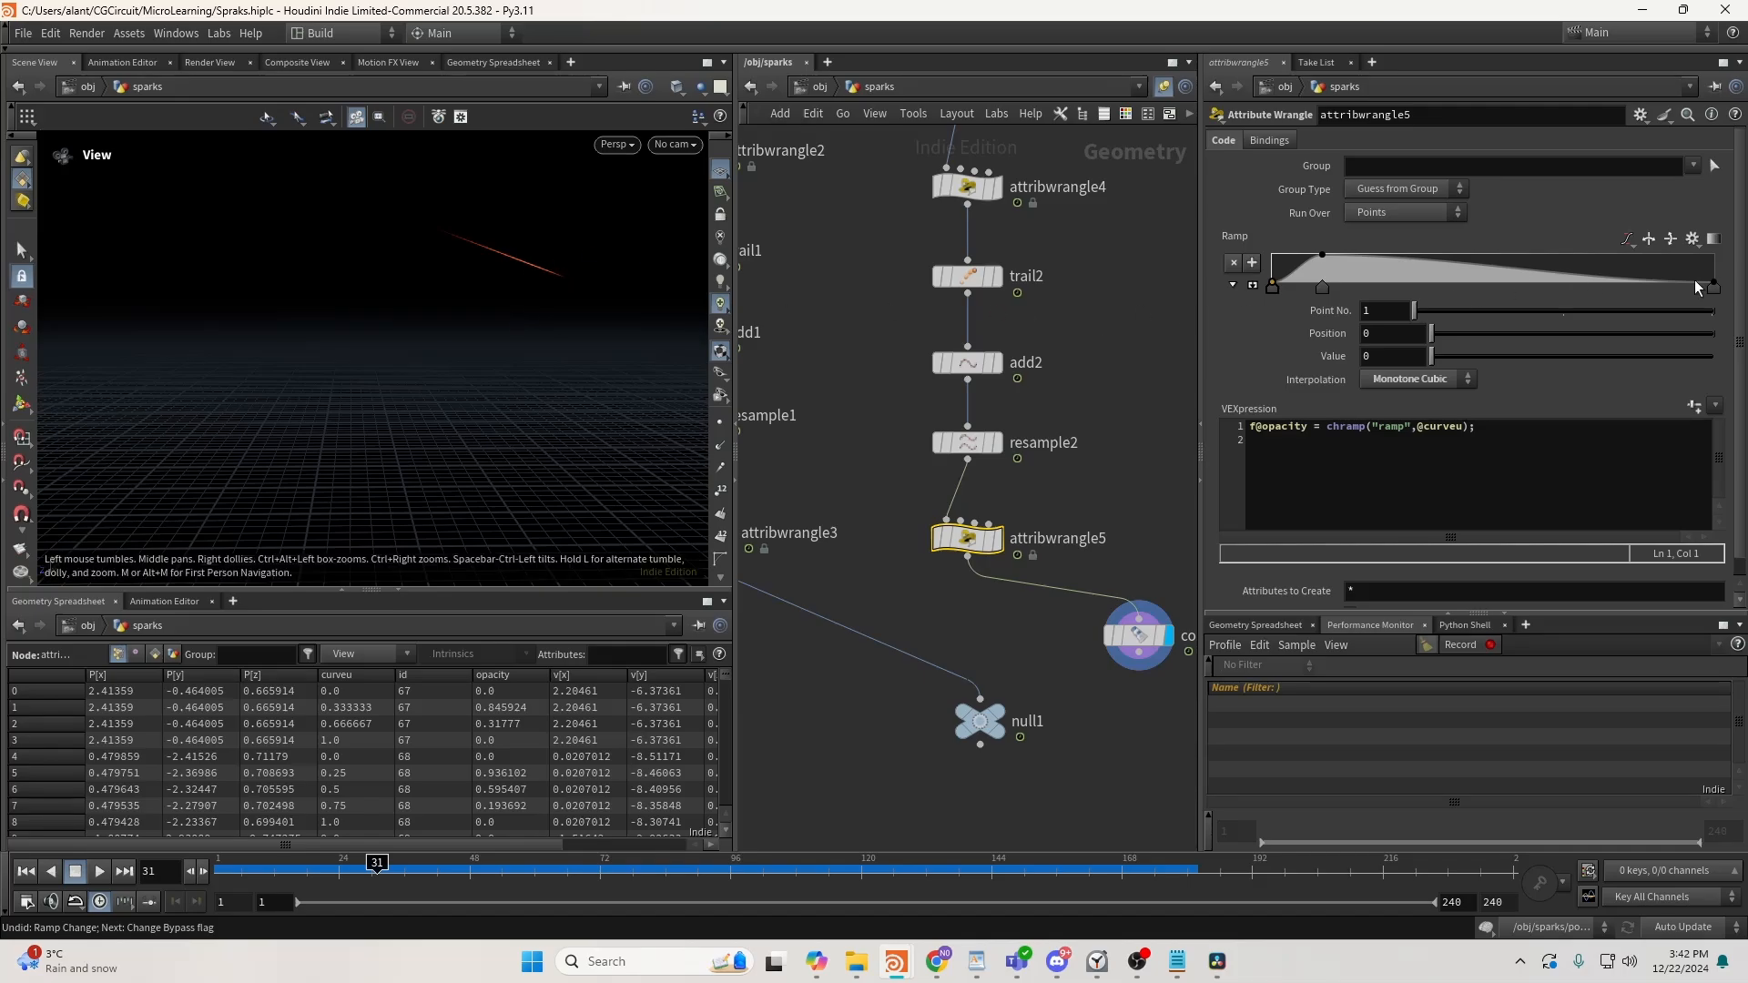
pyautogui.click(1713, 286)
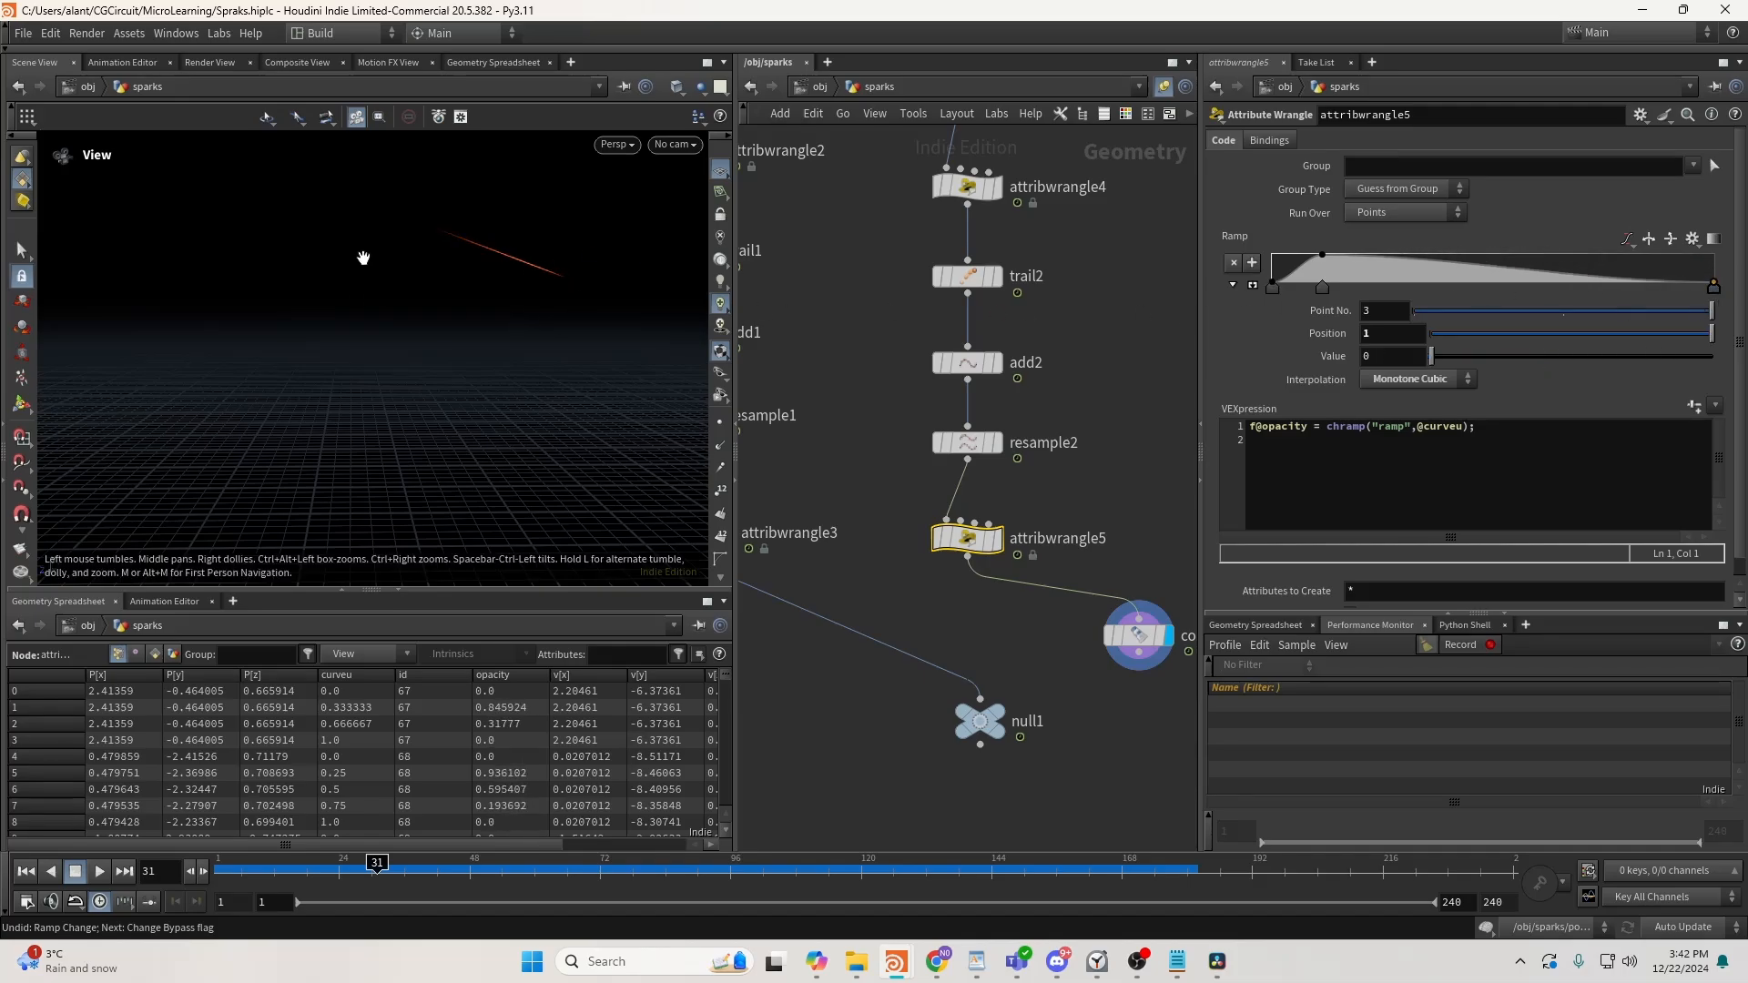
pyautogui.click(673, 144)
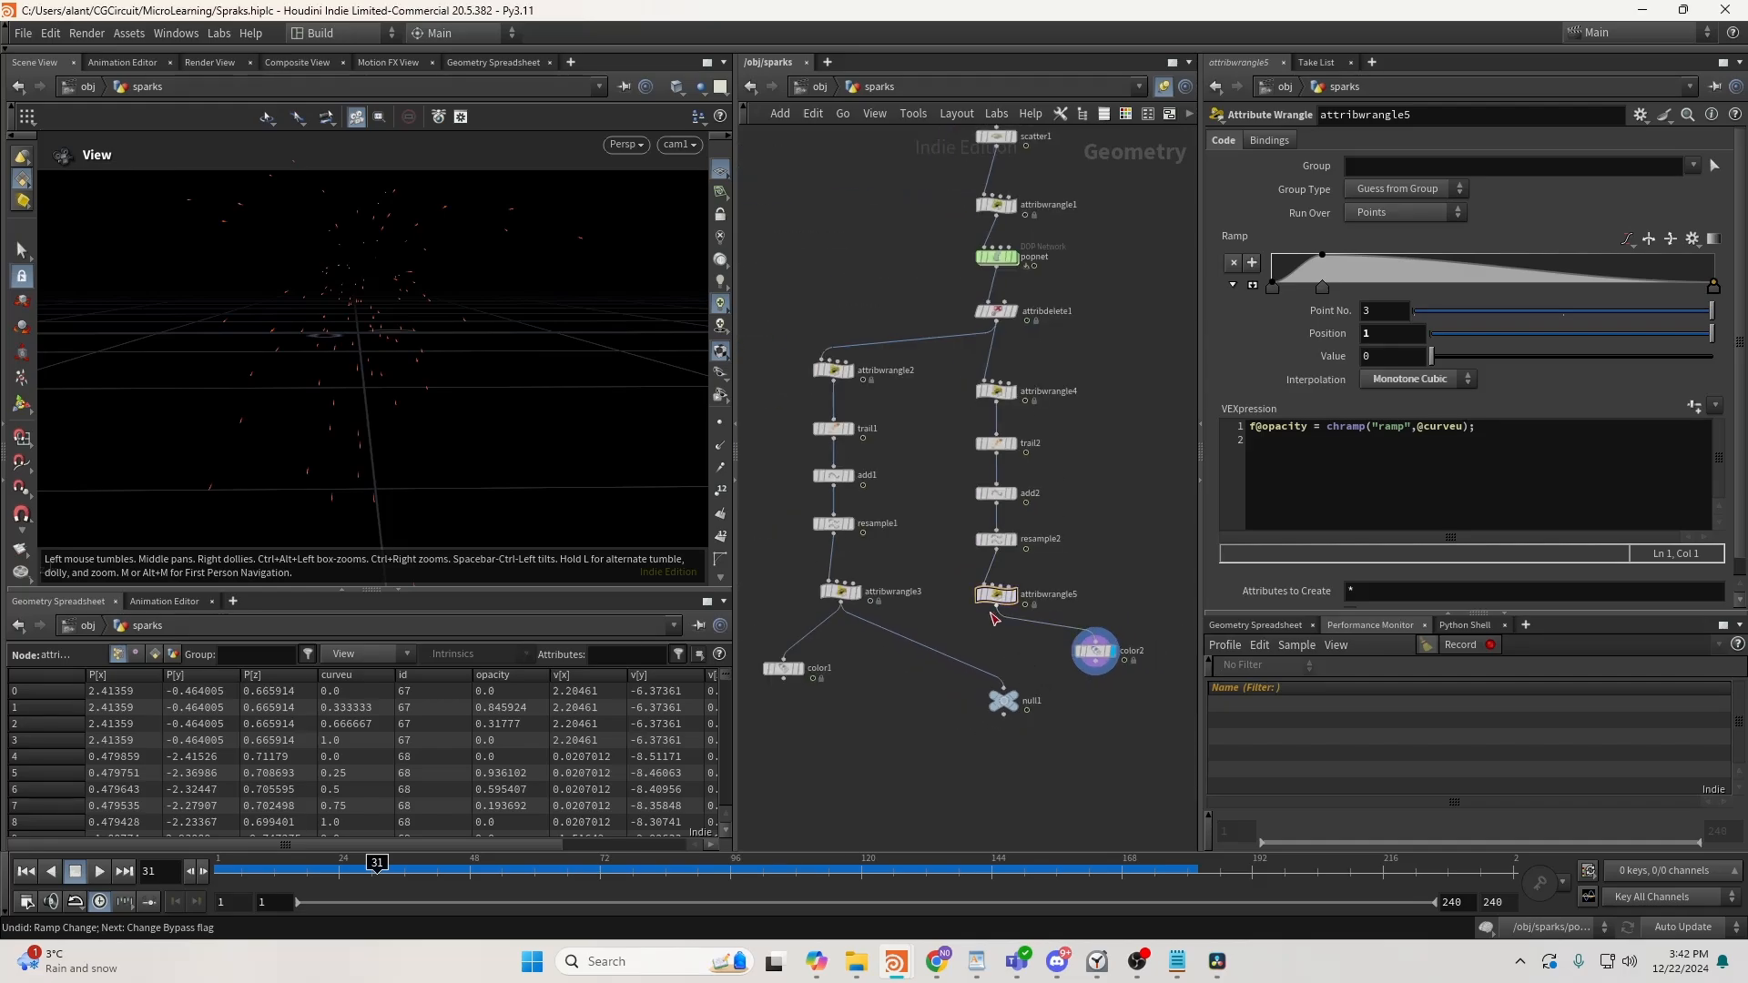
# Step: View the finished spark trails through cam1 and scrub to frame 69 to inspect the streaks
pyautogui.click(1019, 699)
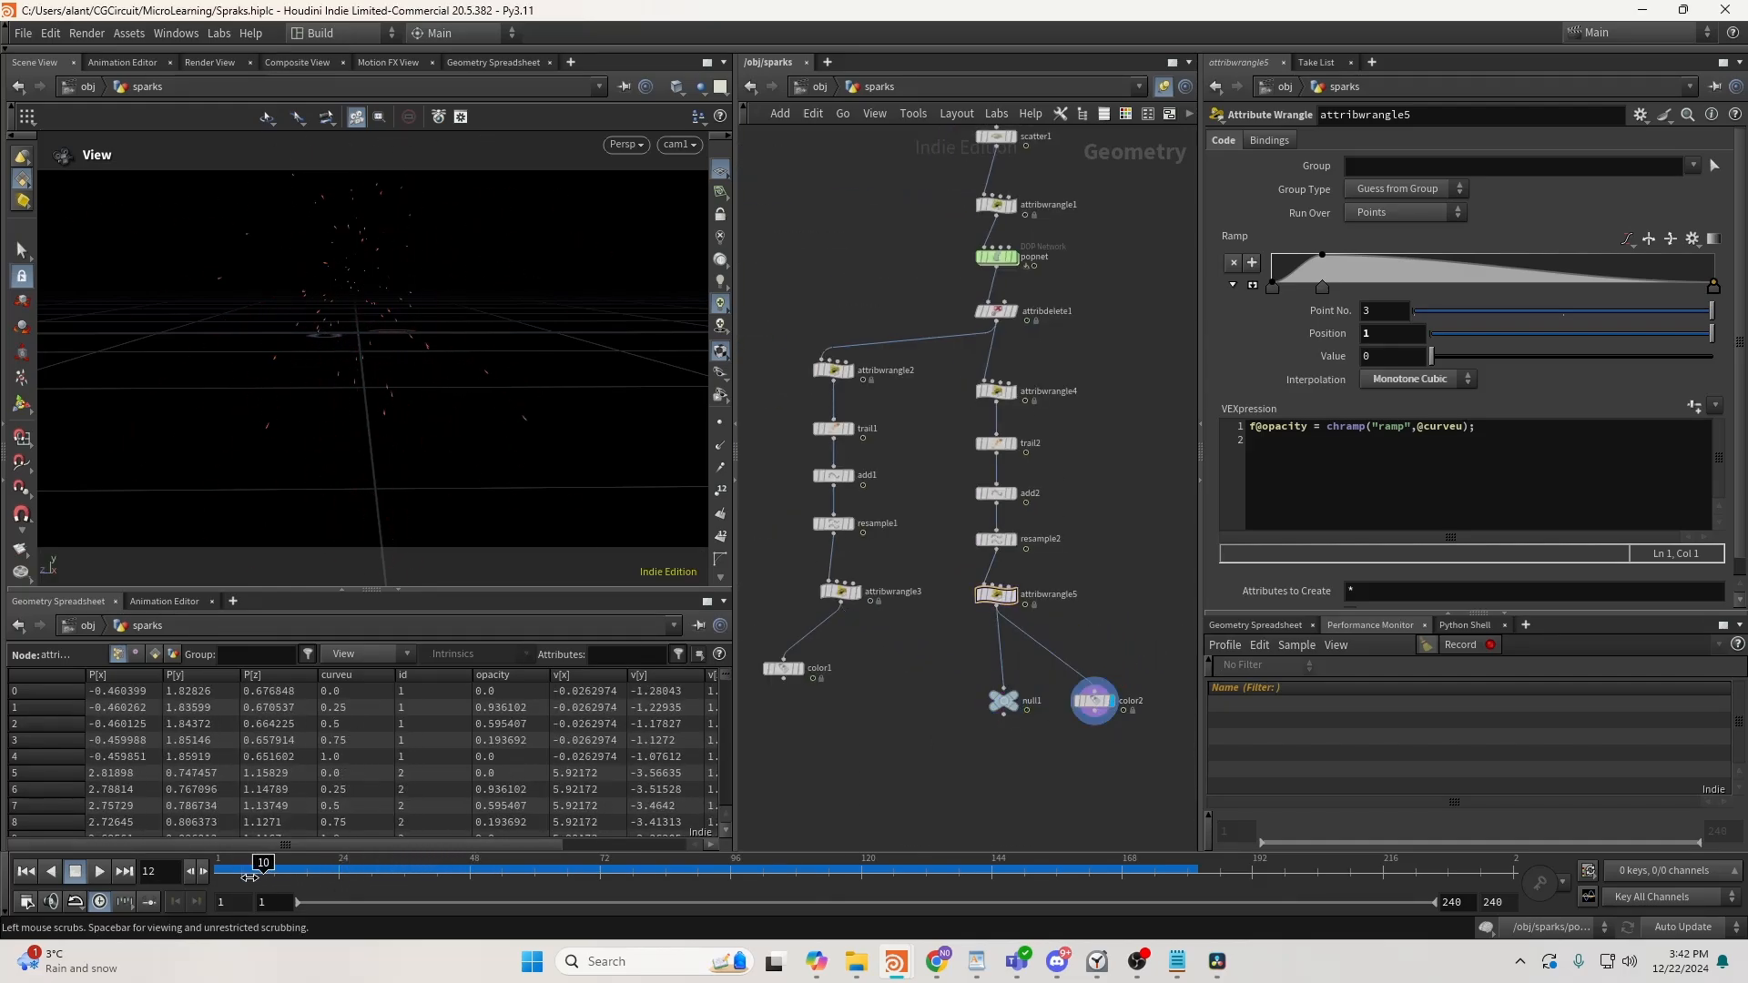
pyautogui.click(98, 870)
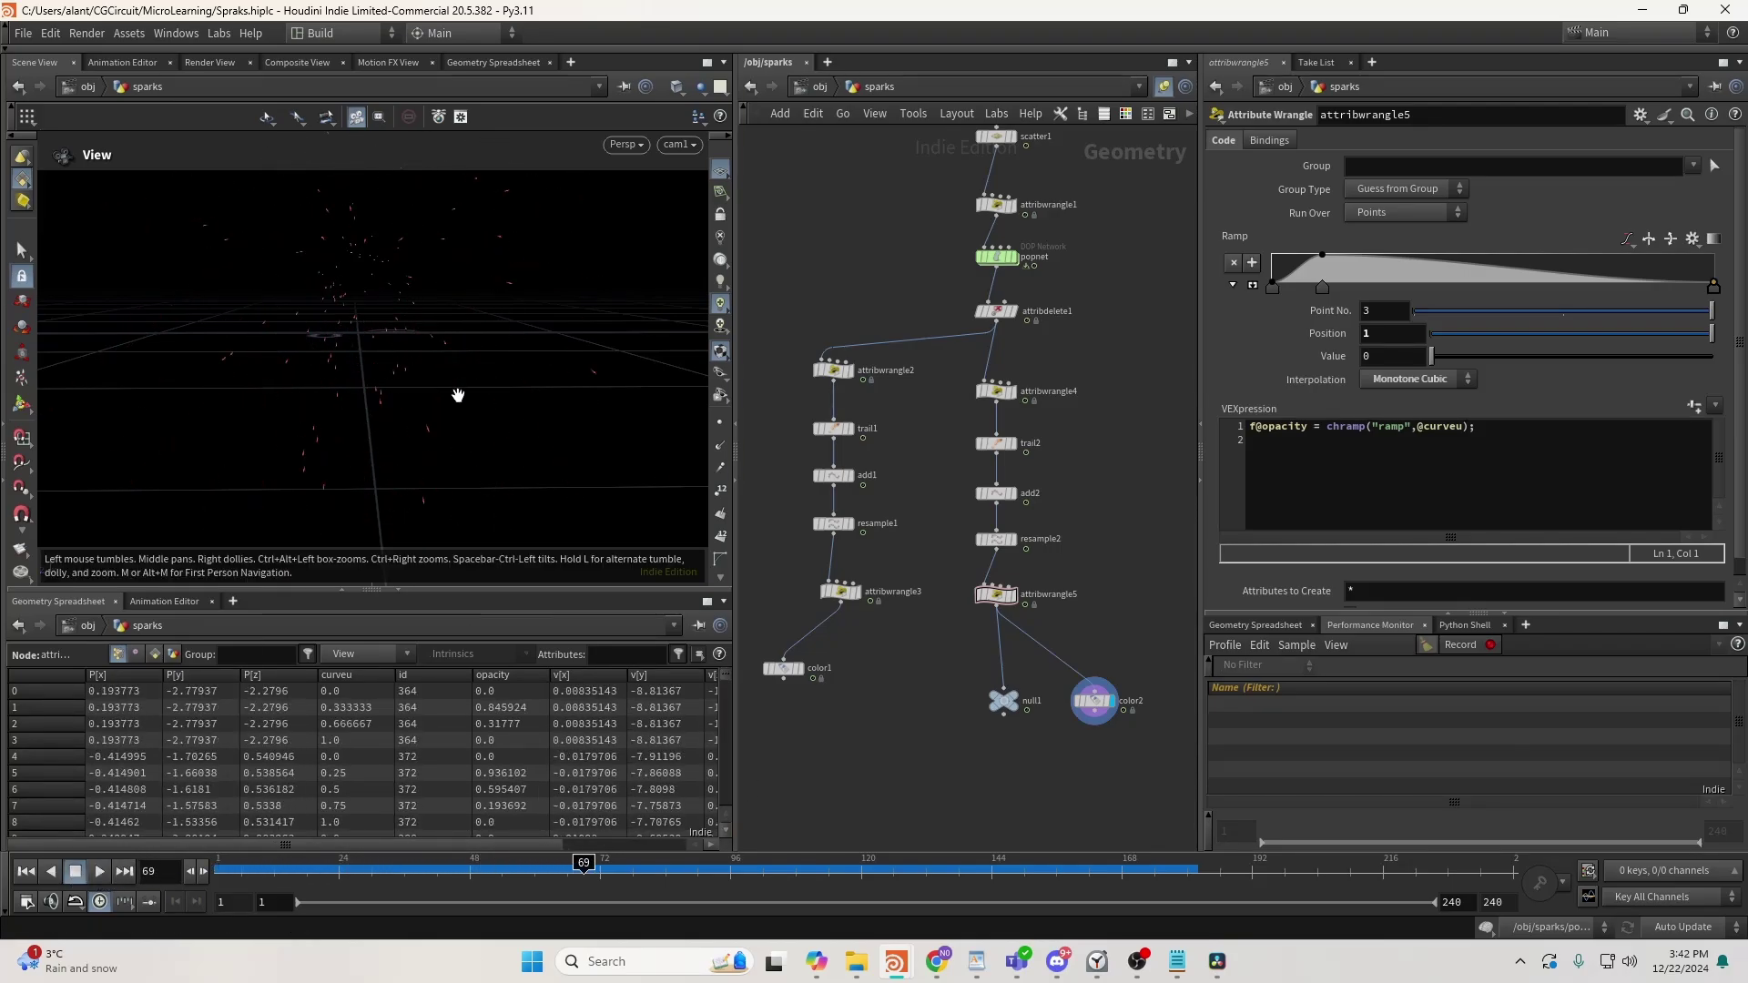
pyautogui.moveTo(381, 352)
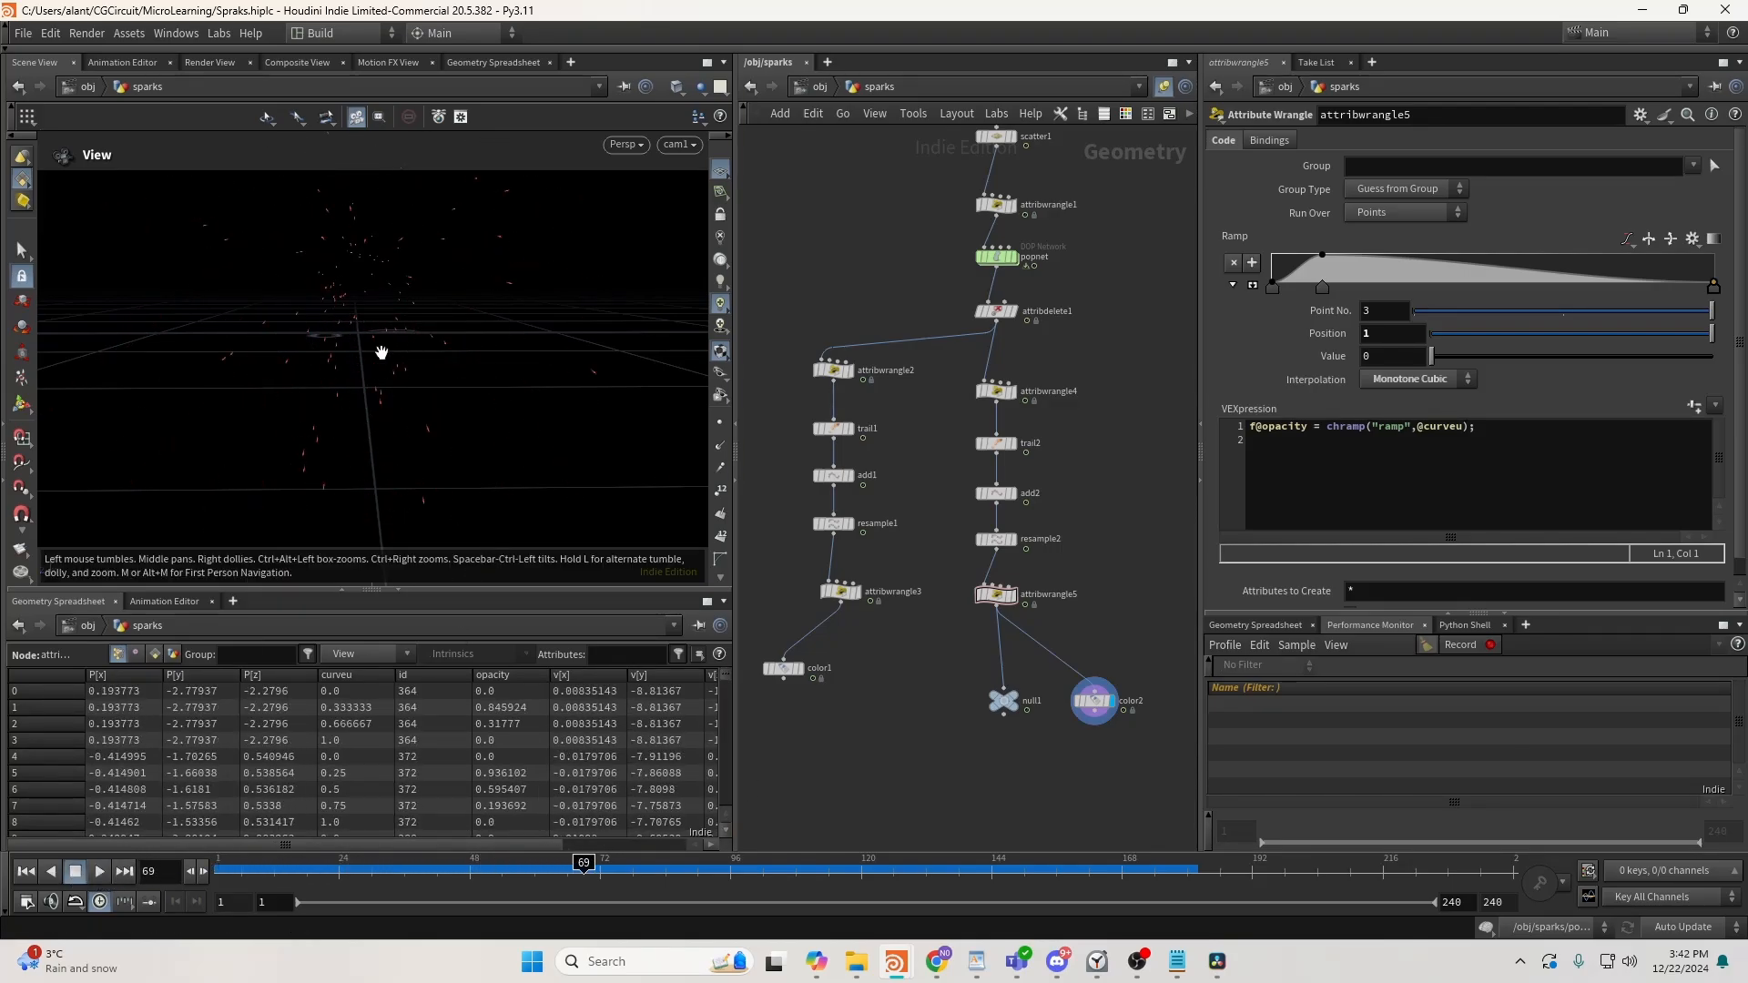